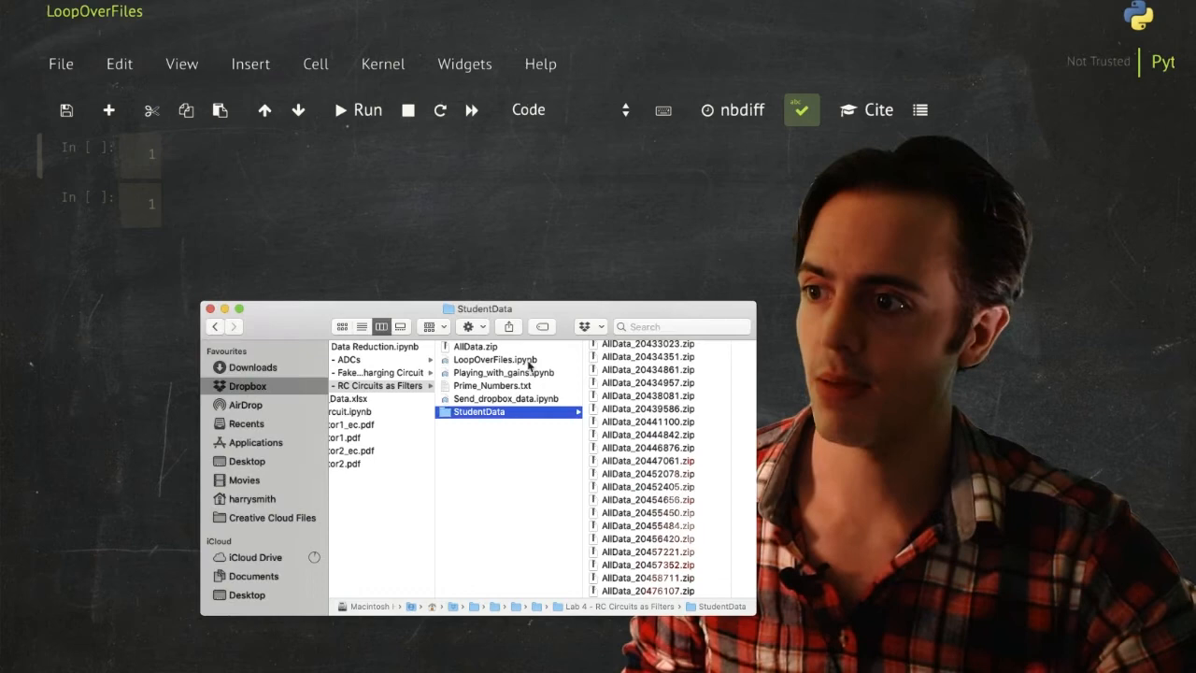
- Unzip AllData.zip and browse the roughly 170 numbered DataFile CSVs in the new AllData folder
{"action": "left_click", "coordinate": [502, 372]}
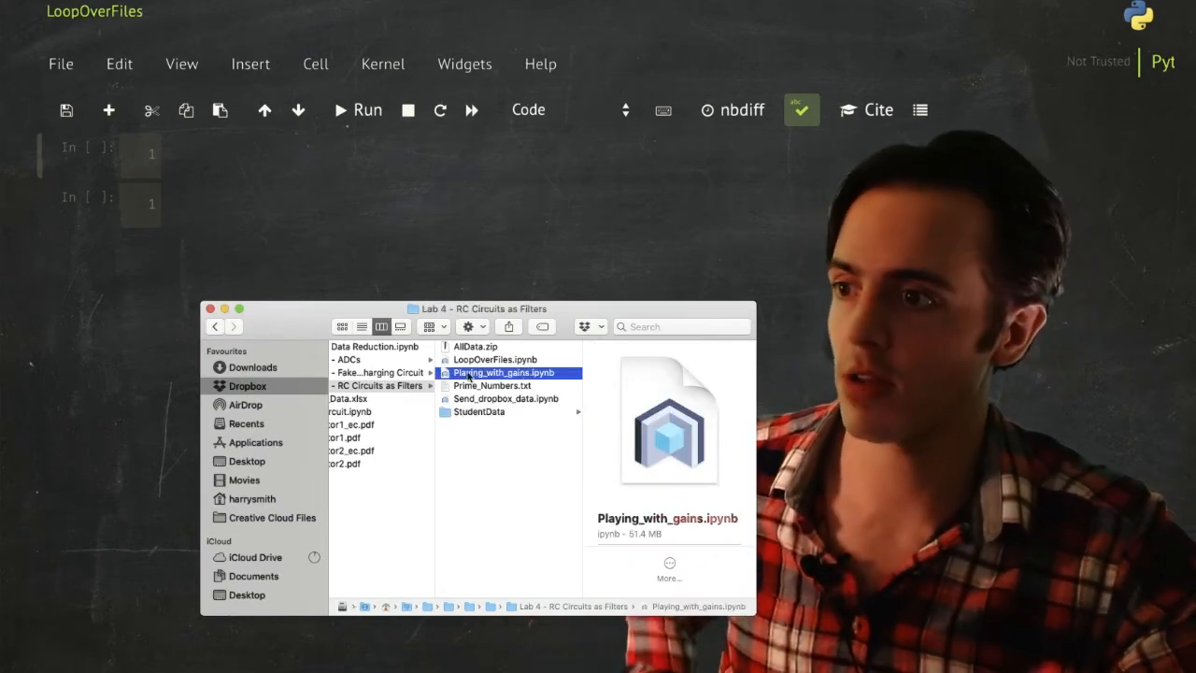
{"action": "left_click", "coordinate": [476, 345]}
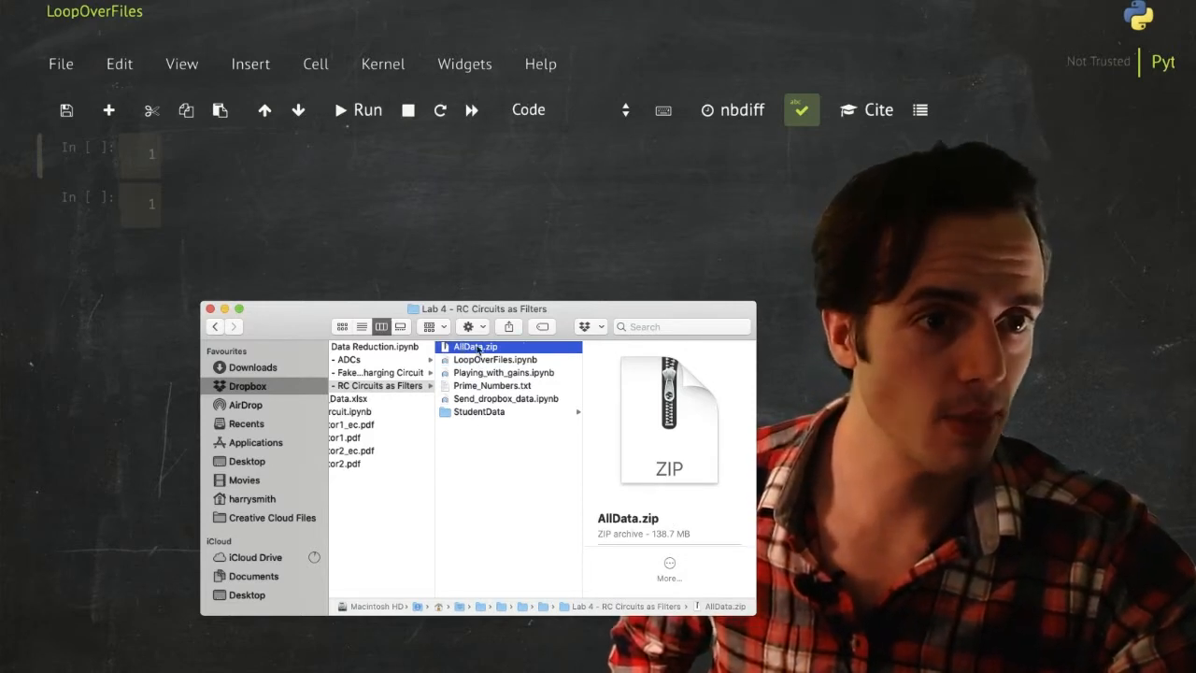
{"action": "double_click", "coordinate": [482, 346]}
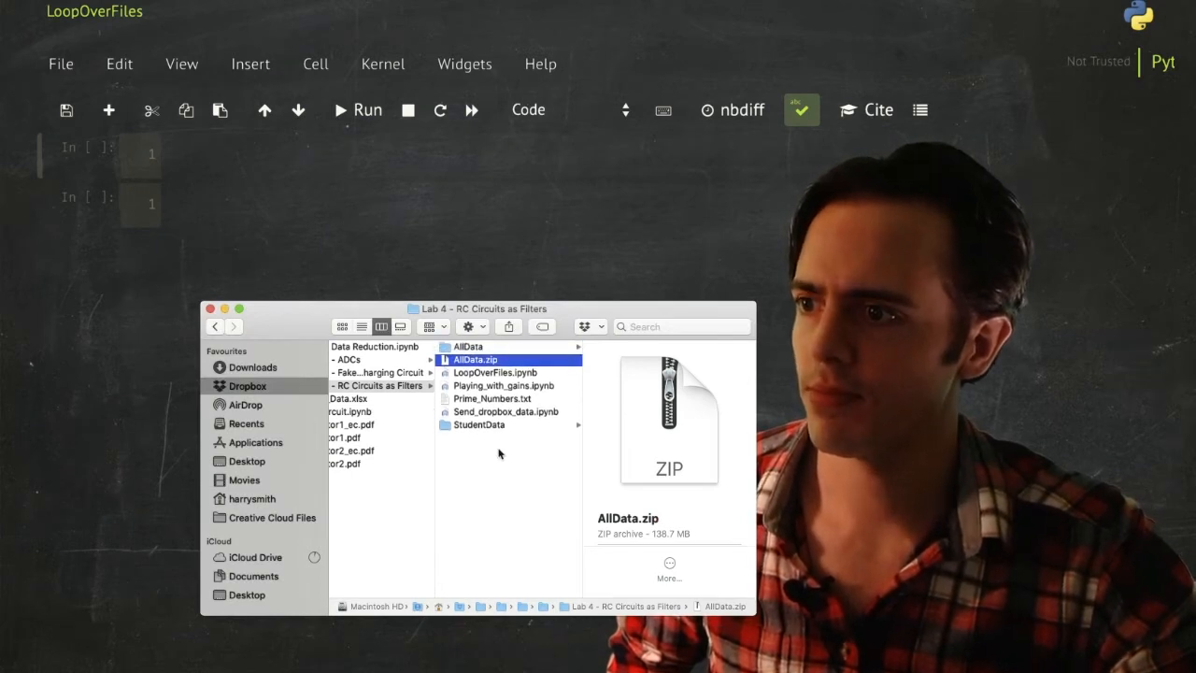
{"action": "left_click", "coordinate": [467, 345]}
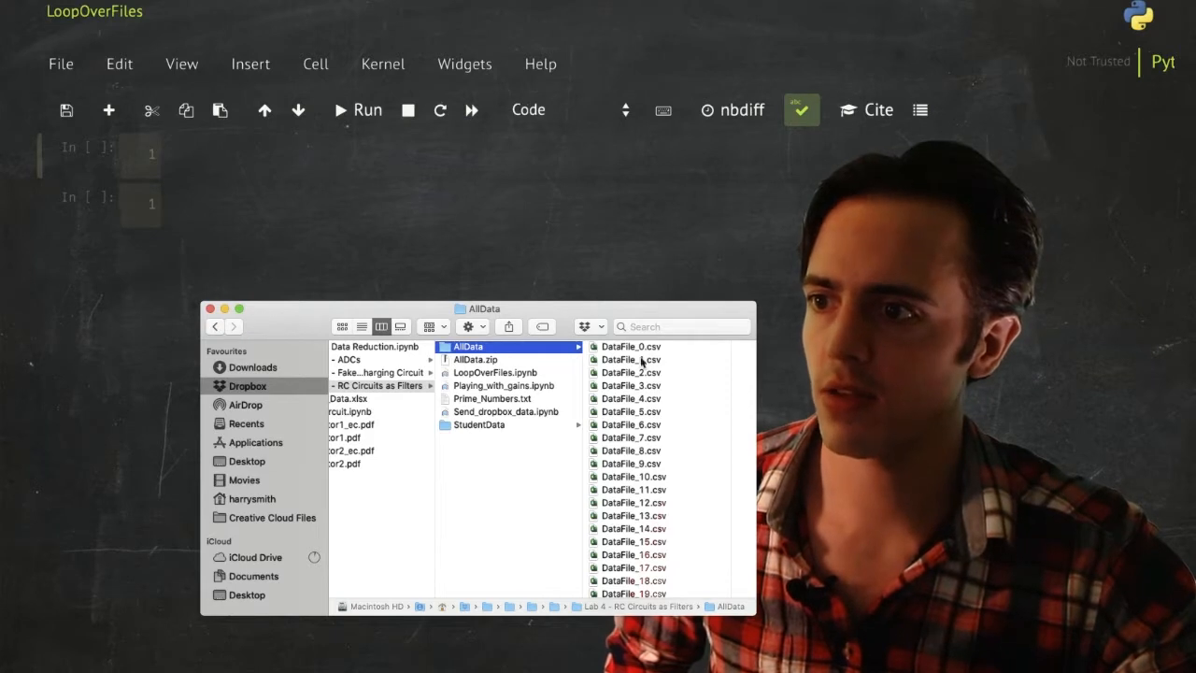
{"action": "scroll", "scroll_direction": "down", "scroll_amount": 3}
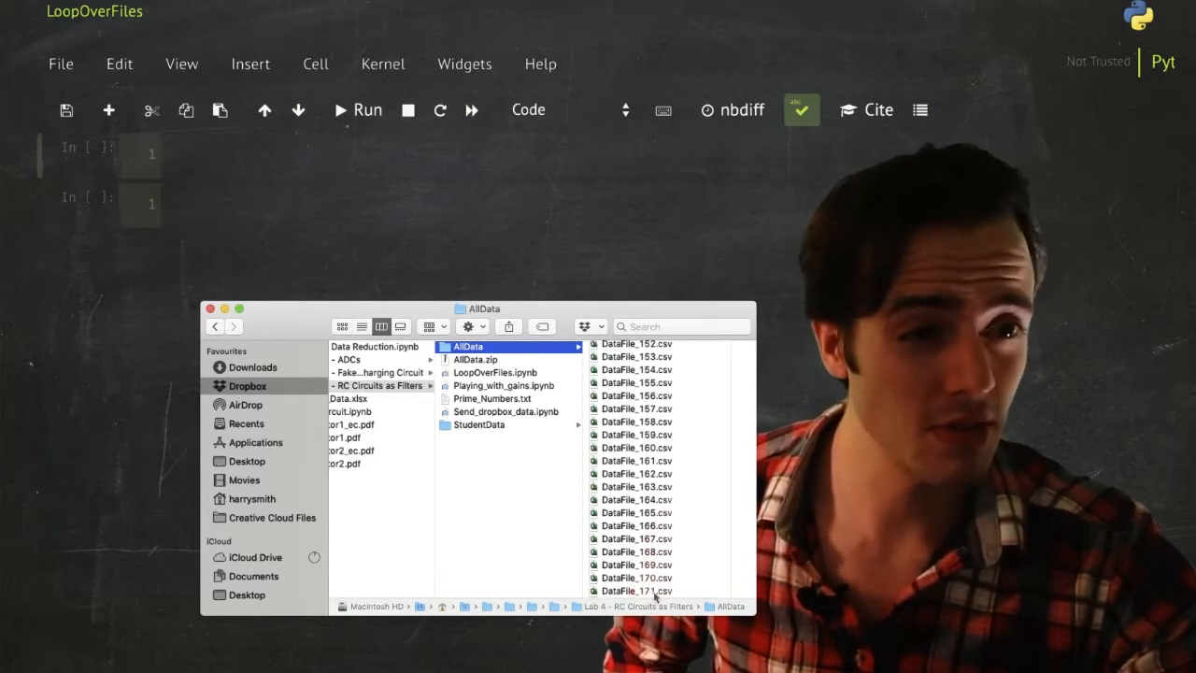
{"action": "scroll", "scroll_direction": "up", "scroll_amount": 3}
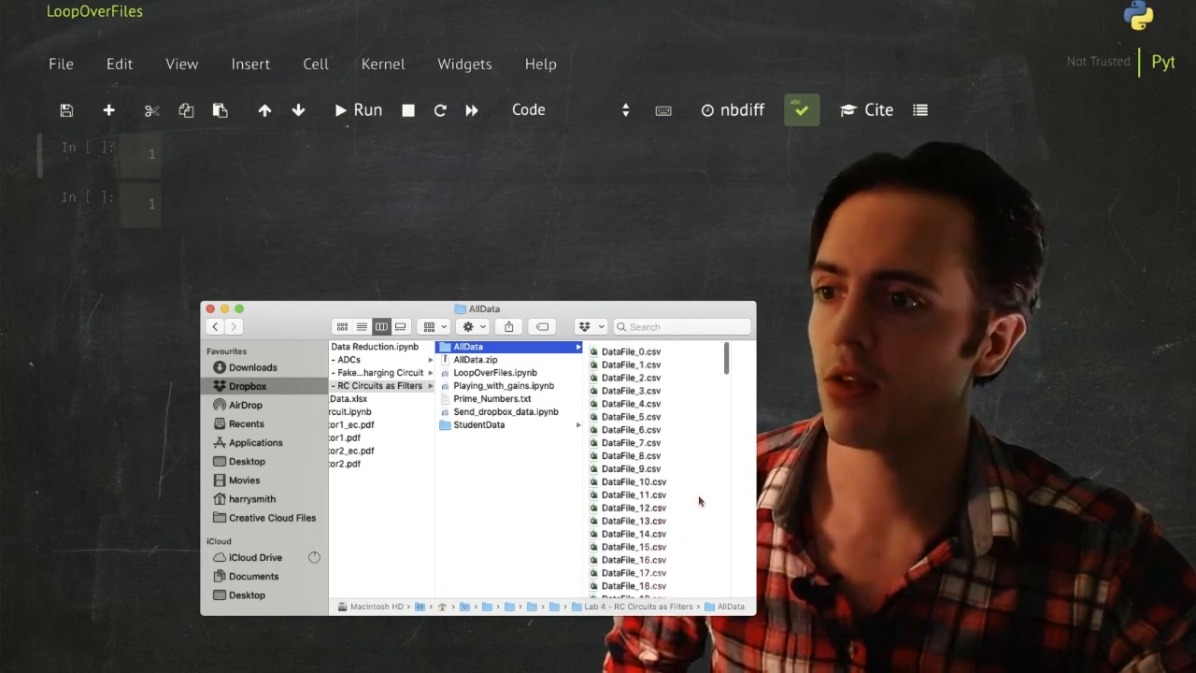
{"action": "scroll", "scroll_direction": "down", "scroll_amount": 3}
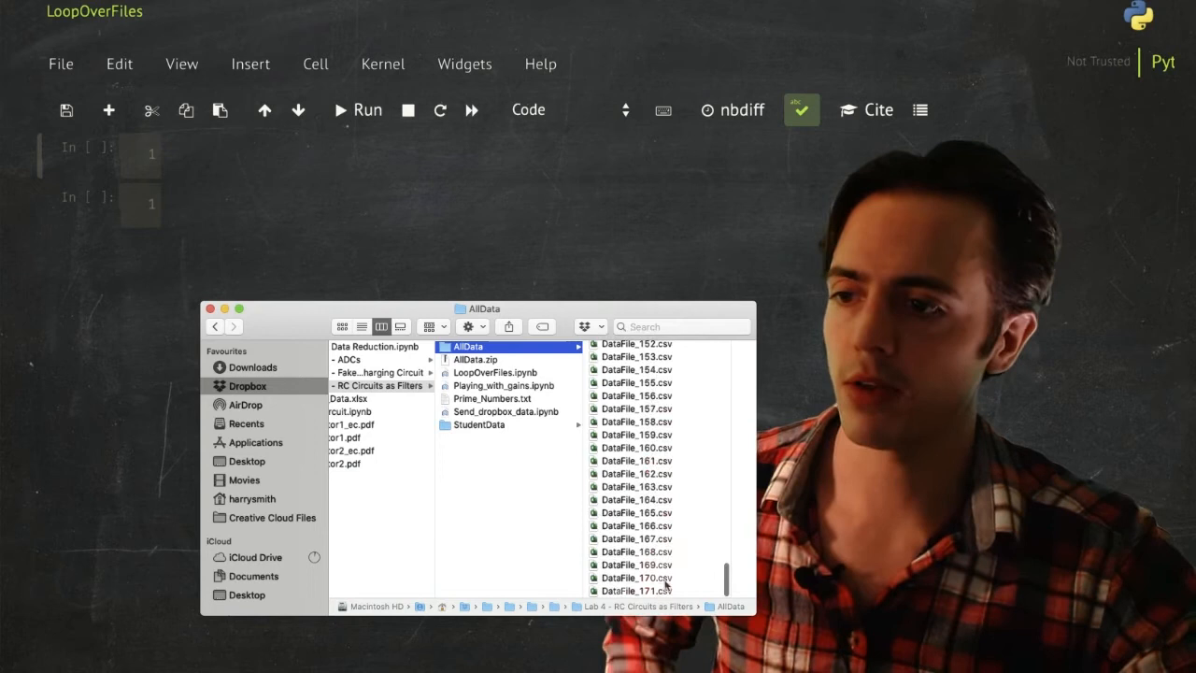
- Create JunkFile.csv and DataFile_17.txt in AllData, then go back to the Lab 4 folder
{"action": "left_click", "coordinate": [487, 591]}
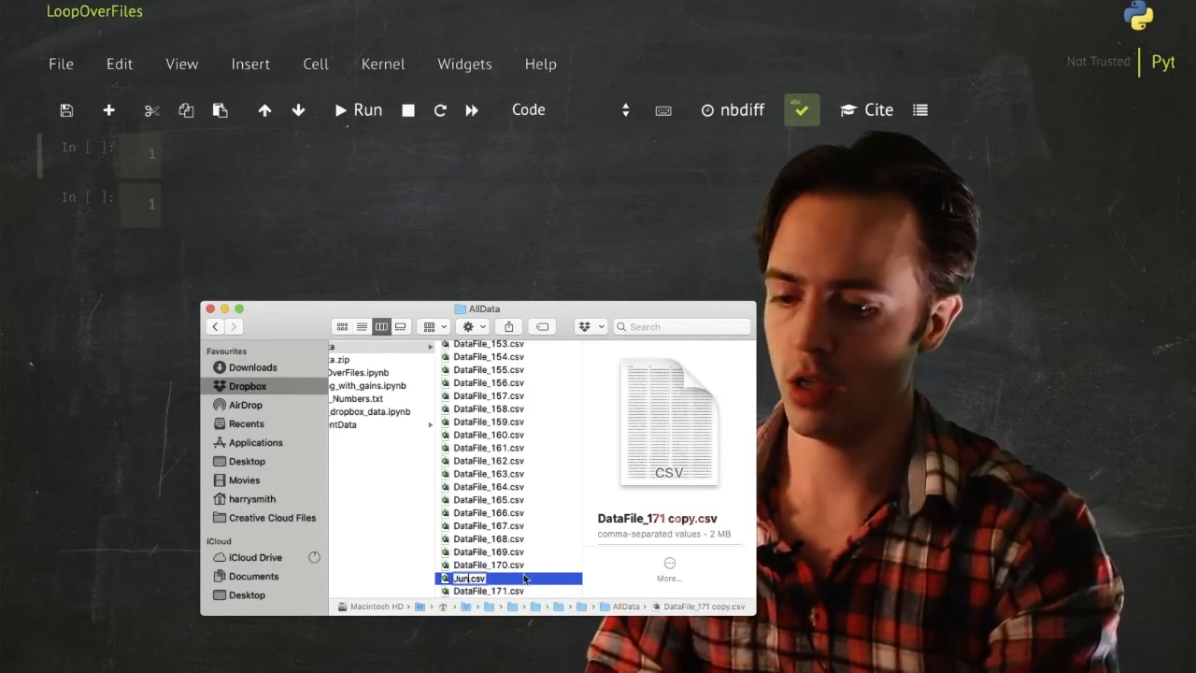
{"action": "type", "text": "File"}
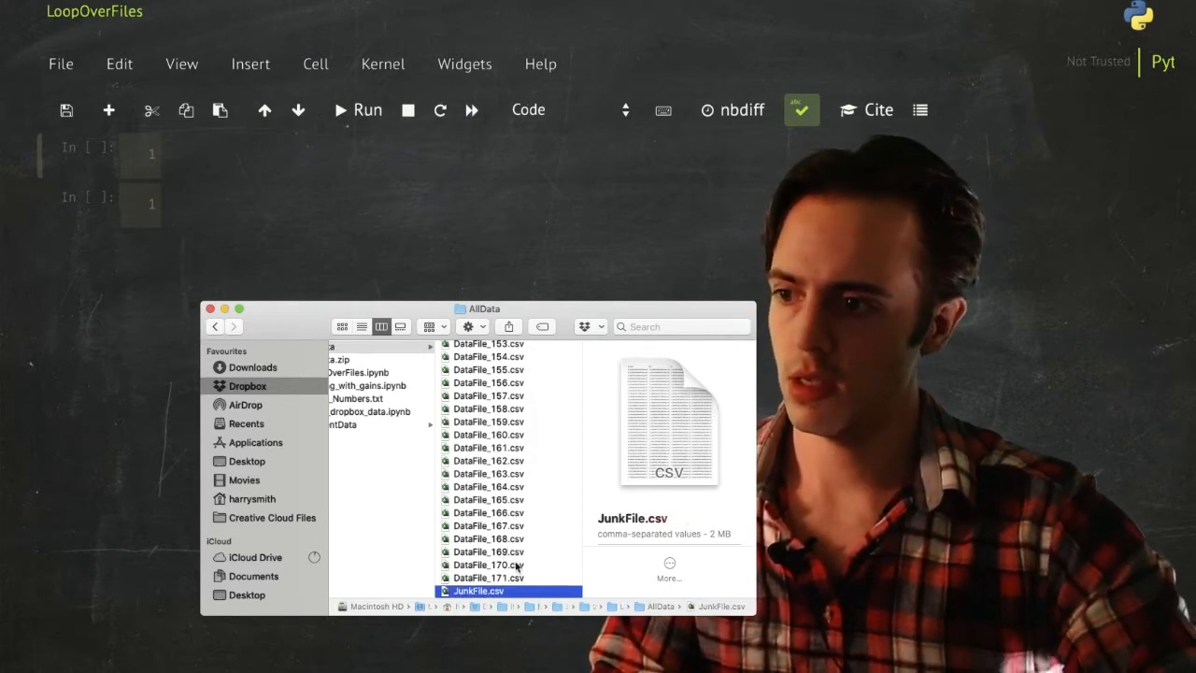
{"action": "mouse_move", "coordinate": [497, 538]}
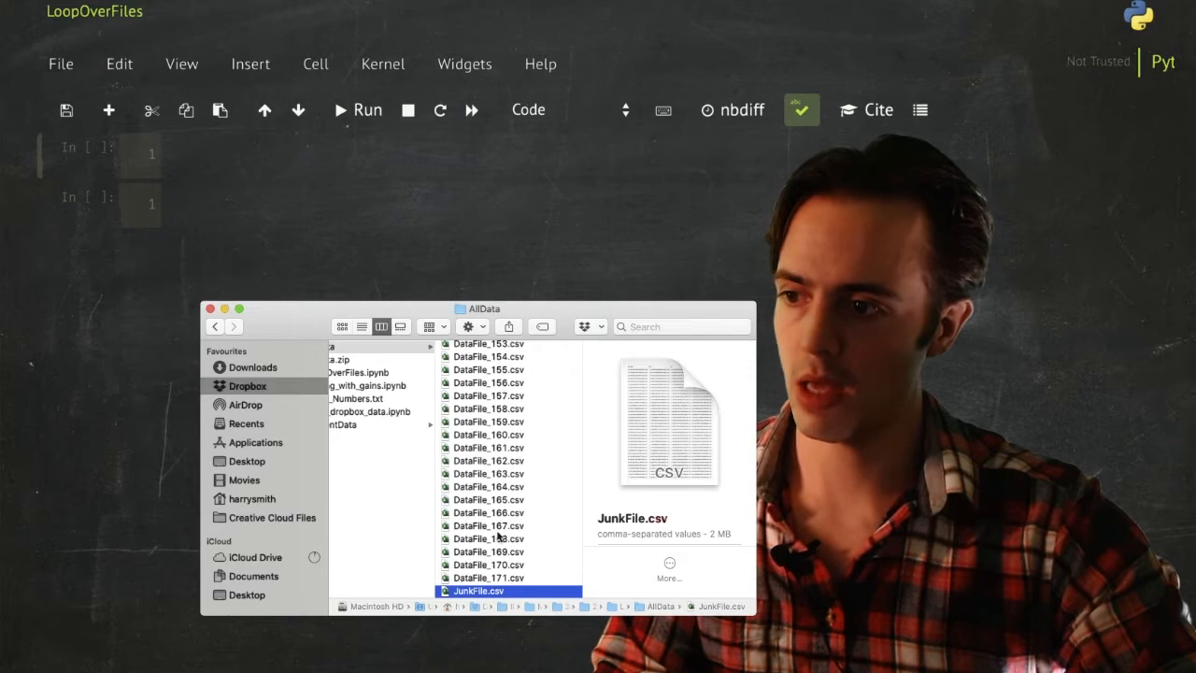
{"action": "left_click", "coordinate": [486, 578]}
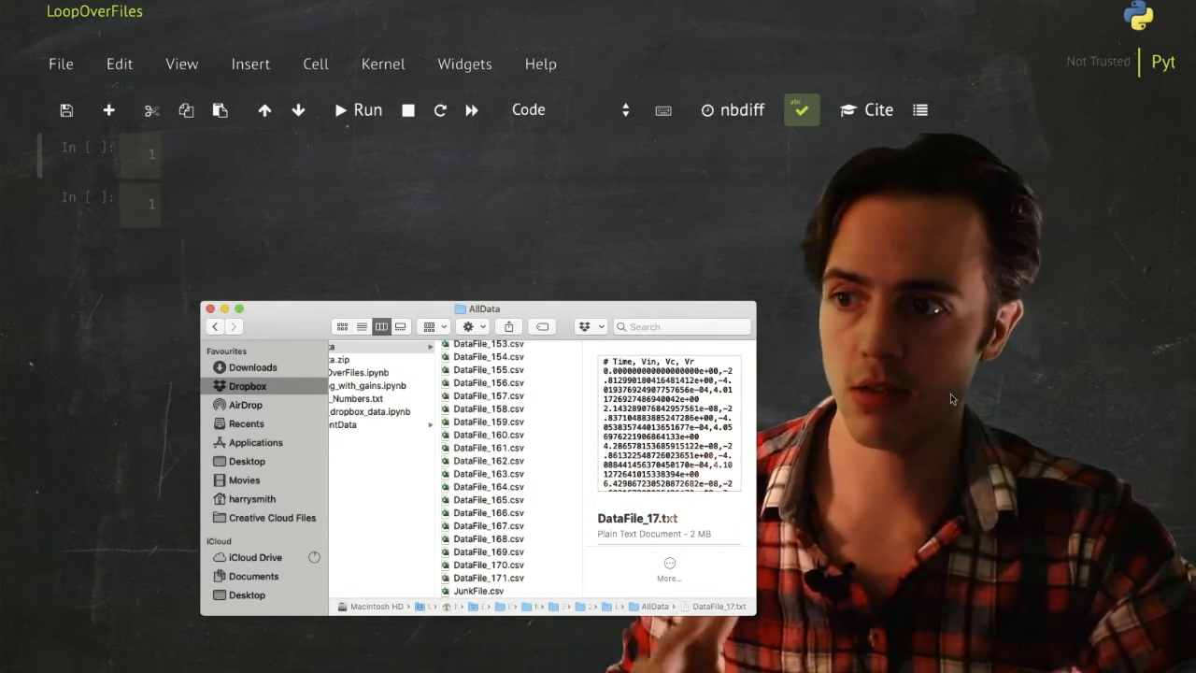
{"action": "left_click", "coordinate": [209, 308]}
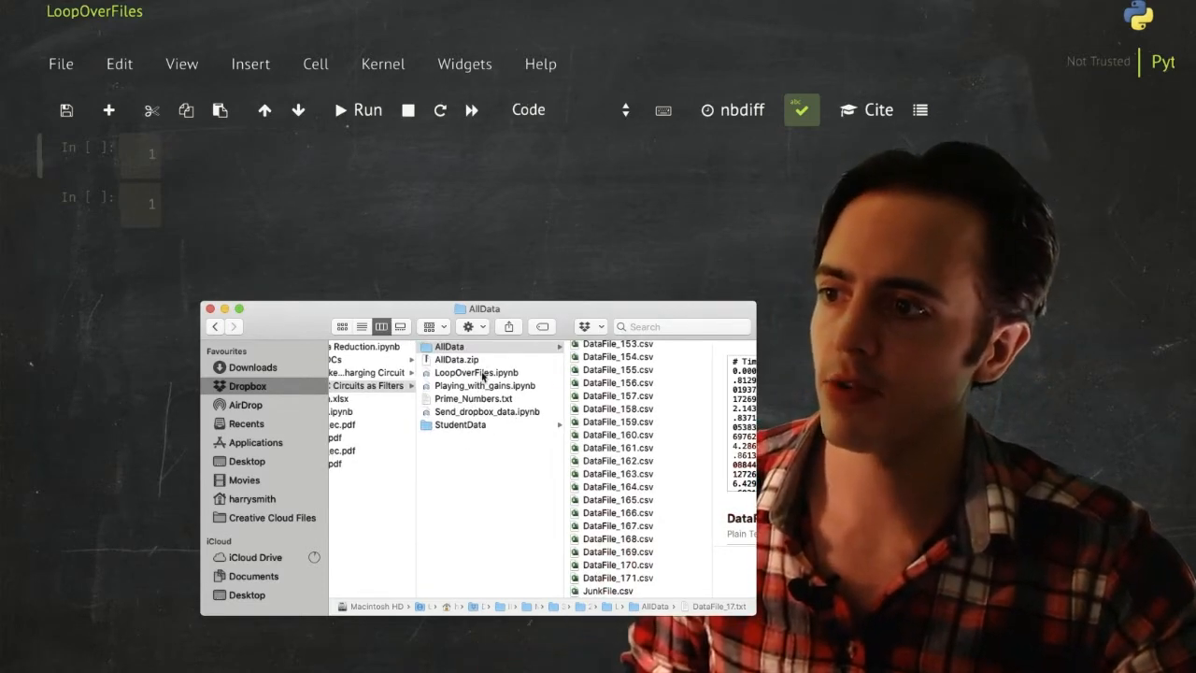
{"action": "left_click", "coordinate": [478, 371]}
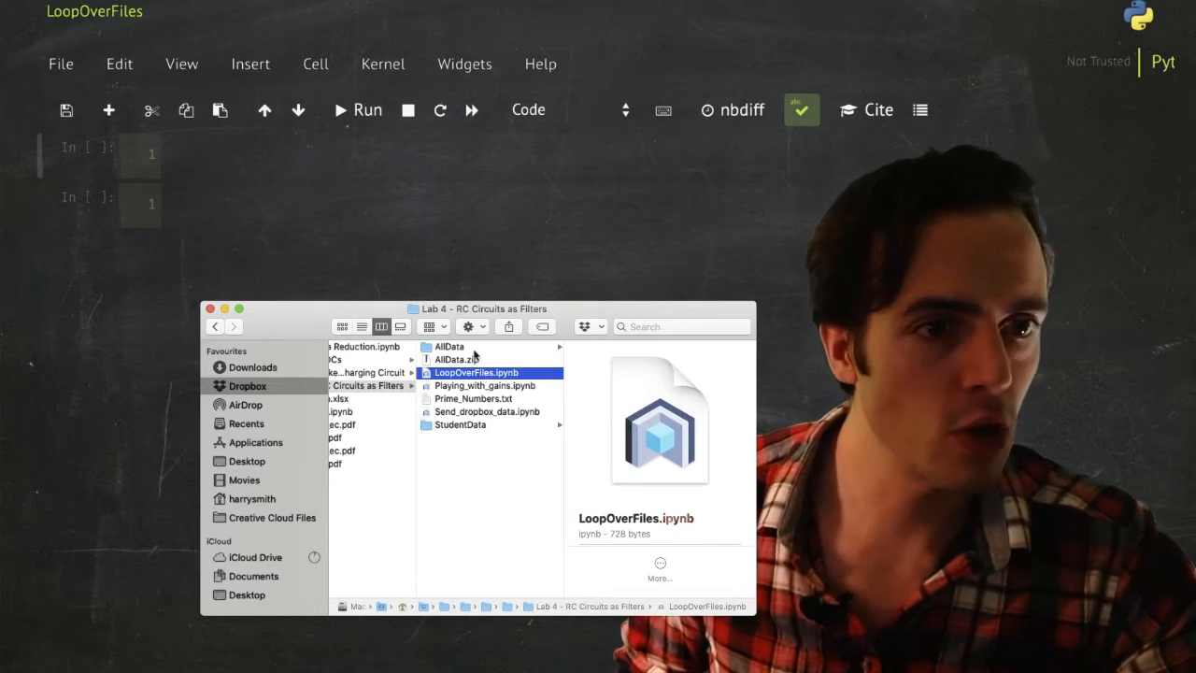
- Write folder_to_view = "AllData" with import os above it in the first cell
{"action": "left_click", "coordinate": [448, 345]}
{"action": "type", "text": "da"}
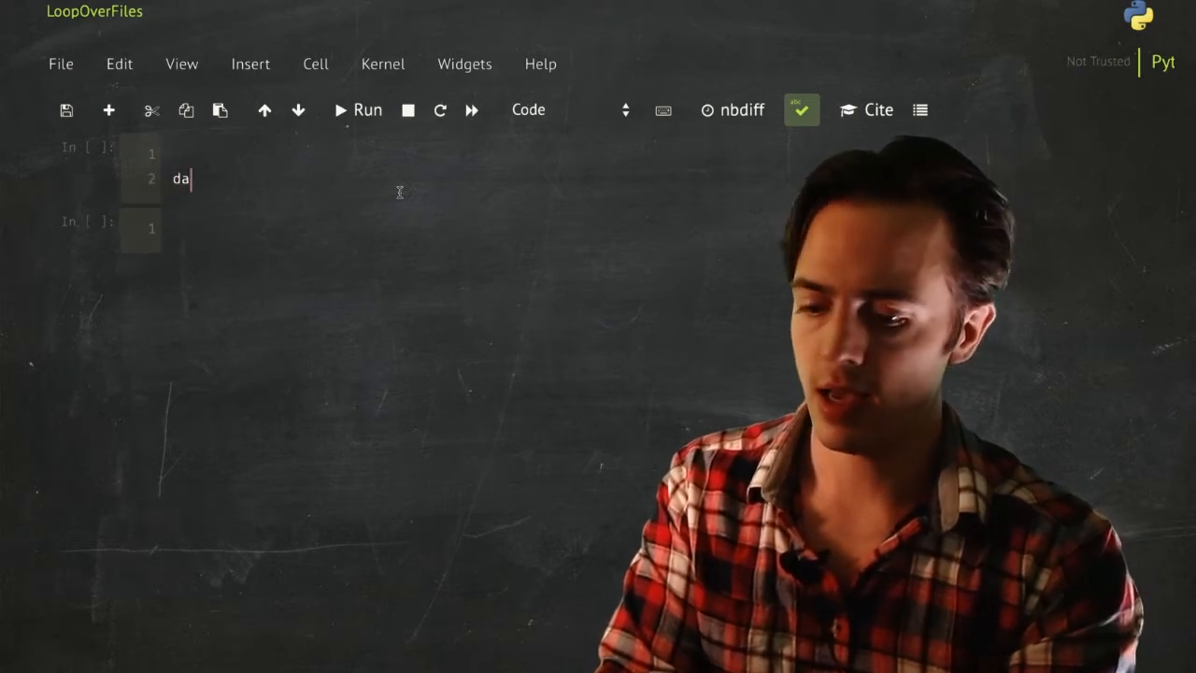
{"action": "type", "text": "fold"}
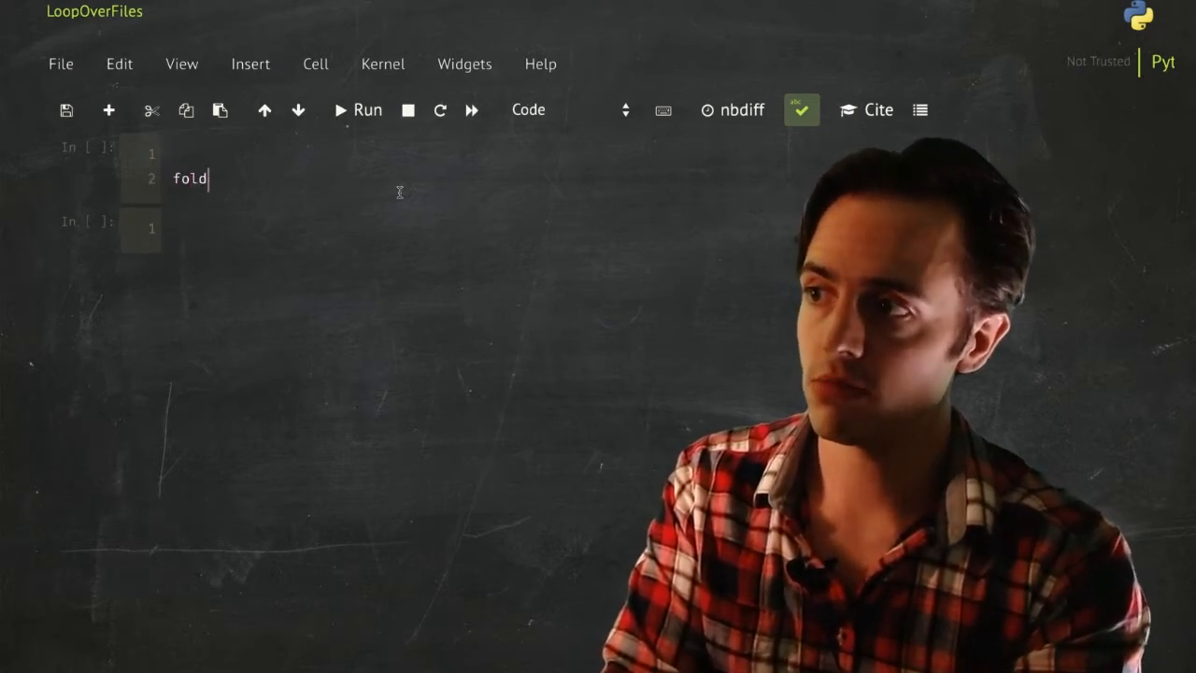
{"action": "type", "text": "er_to_"}
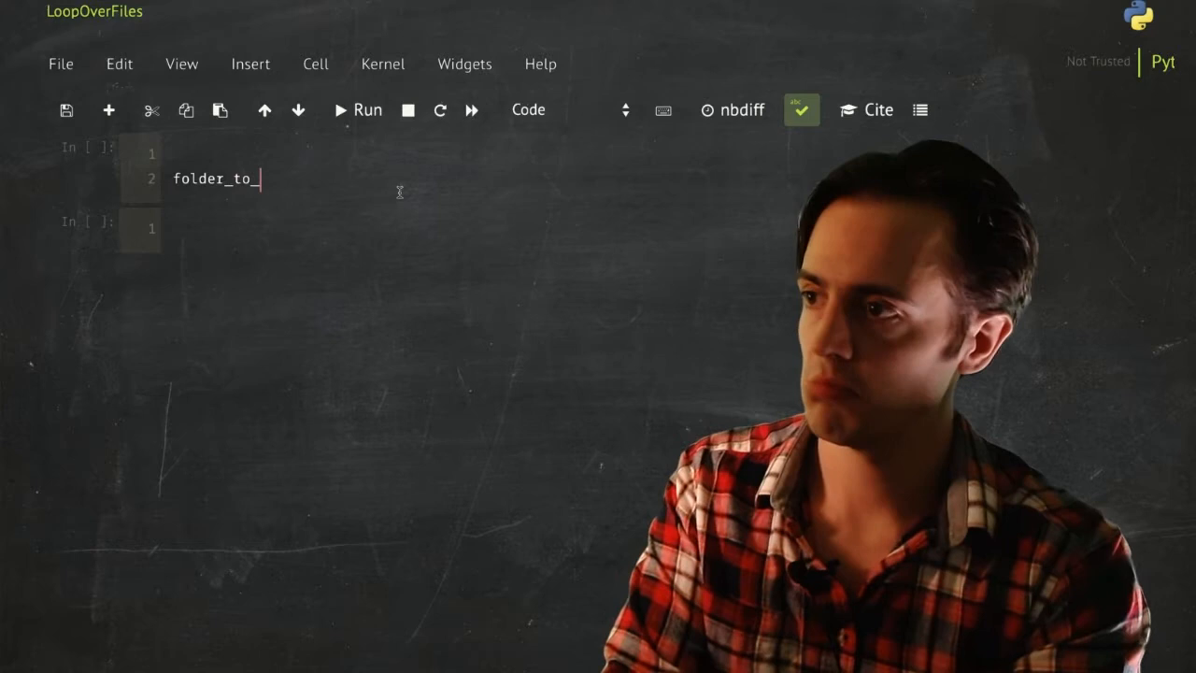
{"action": "type", "text": "view ="}
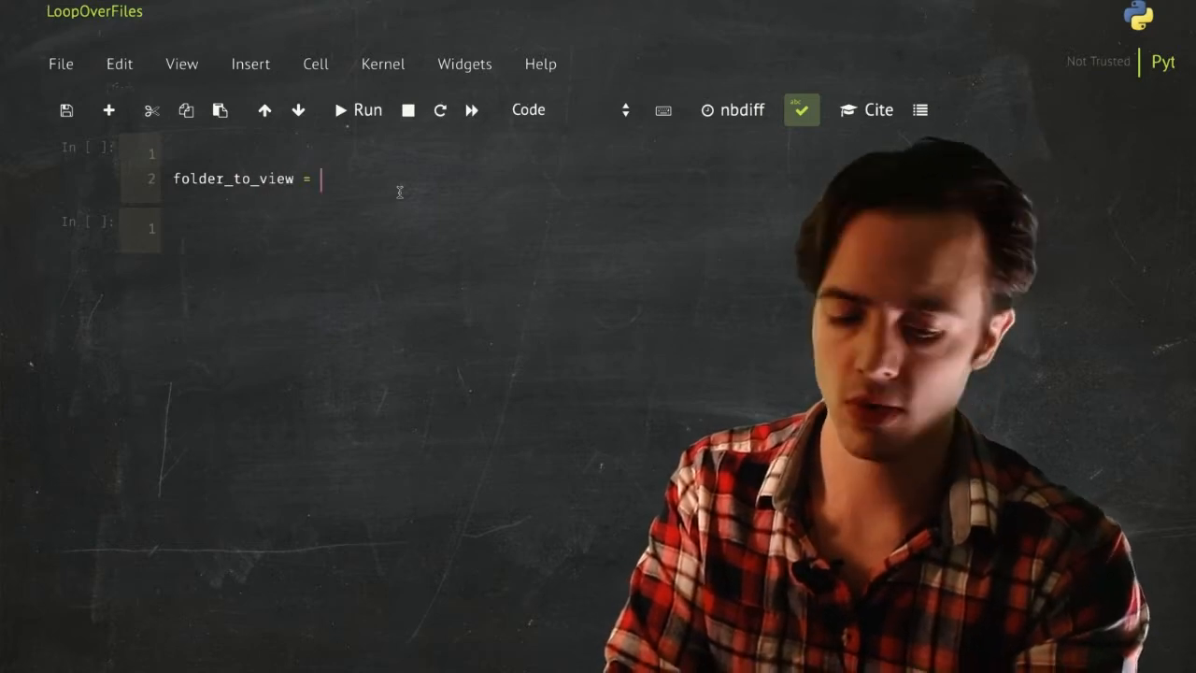
{"action": "type", "text": "\"AllData\""}
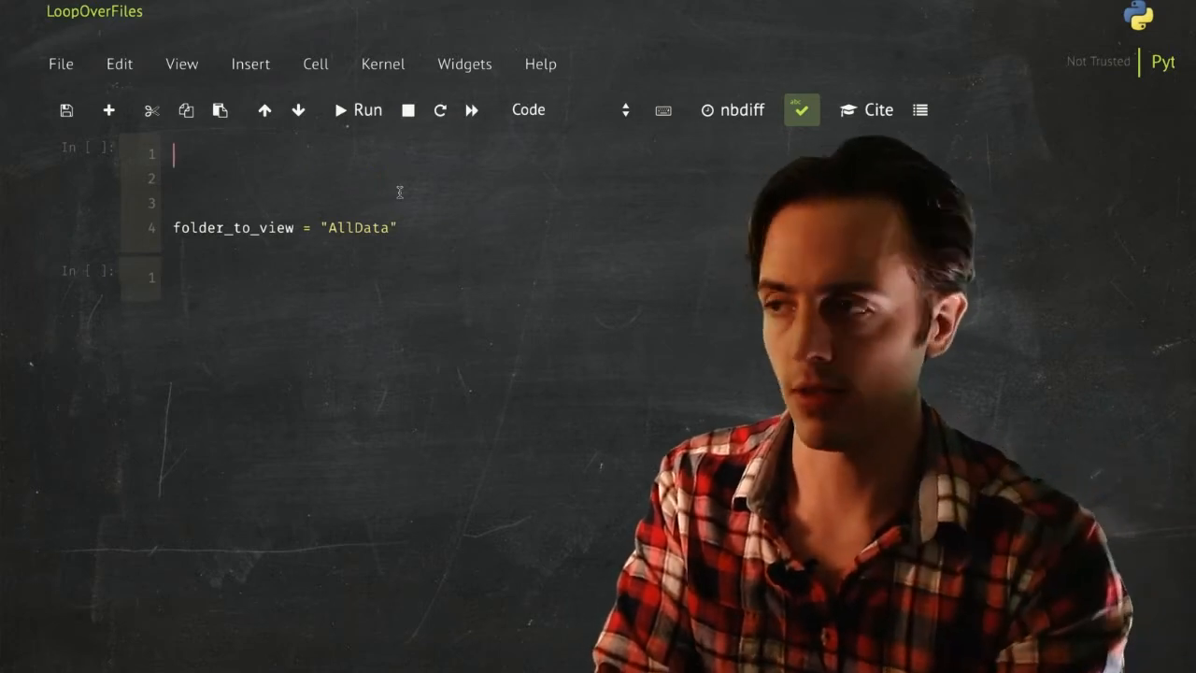
{"action": "type", "text": "import"}
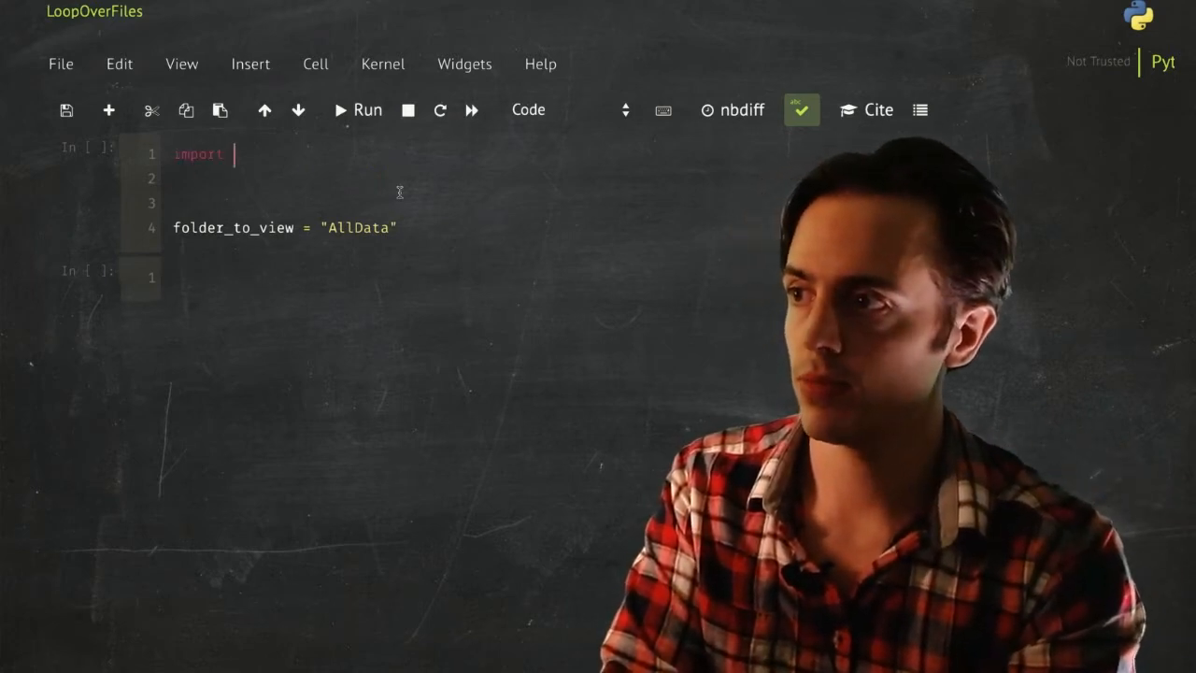
{"action": "type", "text": "os"}
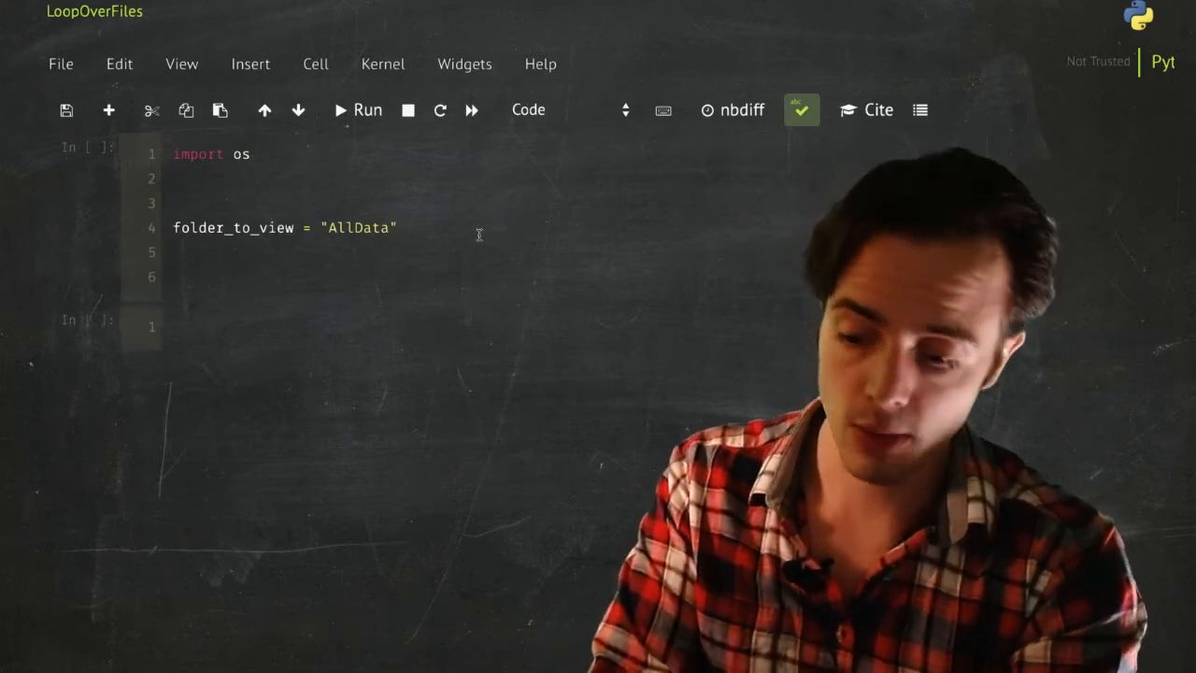
- Add print(os.listdir(folder_to_view)) and run the cell to list the folder contents
{"action": "type", "text": "print()"}
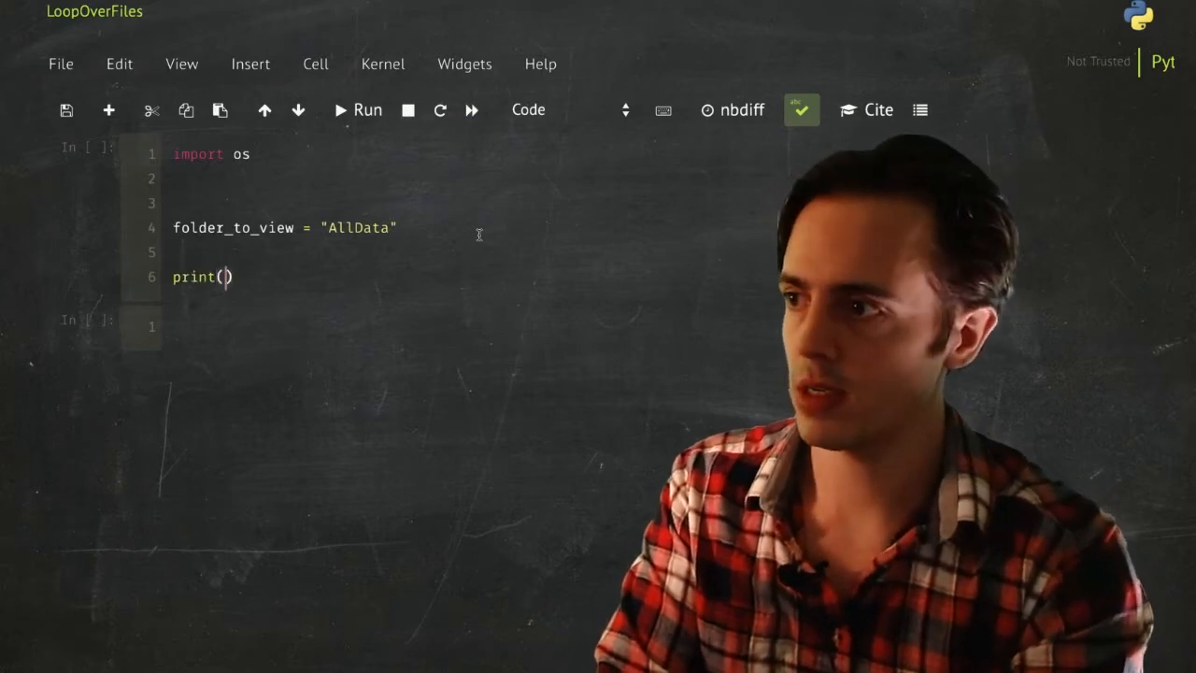
{"action": "type", "text": "os.list"}
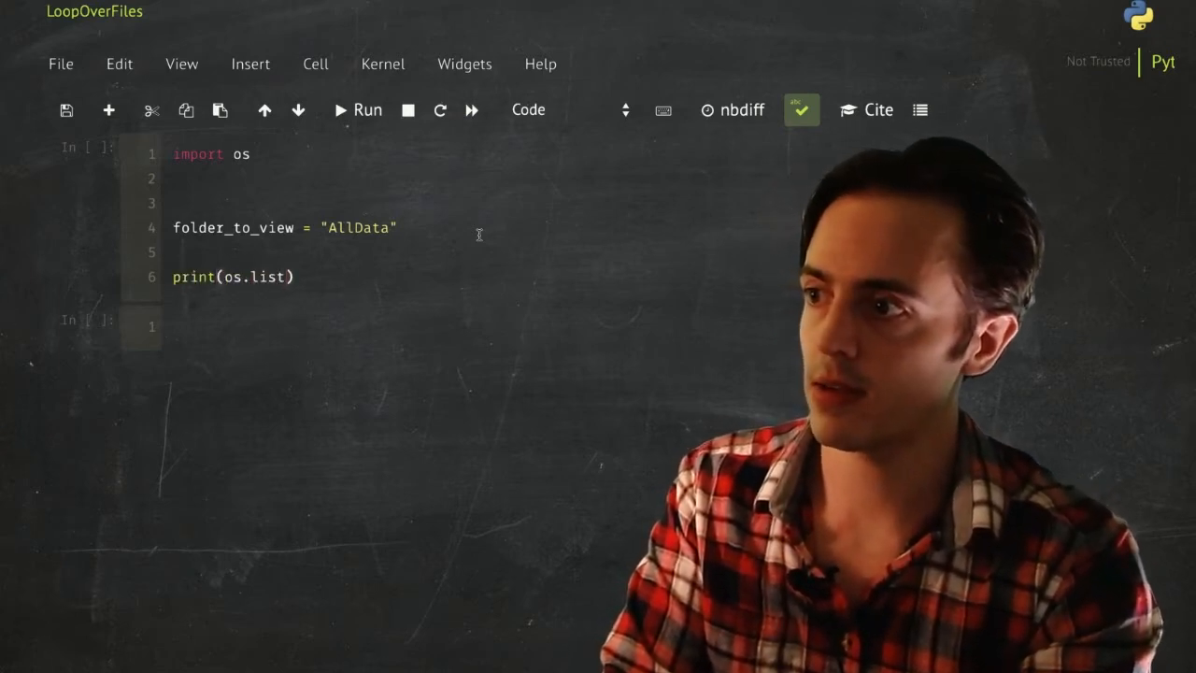
{"action": "type", "text": "dir()"}
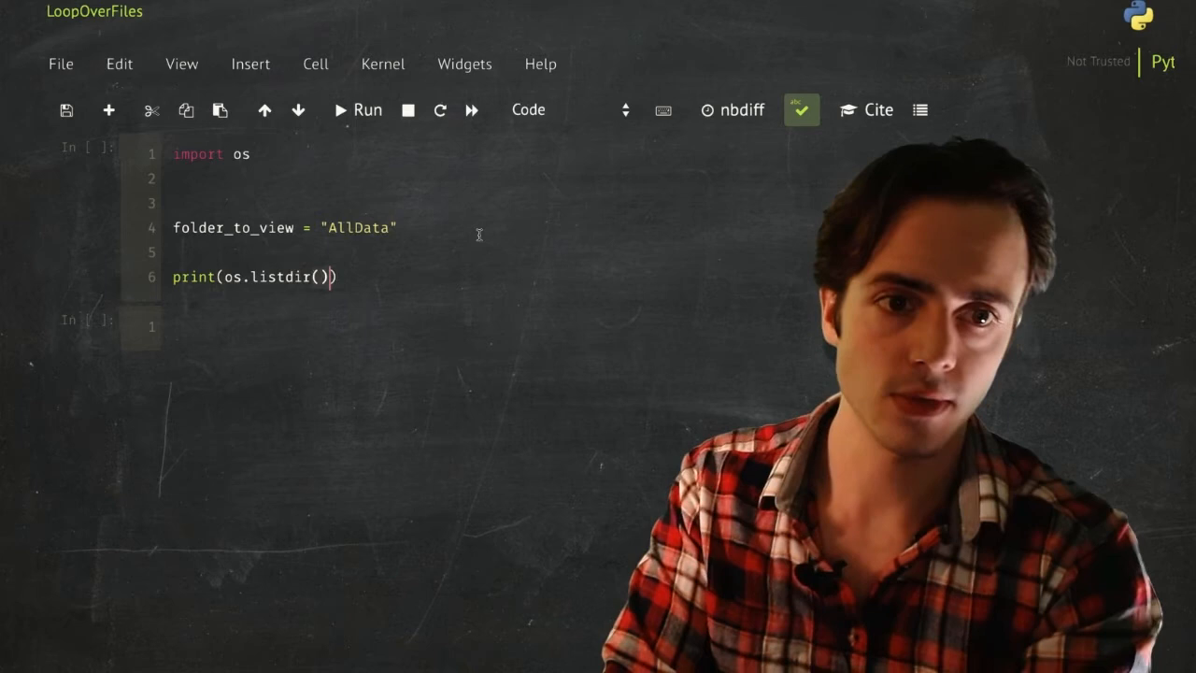
{"action": "type", "text": "folder_to_"}
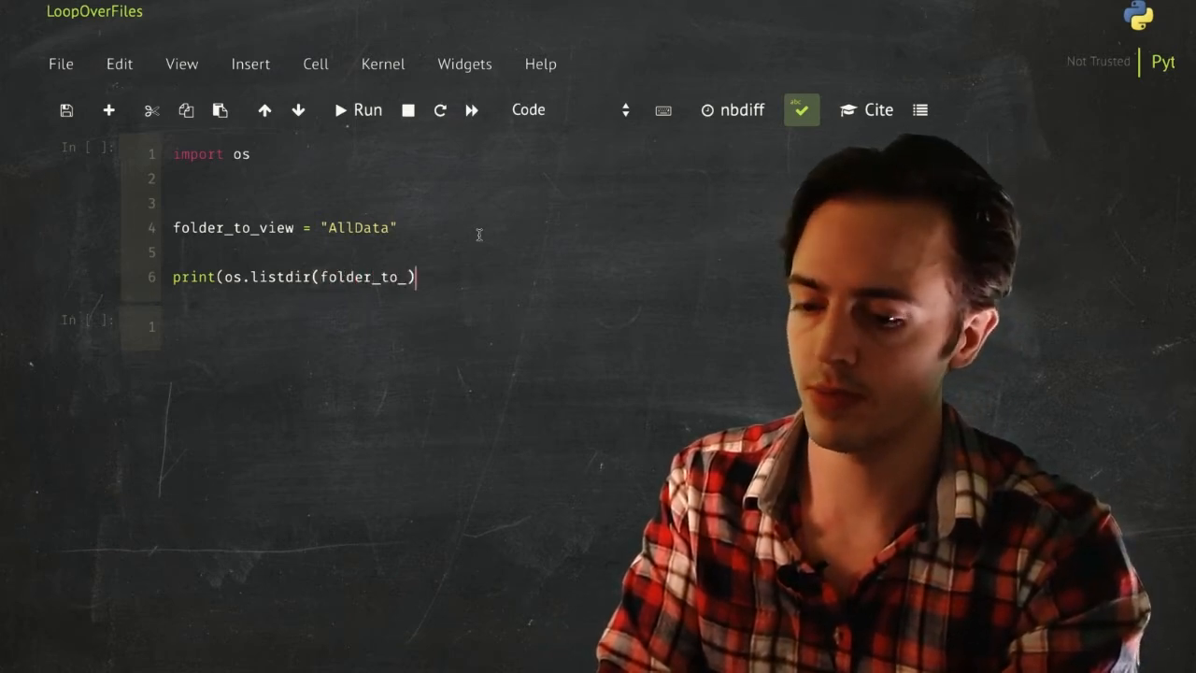
{"action": "key", "text": "Backspace"}
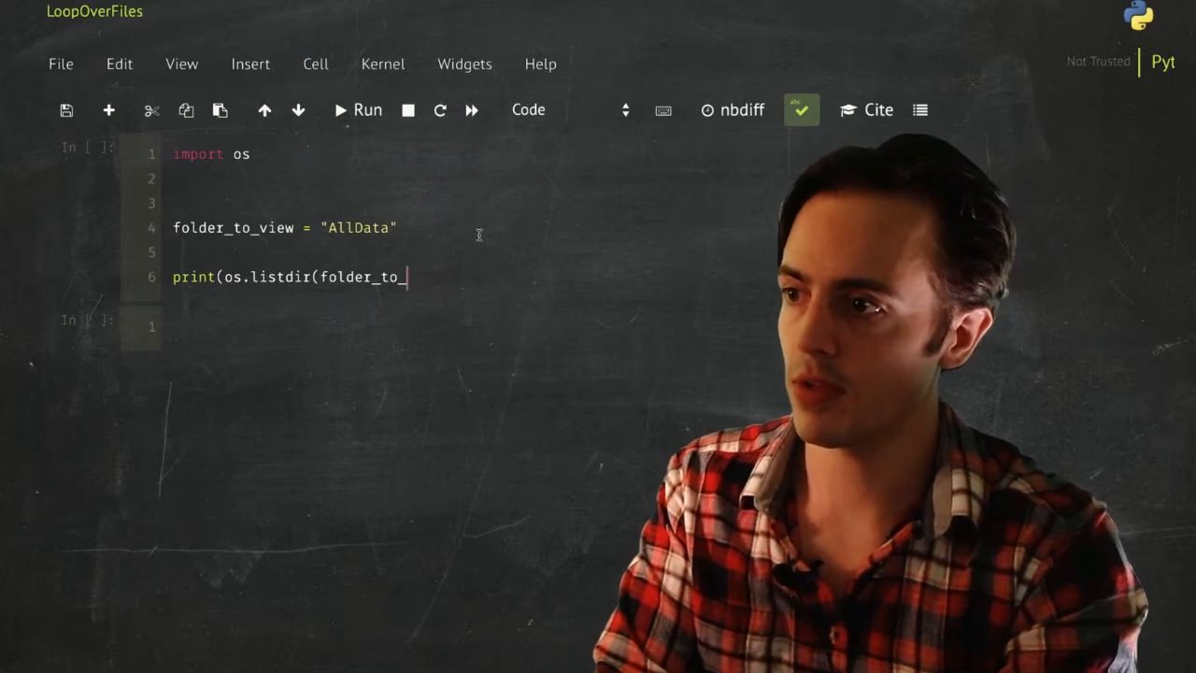
{"action": "type", "text": "view"}
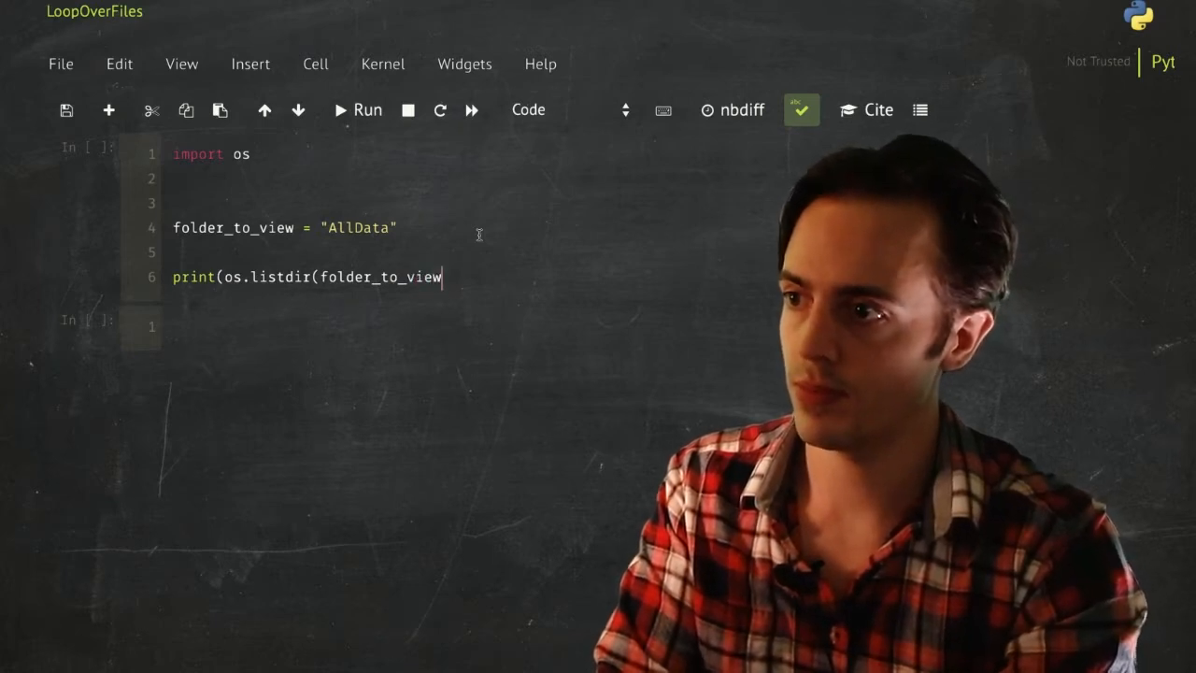
{"action": "left_click", "coordinate": [357, 108]}
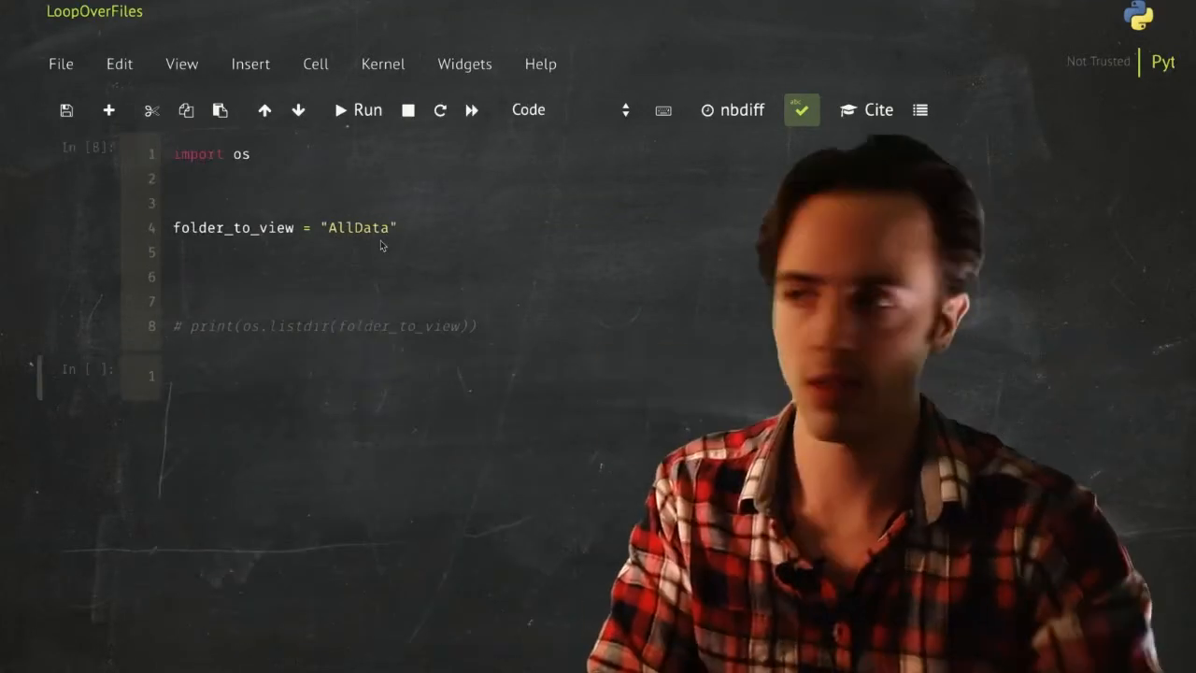
- Write for file in os.listdir(folder_to_view): print(file) and run it to list each file name
{"action": "type", "text": "for"}
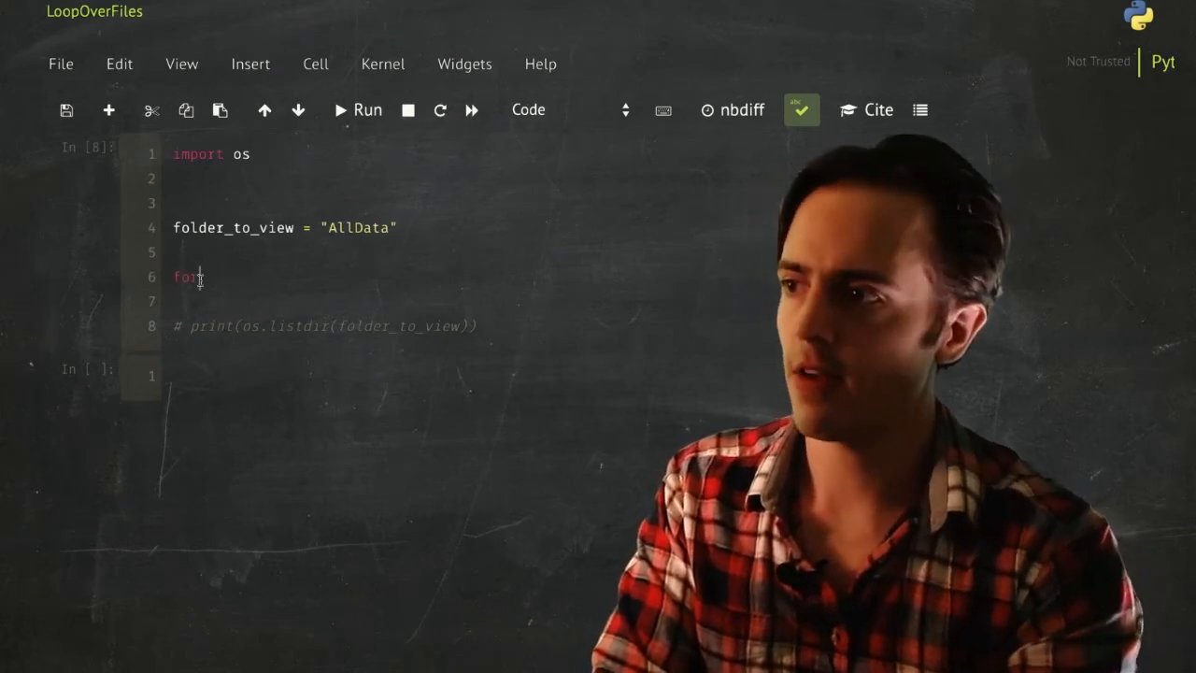
{"action": "type", "text": "file in os."}
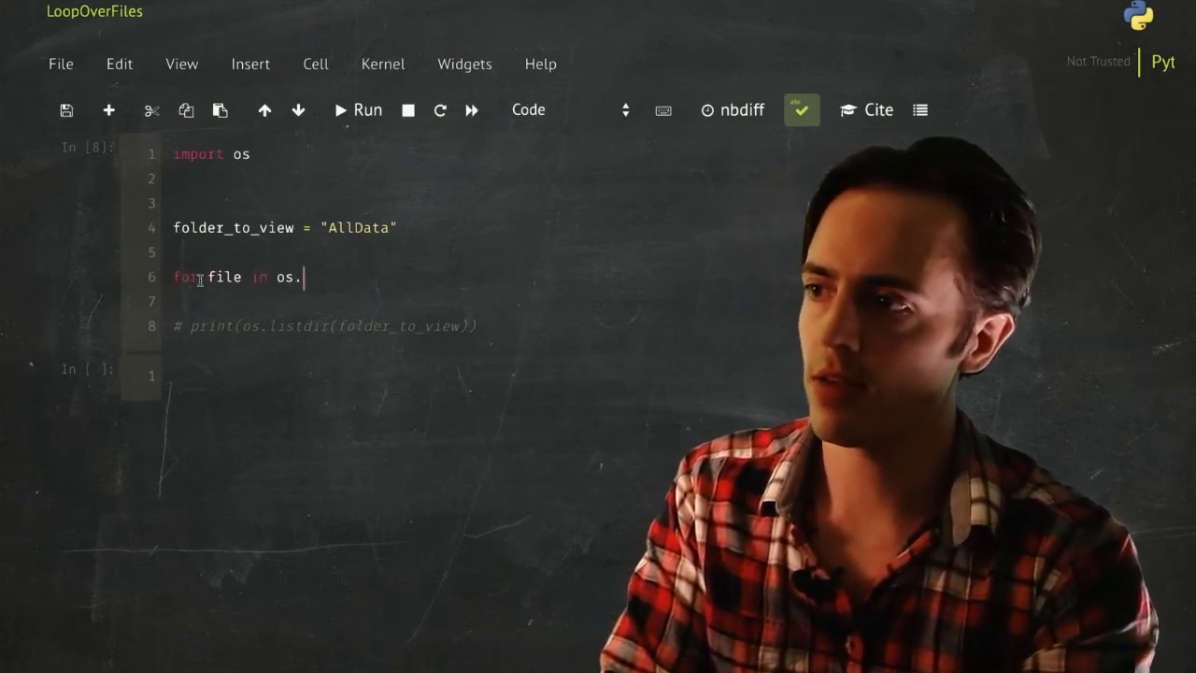
{"action": "type", "text": "listdir()"}
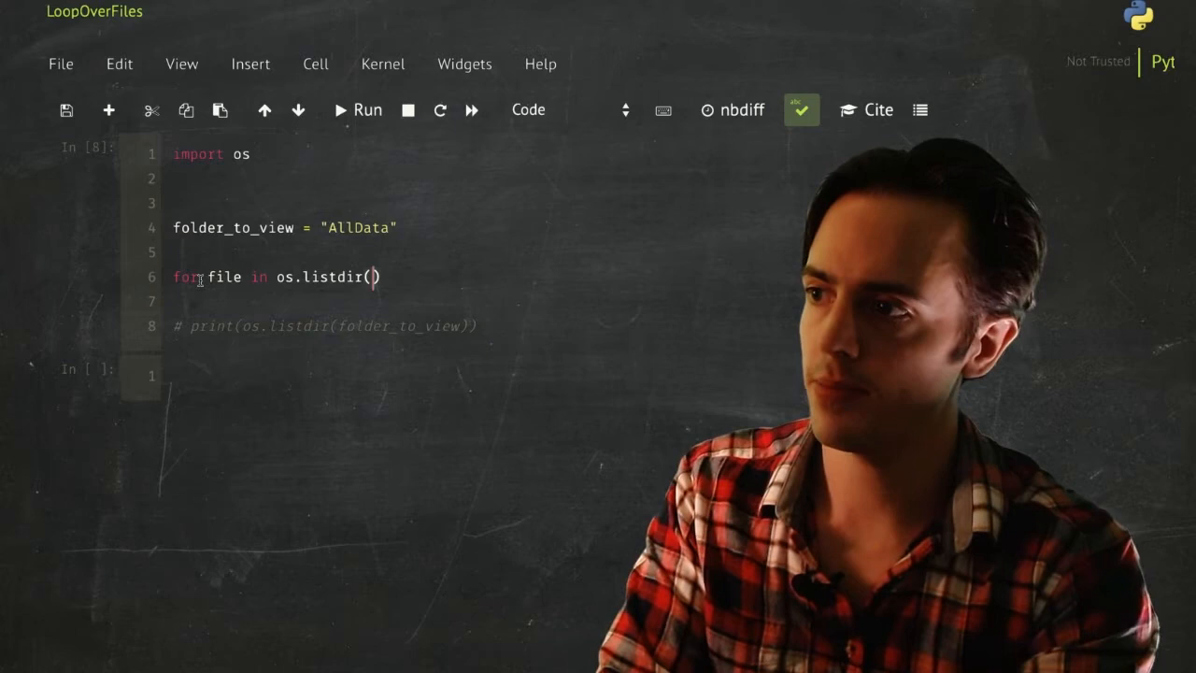
{"action": "type", "text": "folder_to"}
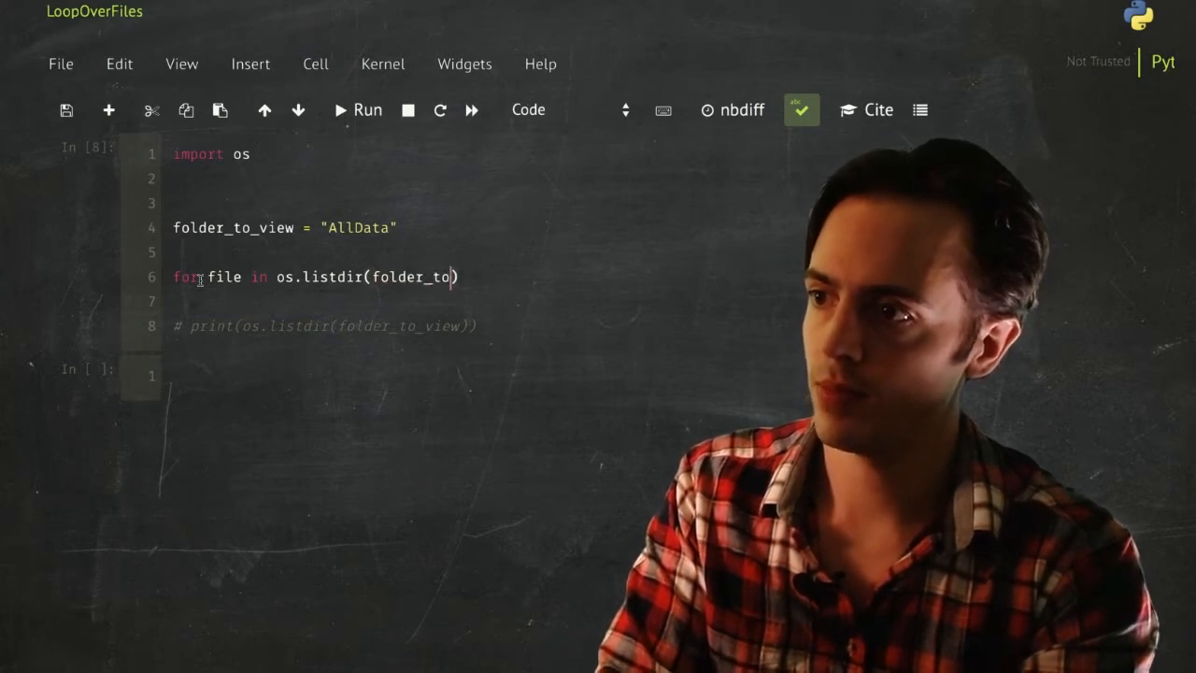
{"action": "type", "text": "_view):"}
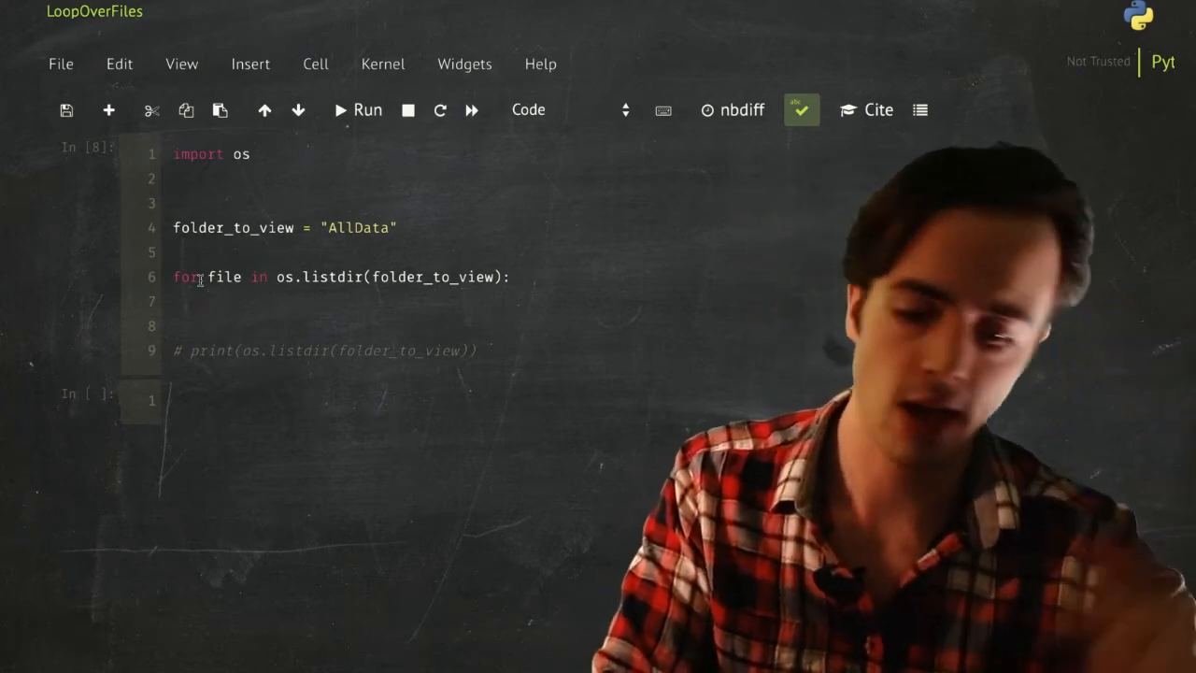
{"action": "type", "text": "print(file)"}
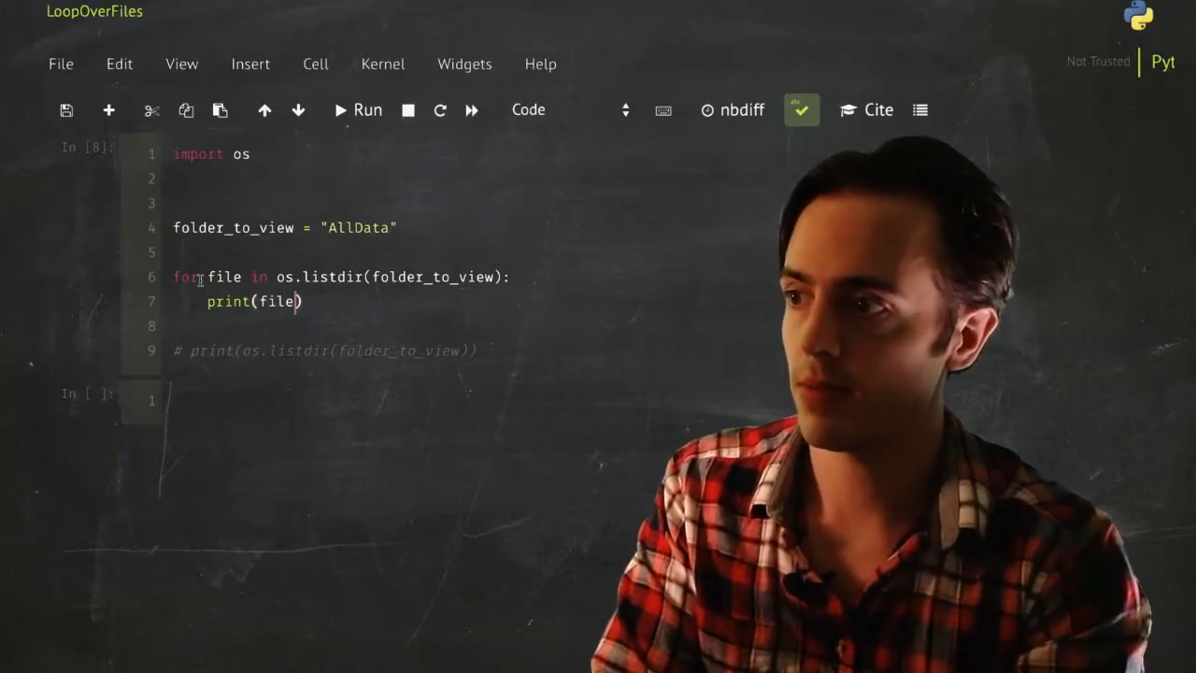
{"action": "left_click", "coordinate": [357, 109]}
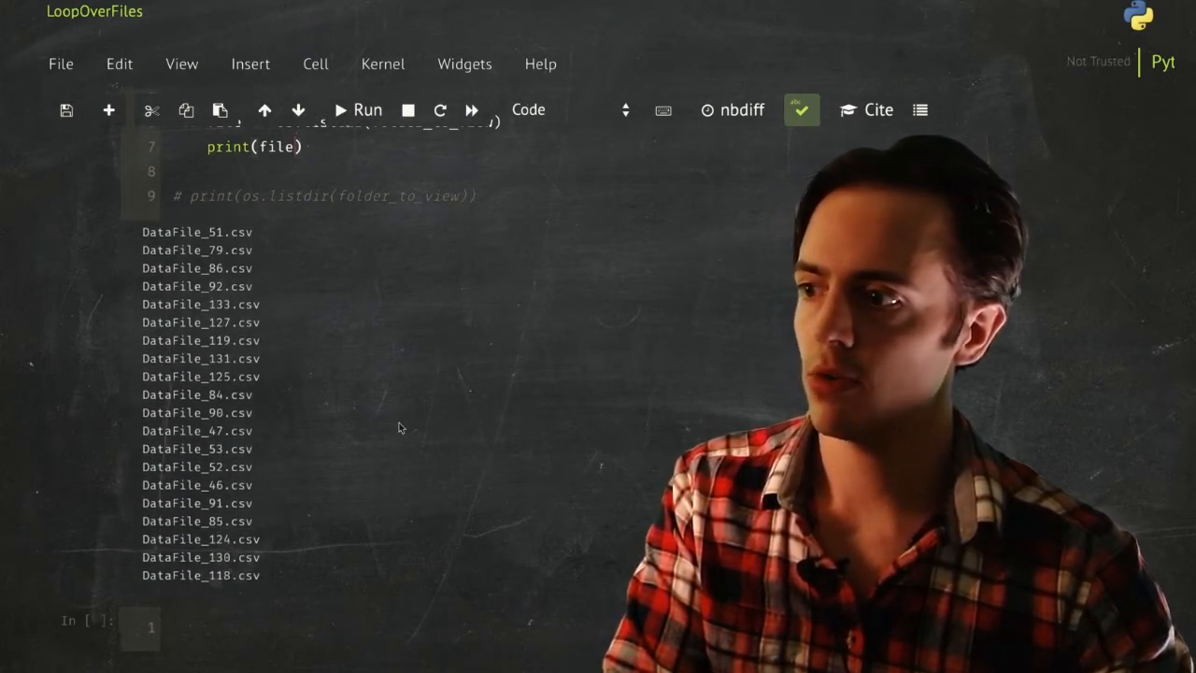
- Use enumerate and print f"File {i} is {file}", then run to get numbered file lines
{"action": "scroll", "scroll_direction": "up", "scroll_amount": 3}
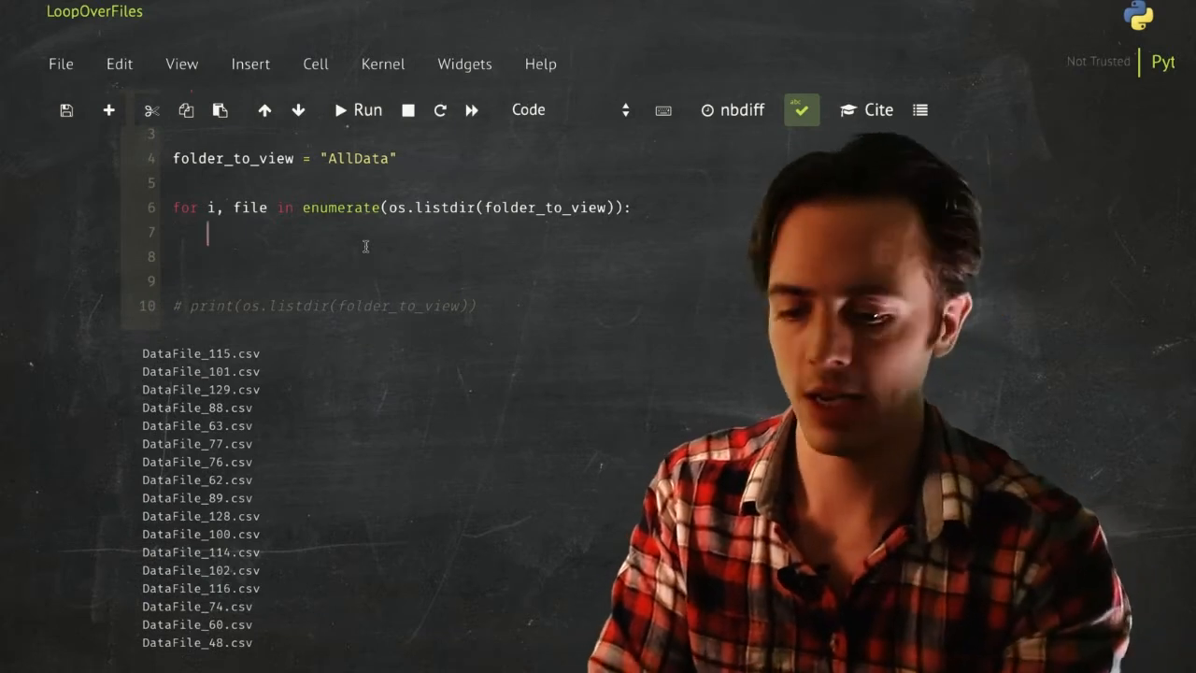
{"action": "type", "text": "print(f\")"}
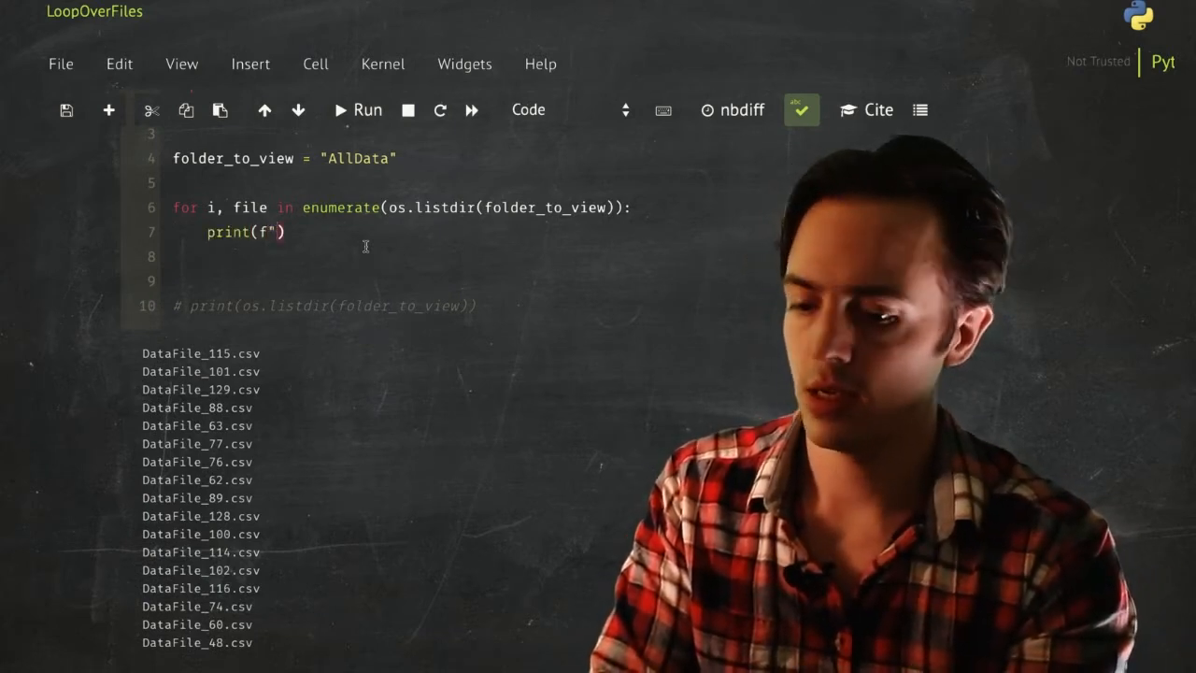
{"action": "type", "text": "File"}
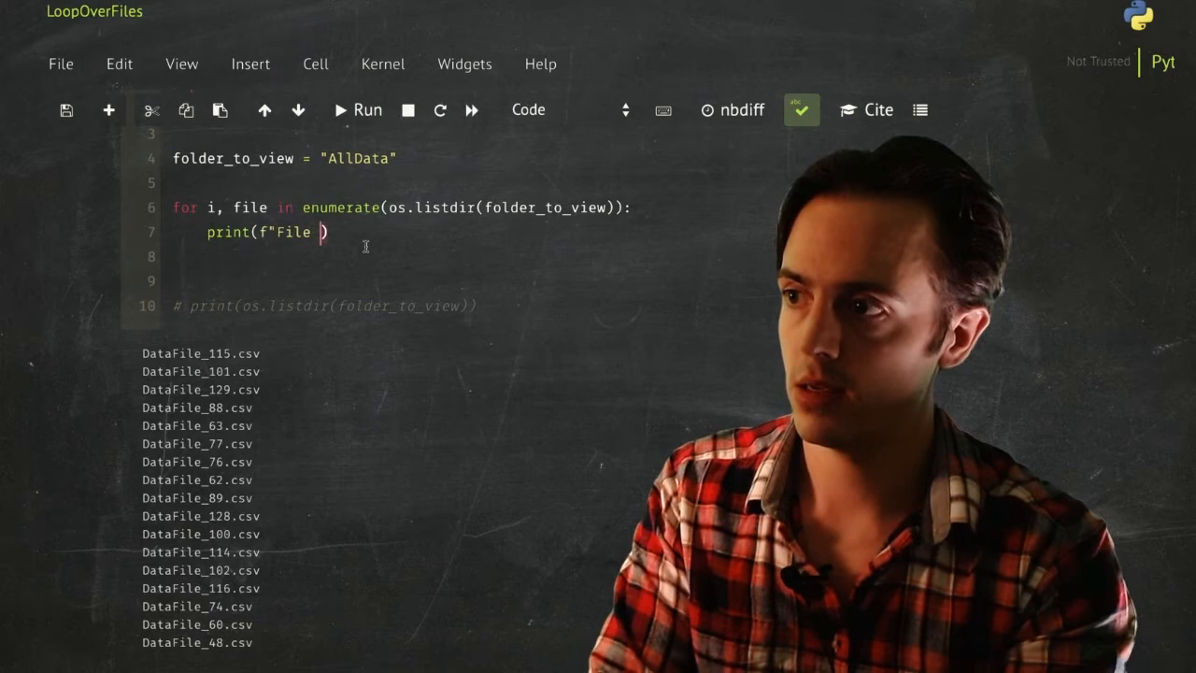
{"action": "type", "text": "{i} is"}
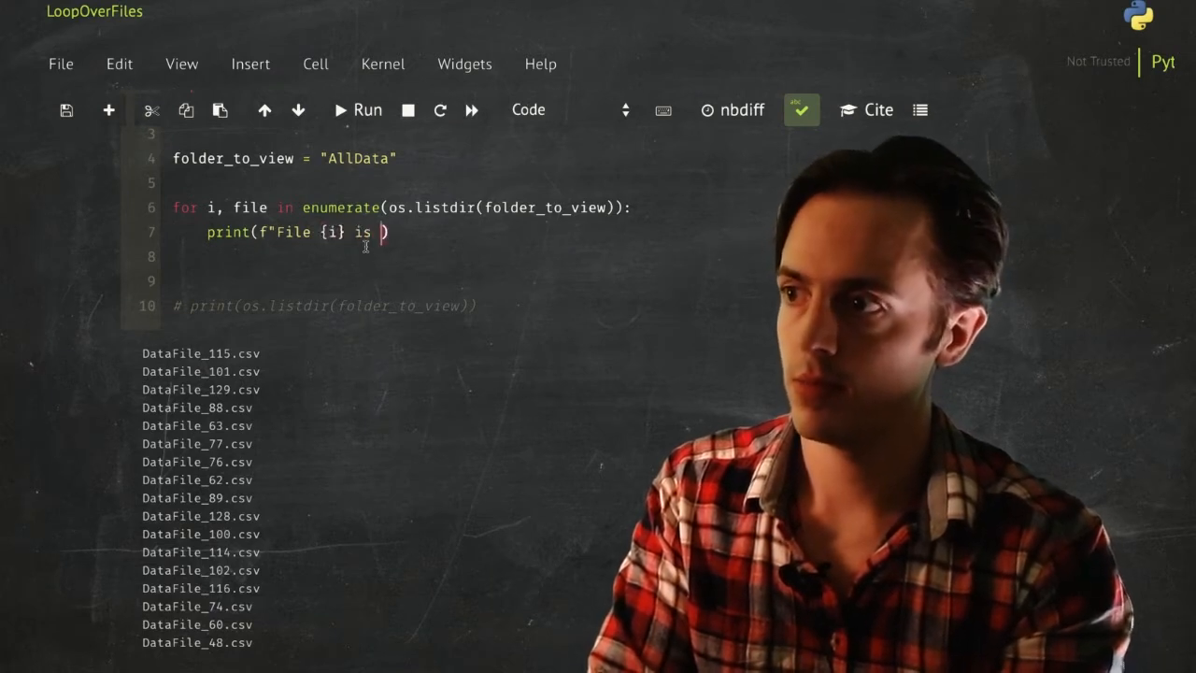
{"action": "type", "text": "{file}"}
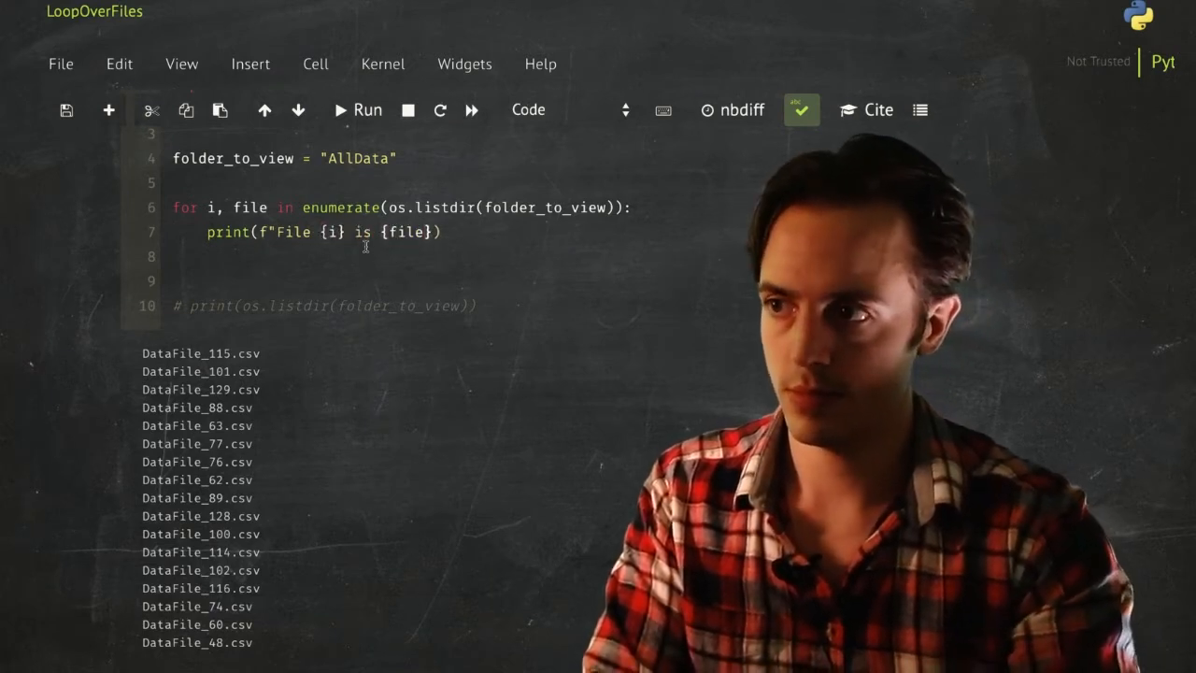
{"action": "type", "text": "\""}
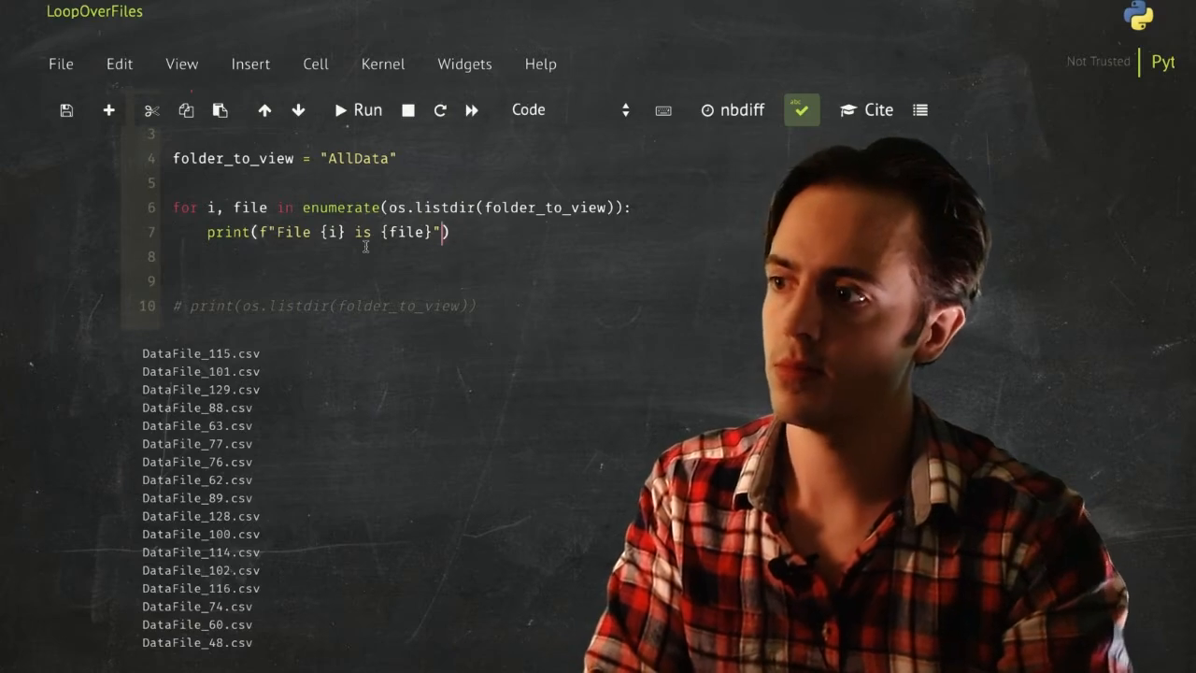
{"action": "left_click", "coordinate": [355, 108]}
{"action": "type", "text": "i"}
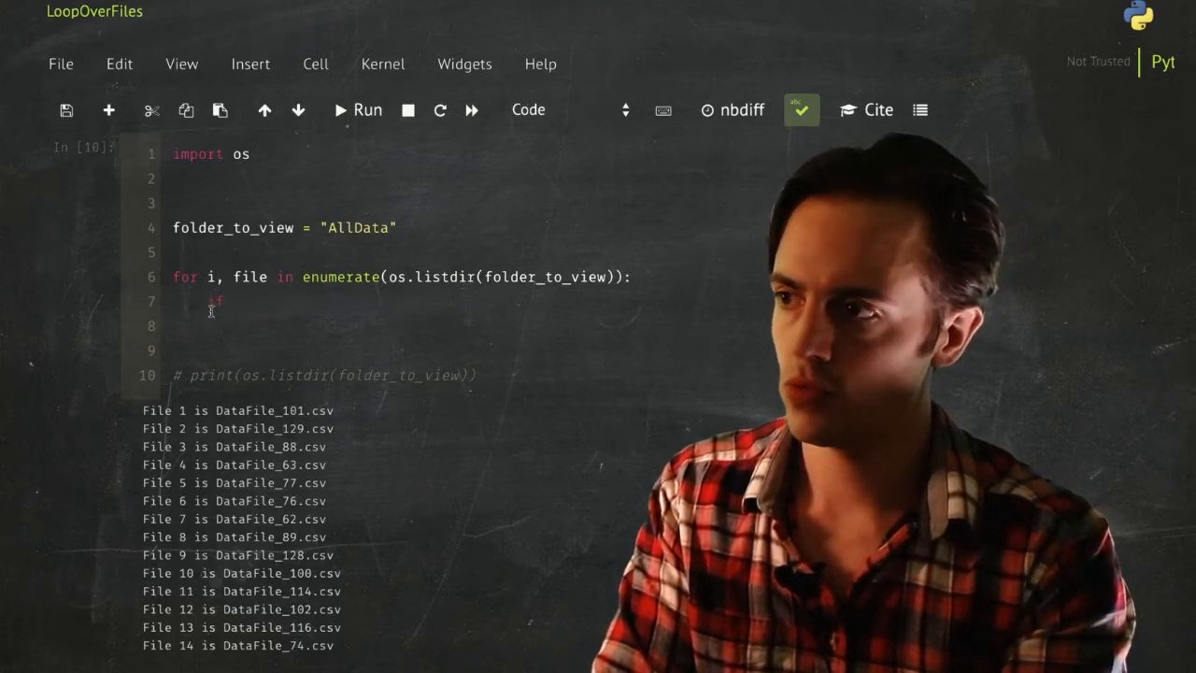
- Add if file.endswith(".csv"): pass else print(f"File {file} is not a csv")
{"action": "type", "text": "file.endswith"}
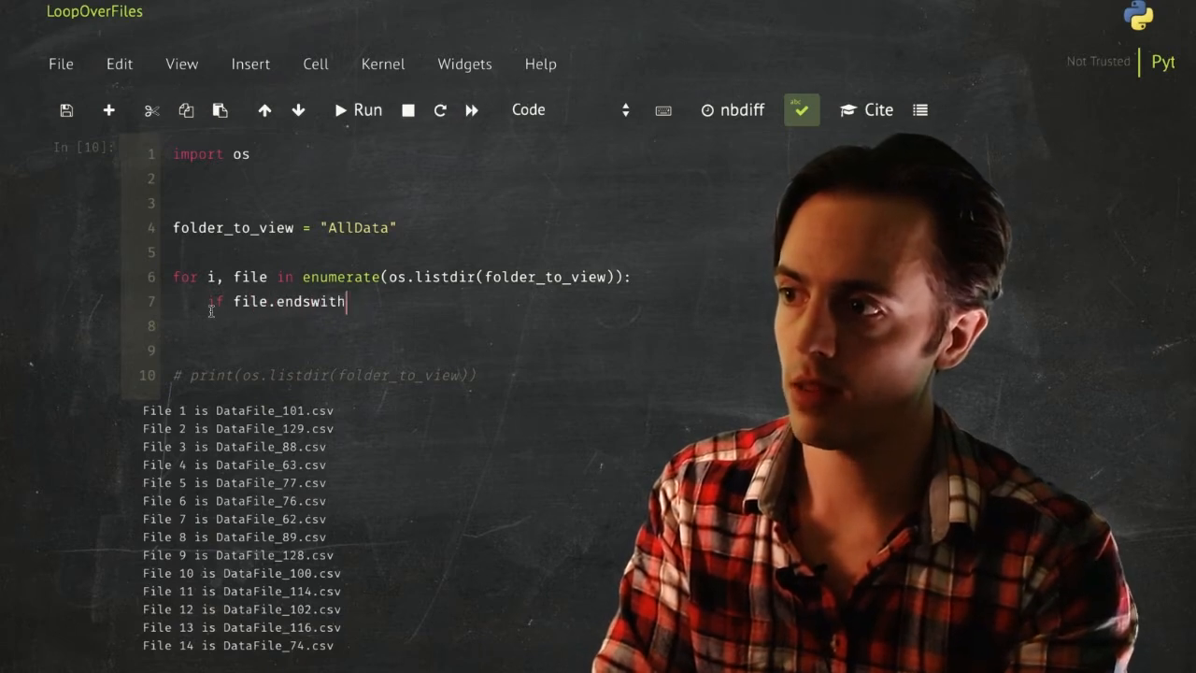
{"action": "type", "text": "(\".csv\")"}
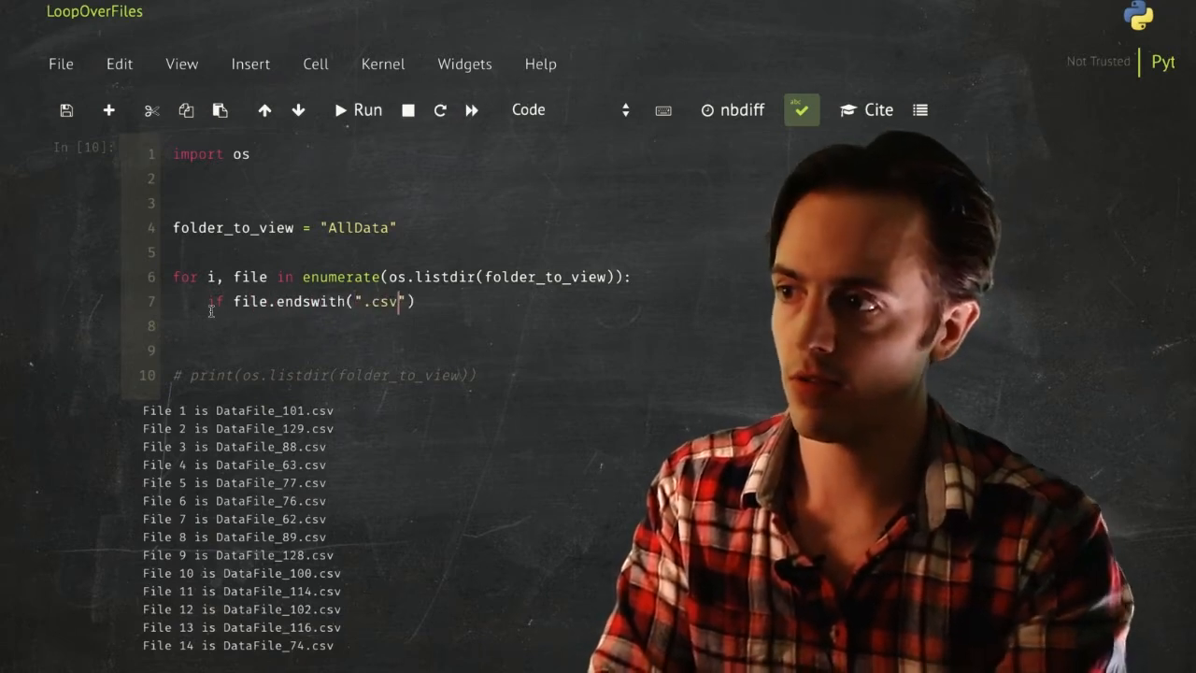
{"action": "type", "text": ":"}
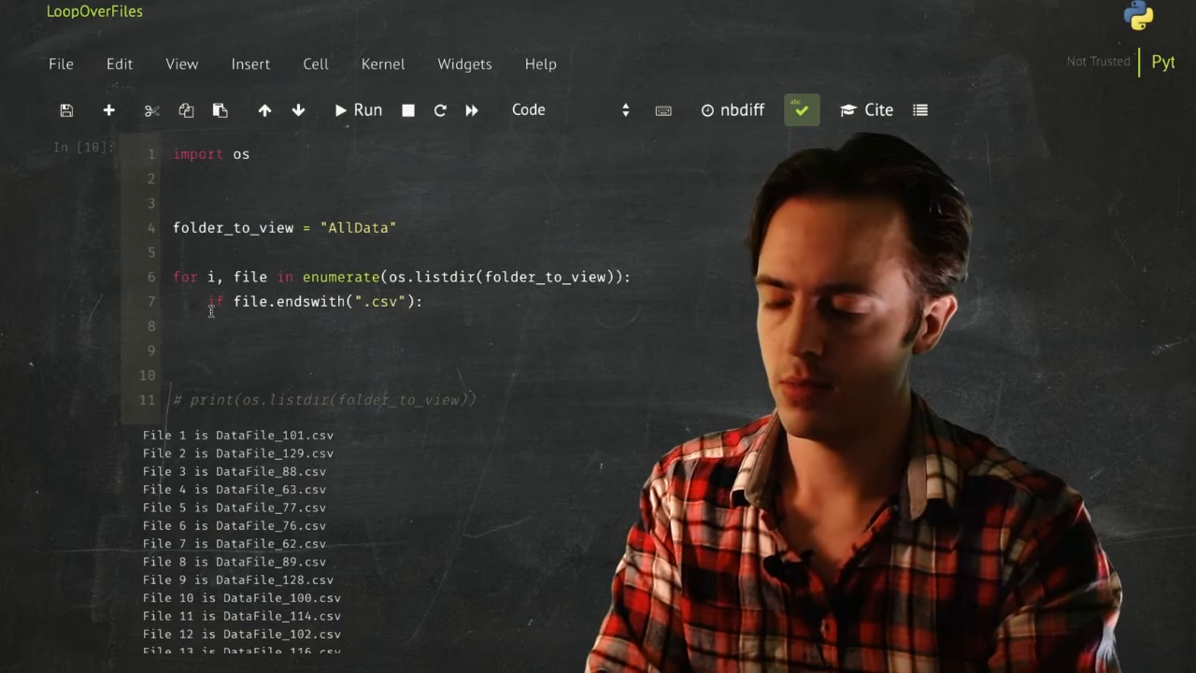
{"action": "type", "text": "pass"}
{"action": "type", "text": "file"}
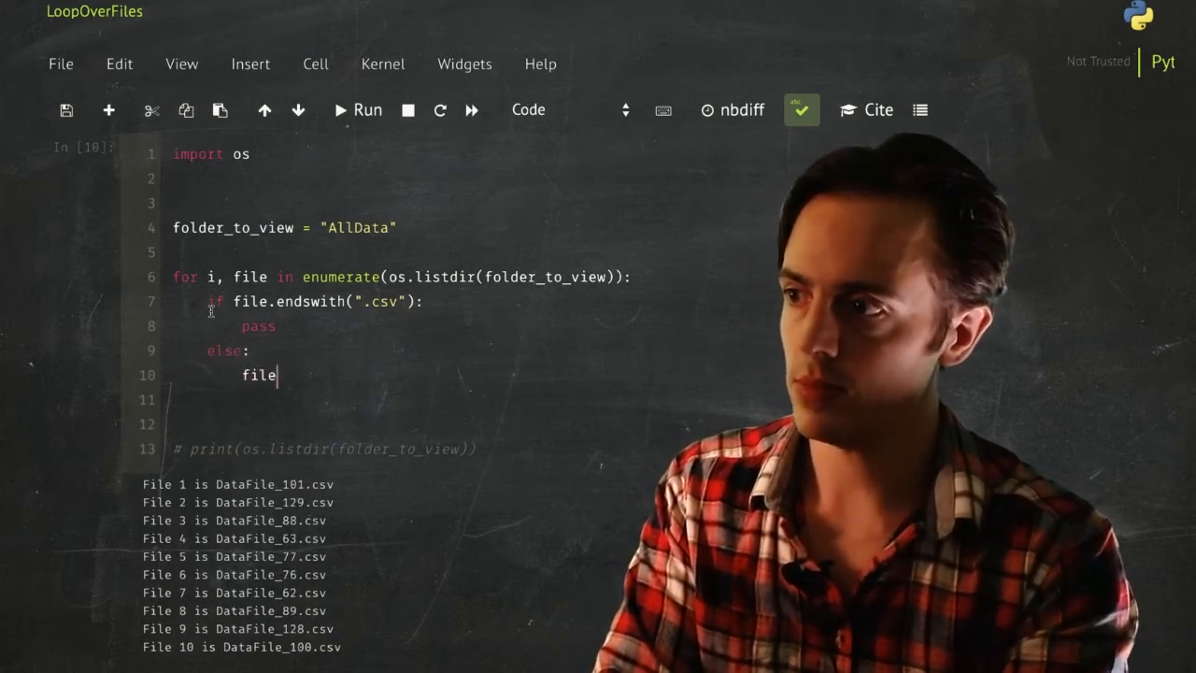
{"action": "type", "text": "print()"}
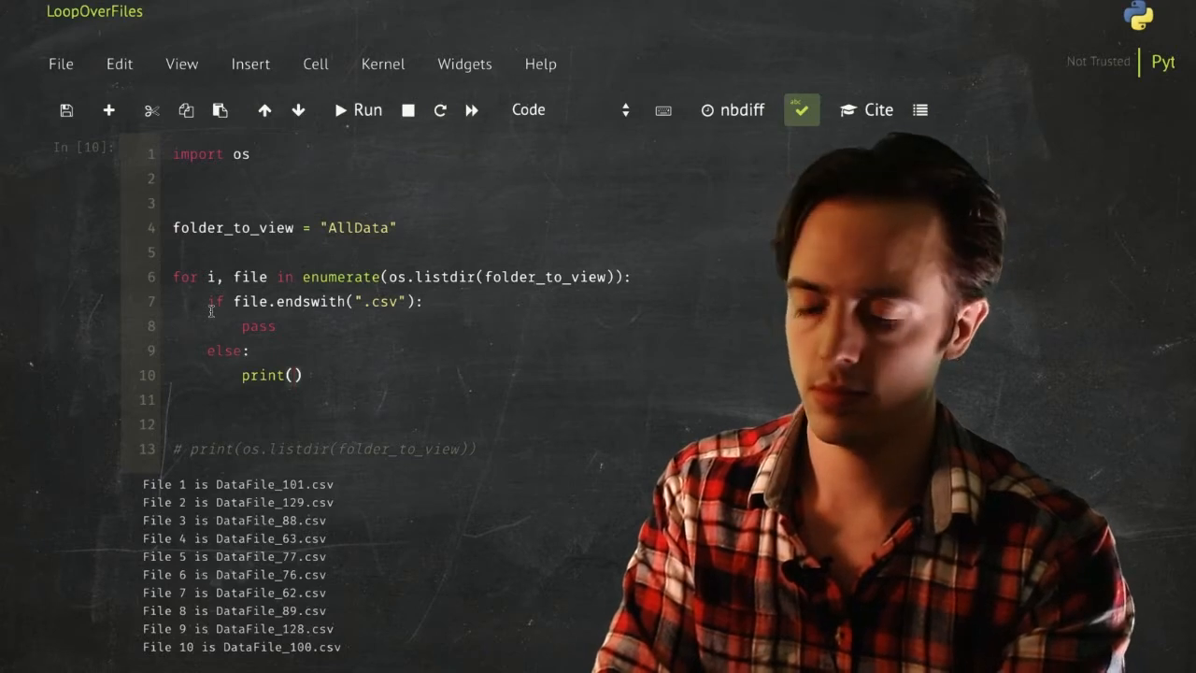
{"action": "type", "text": "f\"File {file} is not a css}"}
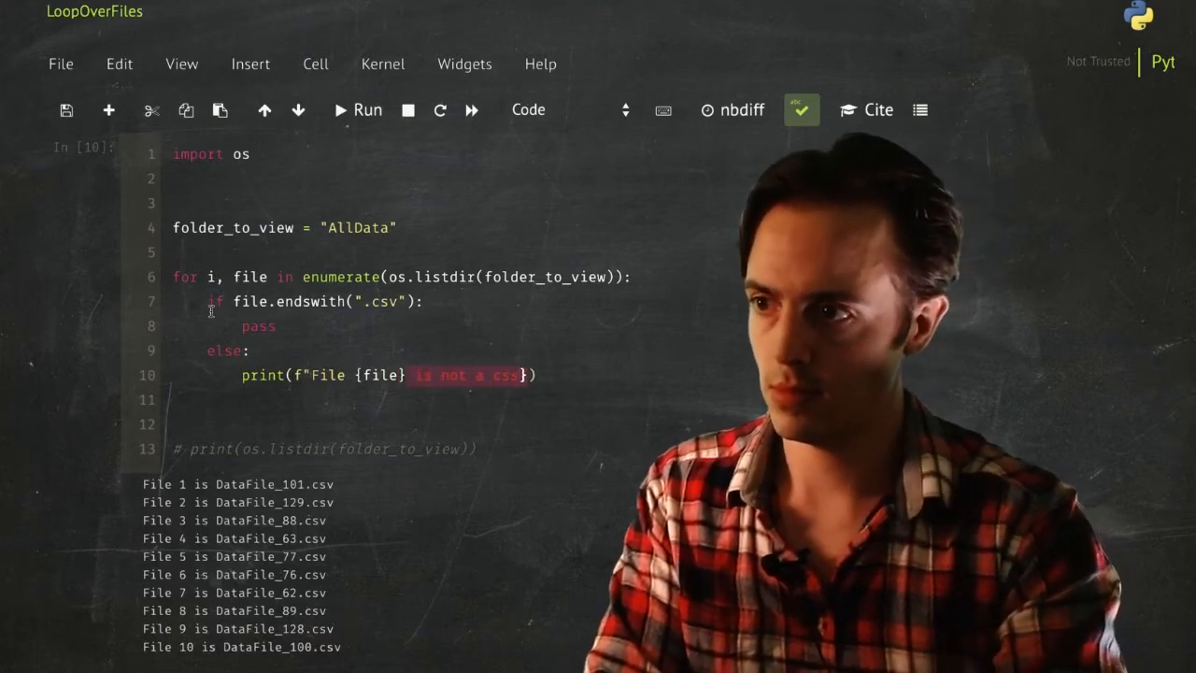
- Run the check, rerun with pass commented out to show the error, then rerun with pass restored
{"action": "left_click", "coordinate": [355, 108]}
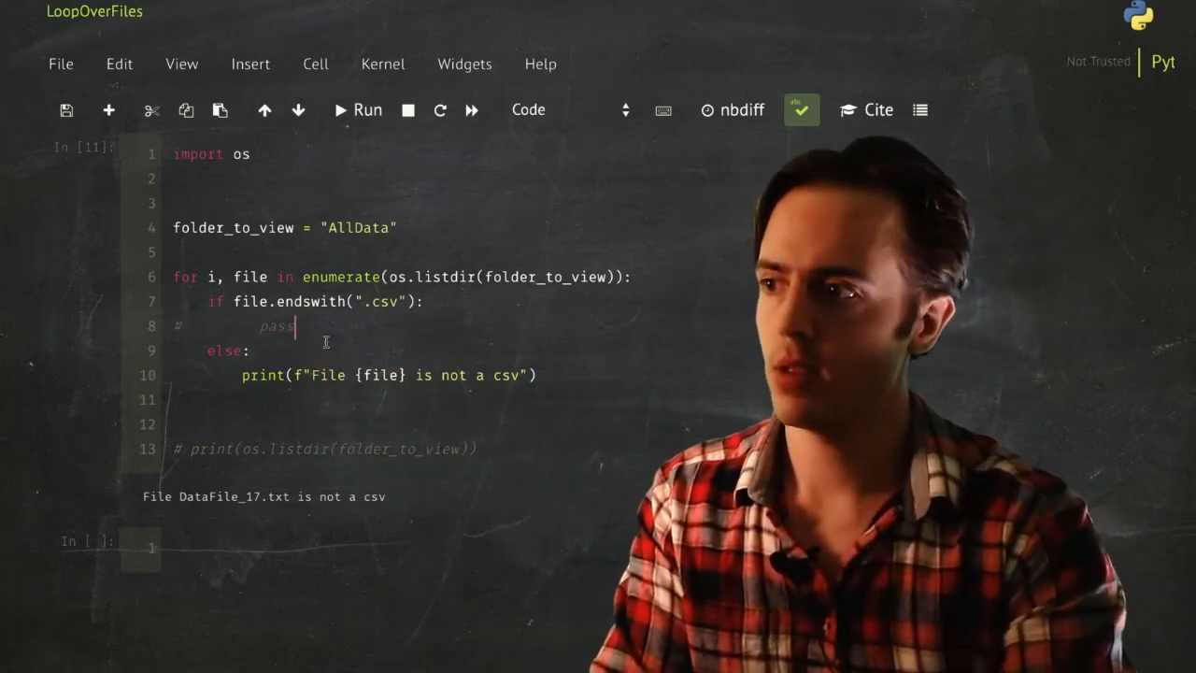
{"action": "left_click", "coordinate": [340, 109]}
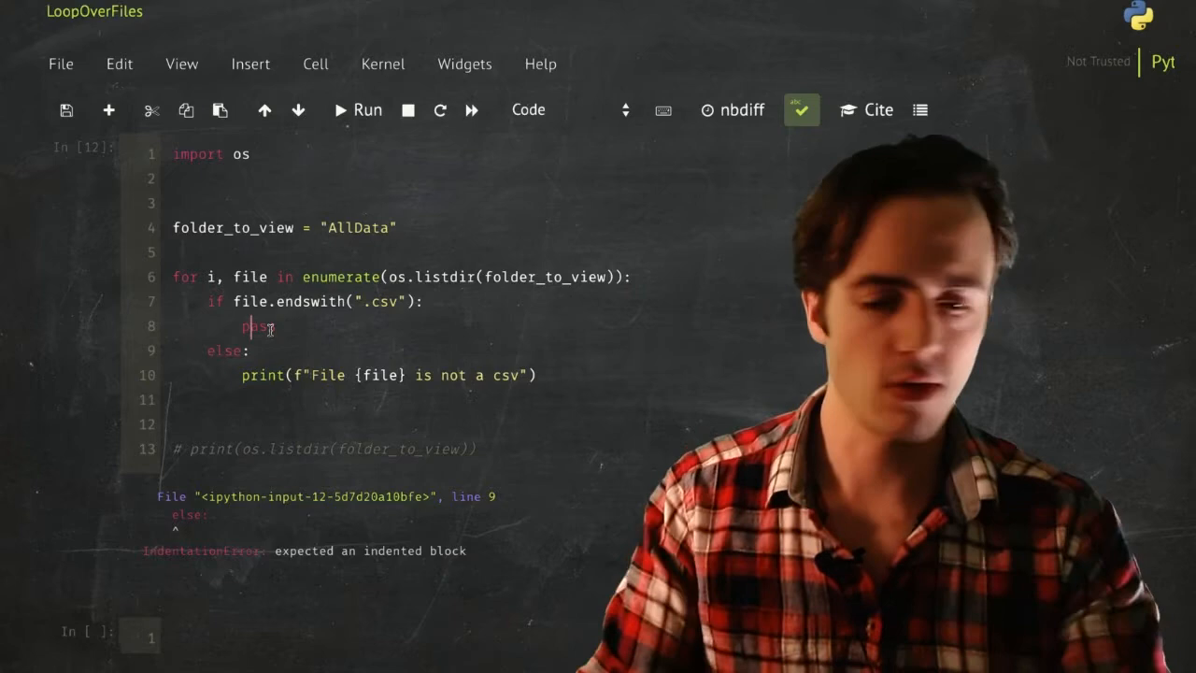
{"action": "left_click", "coordinate": [355, 108]}
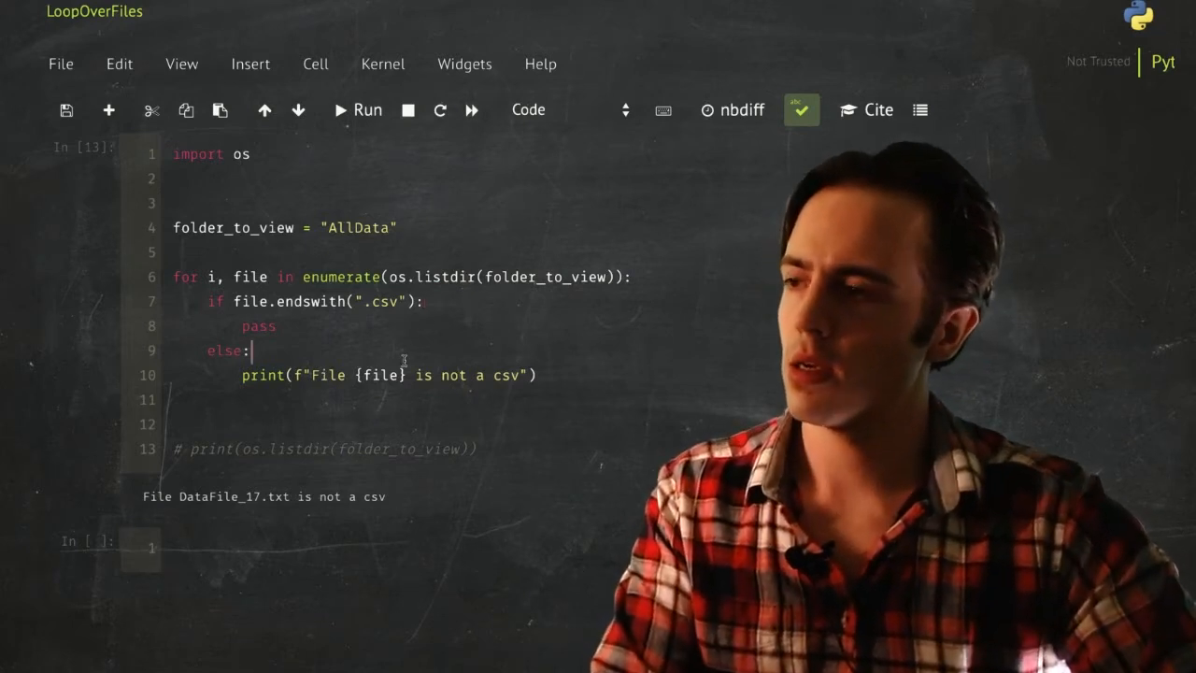
- Try an elif not file.startswith("DataFile") branch in the loop
{"action": "type", "text": "eli"}
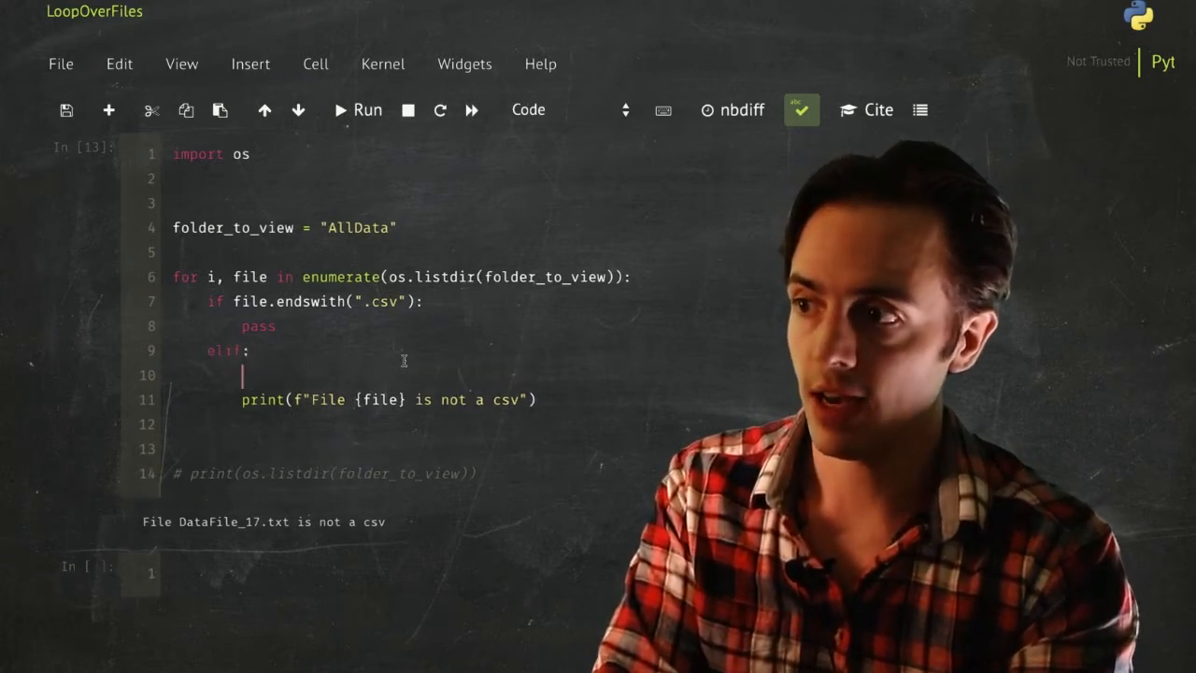
{"action": "type", "text": "file"}
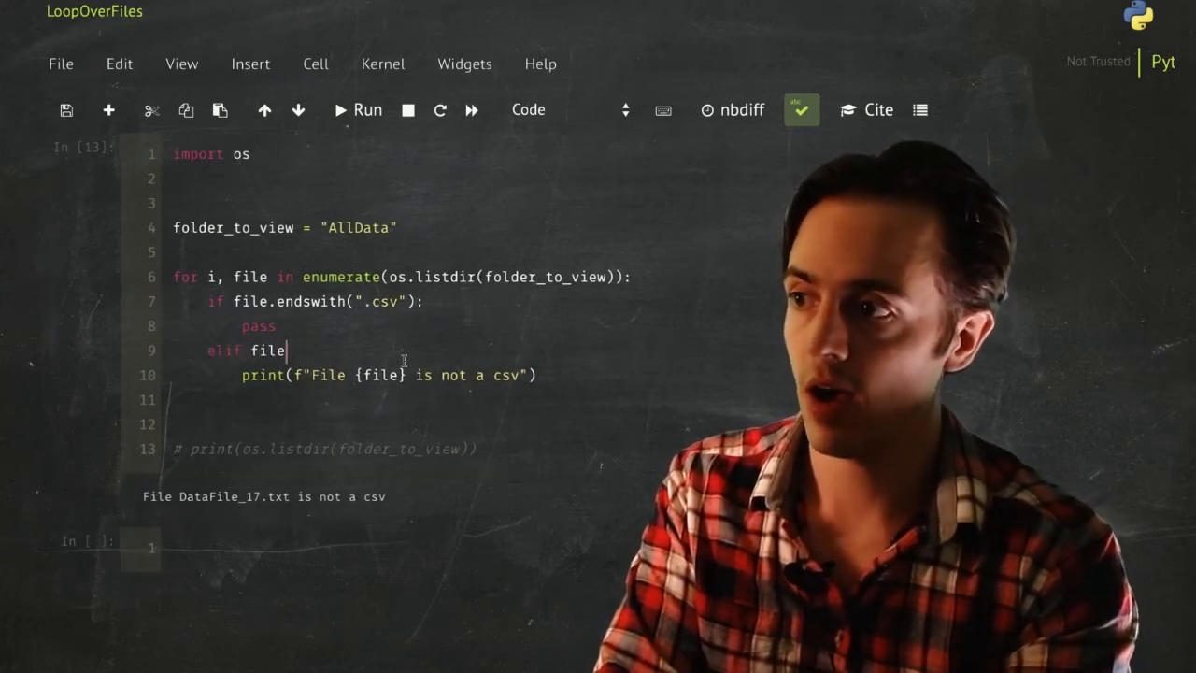
{"action": "type", "text": ".startswith"}
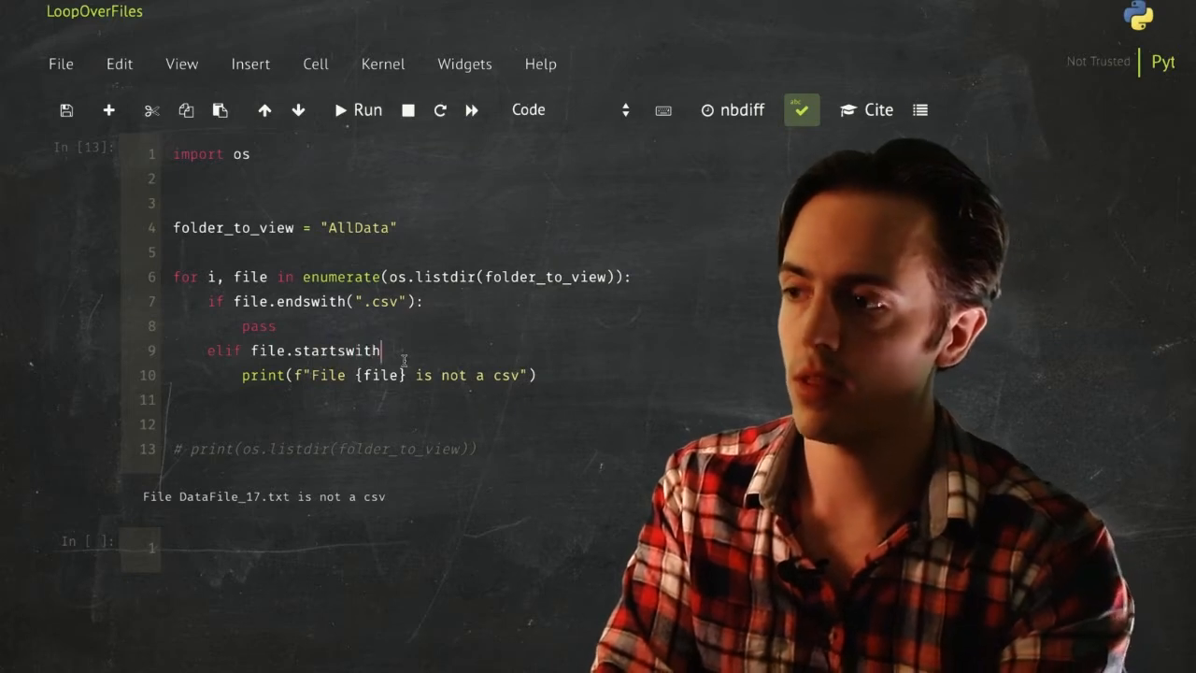
{"action": "type", "text": "()"}
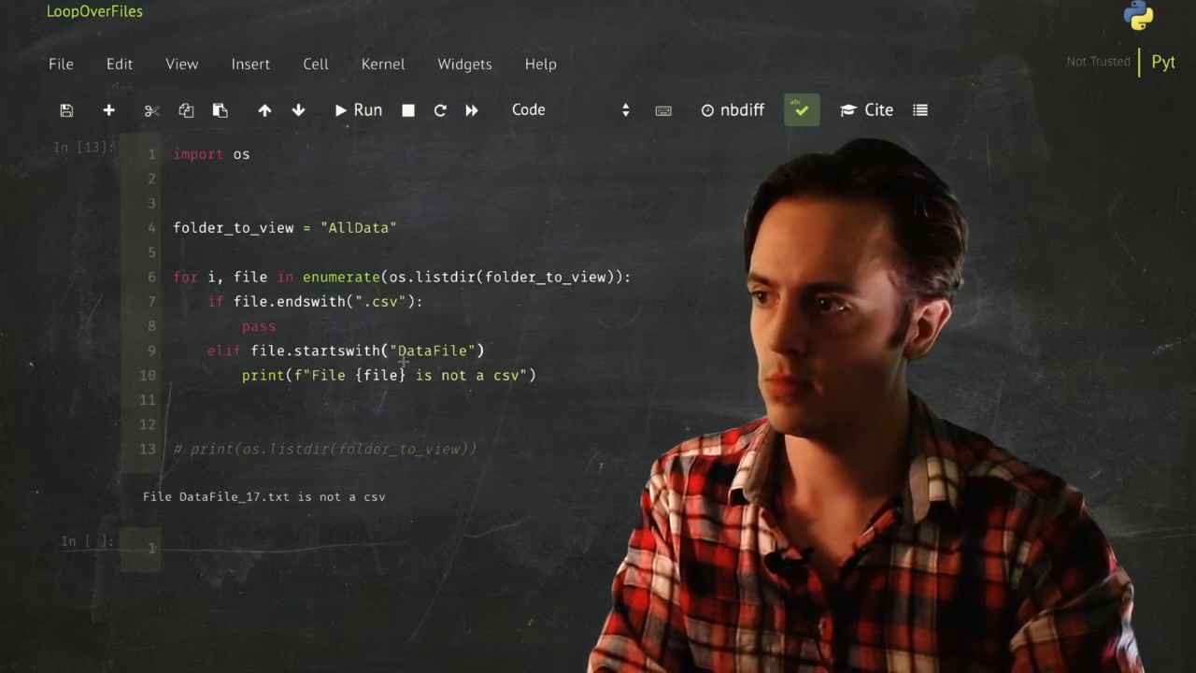
{"action": "type", "text": "not ("}
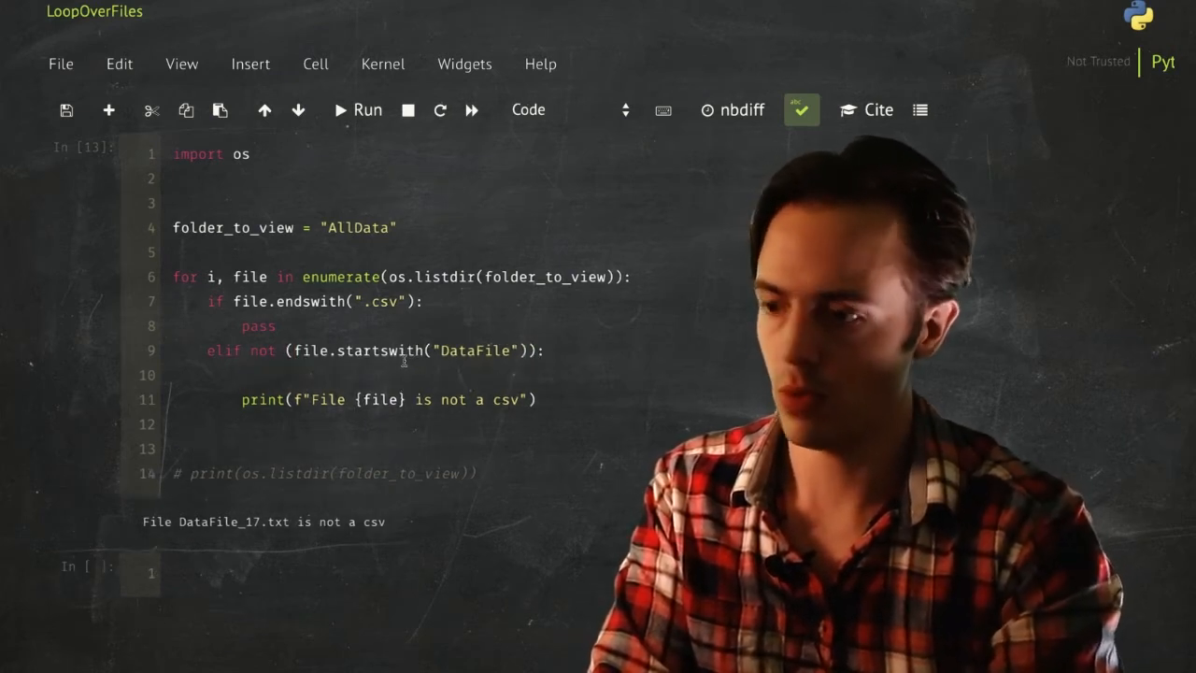
- Give the branch a print(f"File ...") message, then revert it back to a plain else
{"action": "type", "text": "f"}
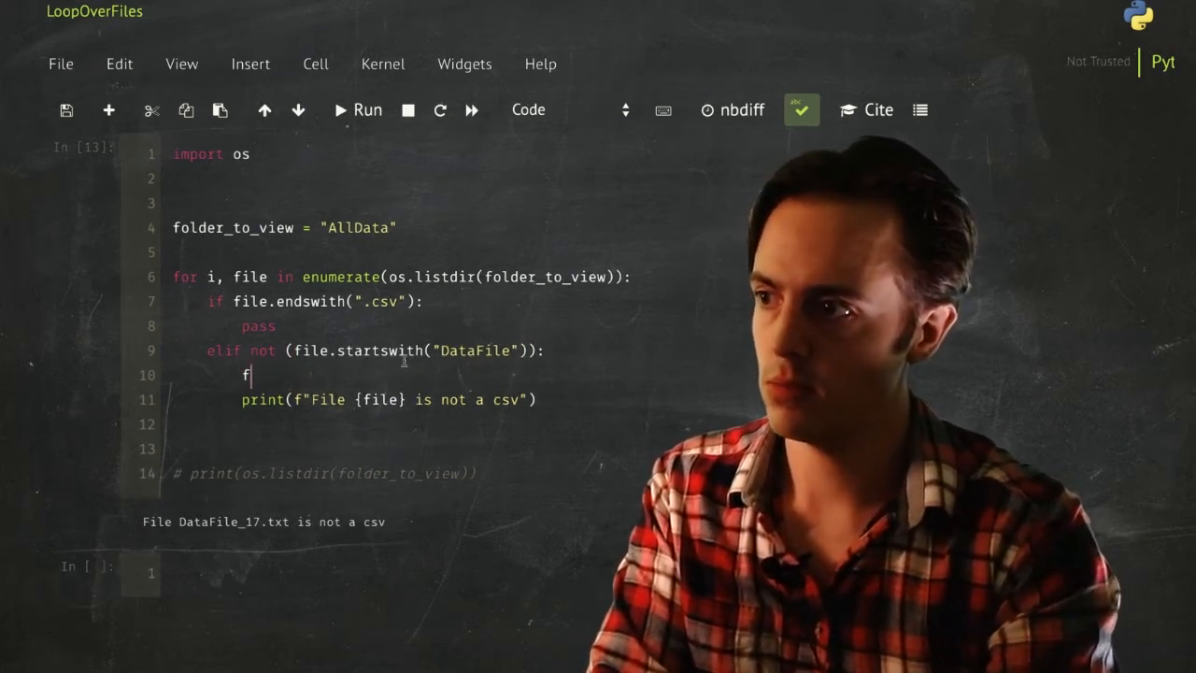
{"action": "type", "text": "print()"}
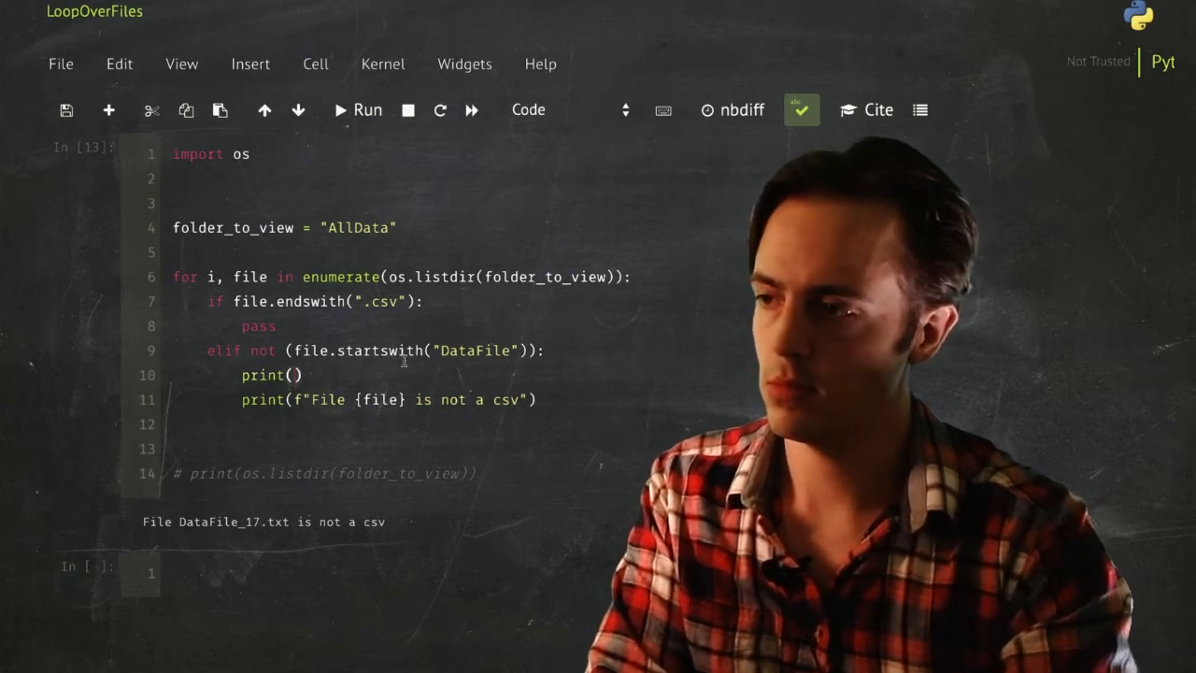
{"action": "type", "text": "f\"Fi"}
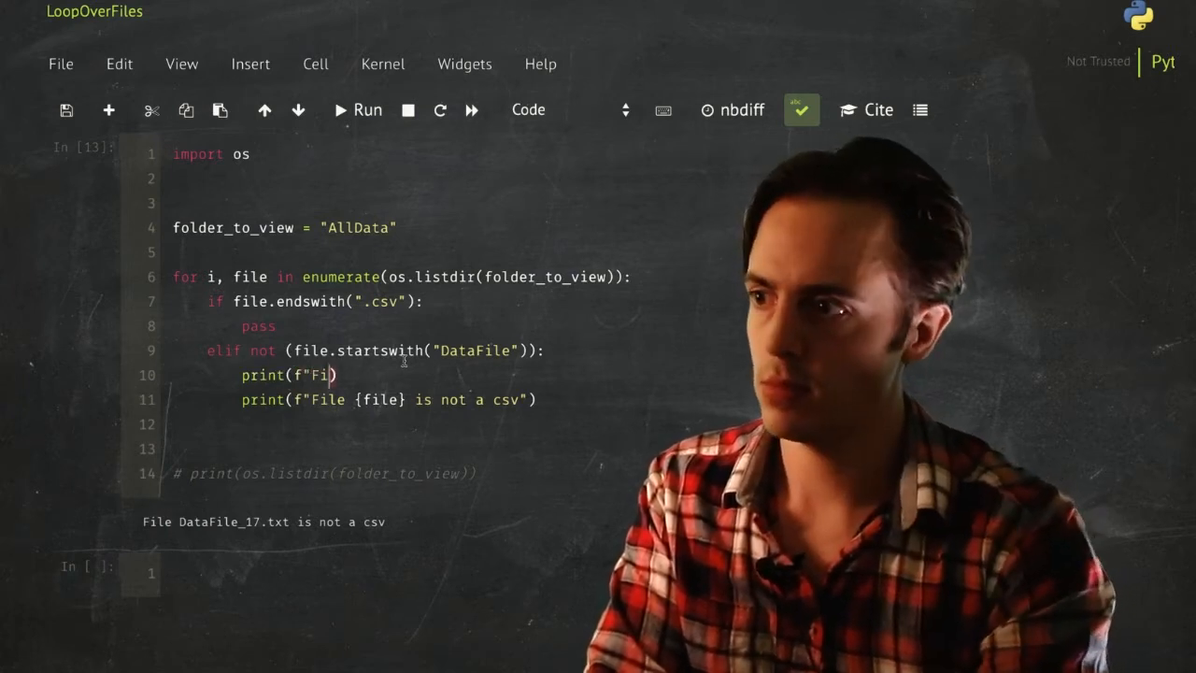
{"action": "type", "text": "le {file} is not a csv"}
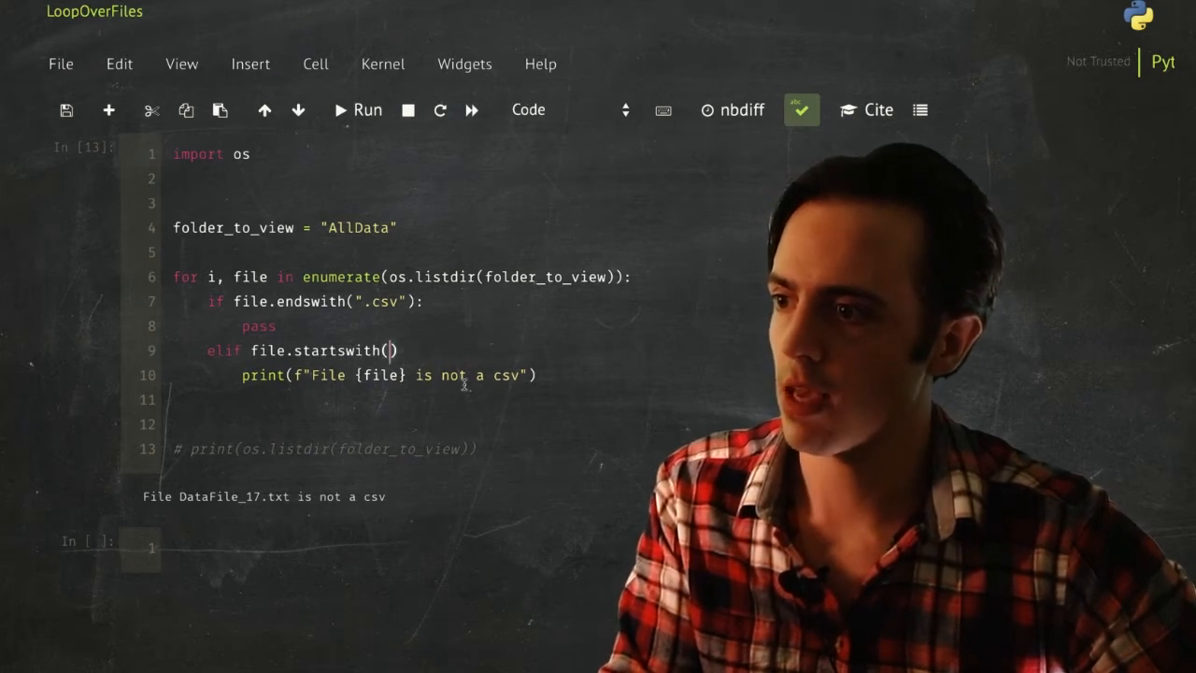
{"action": "key", "text": "Backspace"}
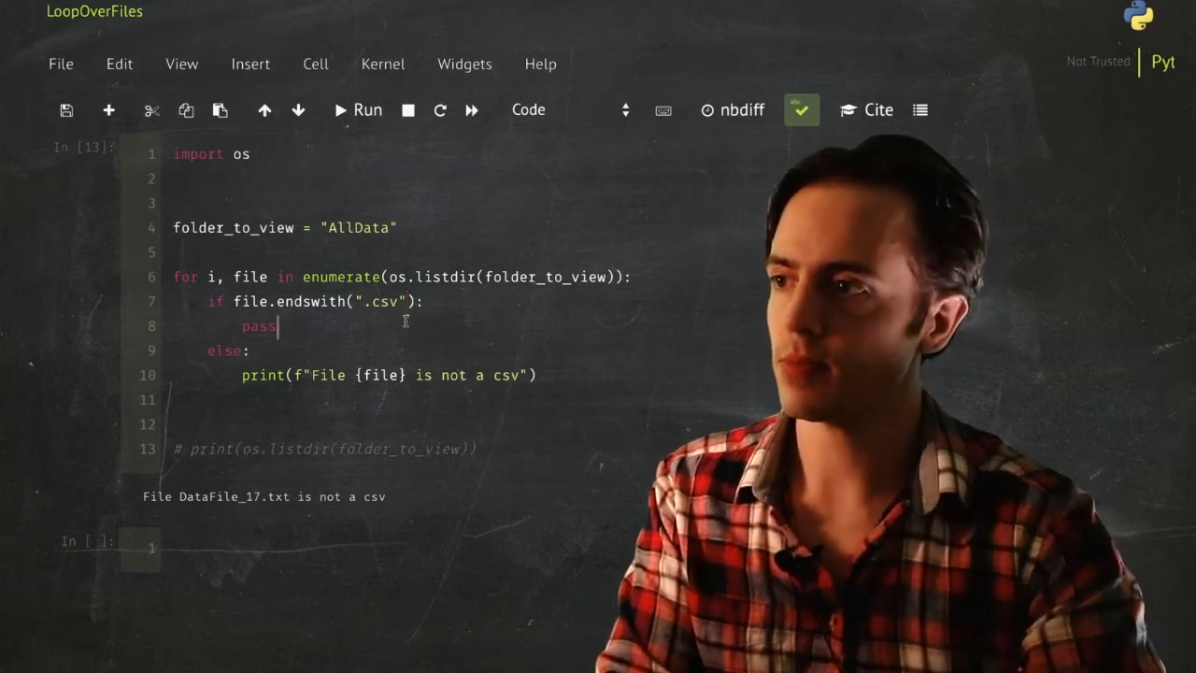
- Inside the csv branch add if not (file.startswith("DataFile")):
{"action": "type", "text": "if"}
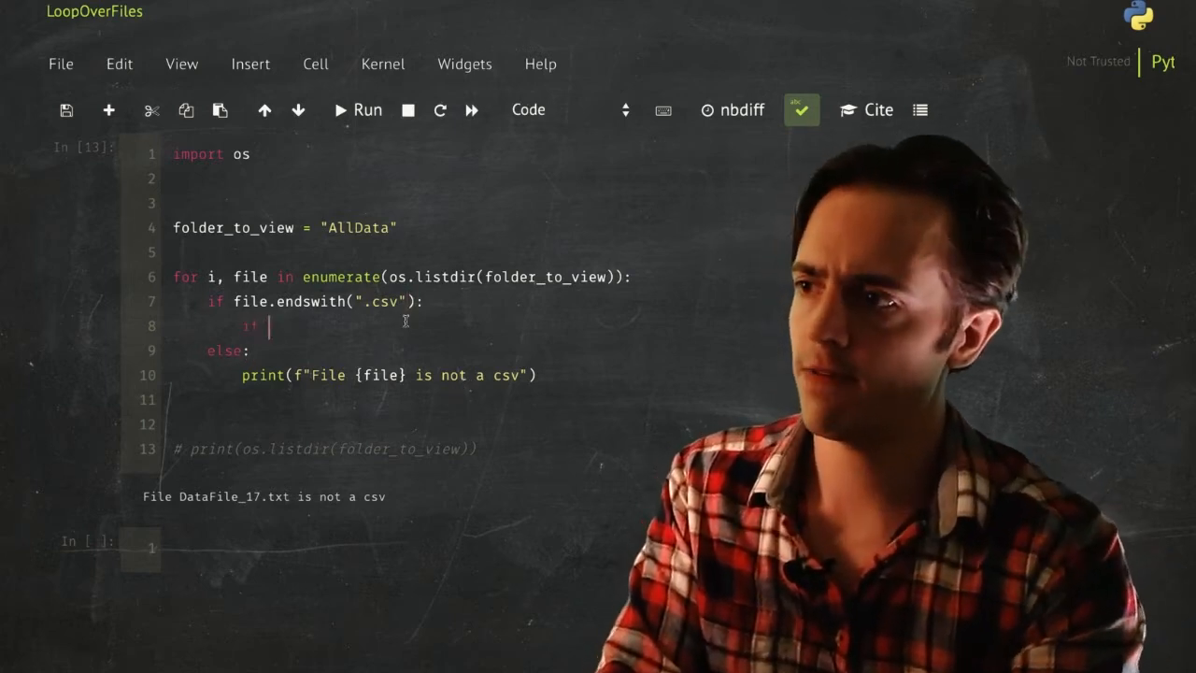
{"action": "type", "text": "file.startswiuth(\""}
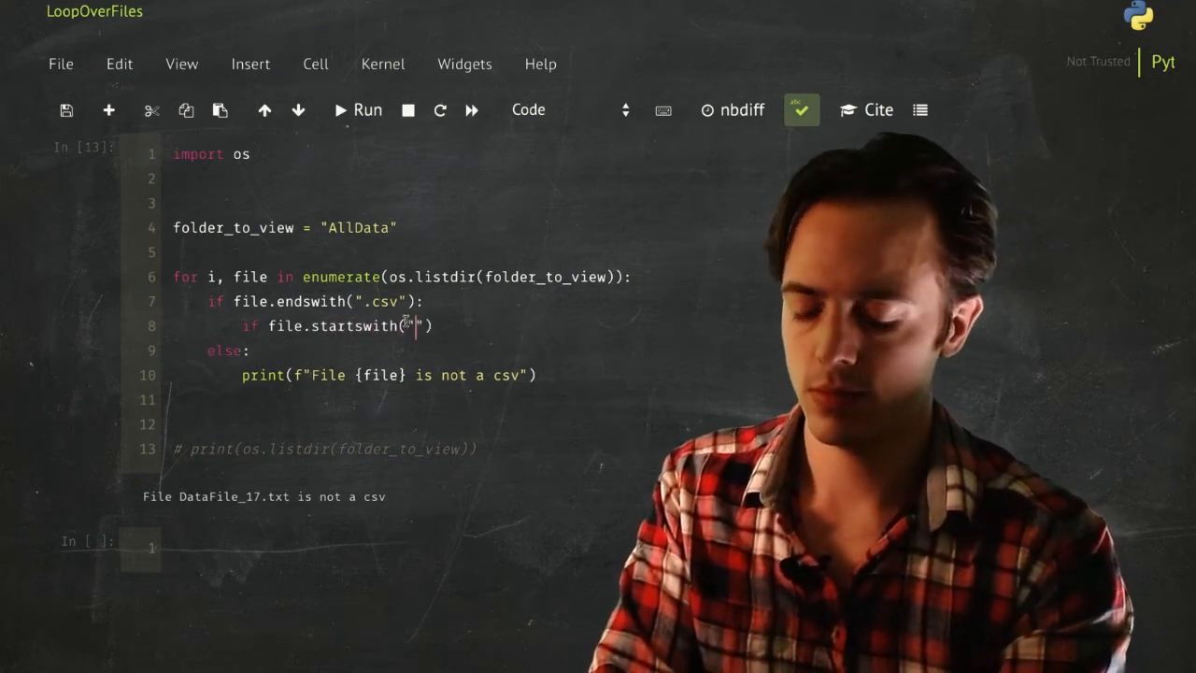
{"action": "type", "text": "DataF"}
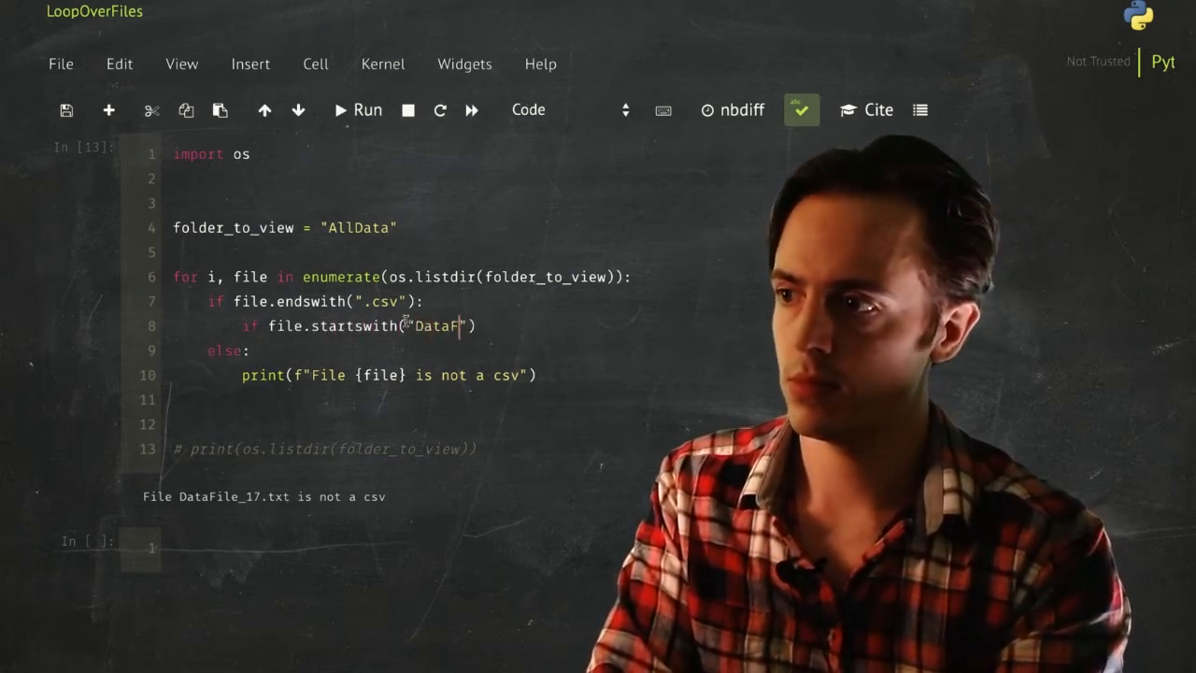
{"action": "type", "text": "ile"}
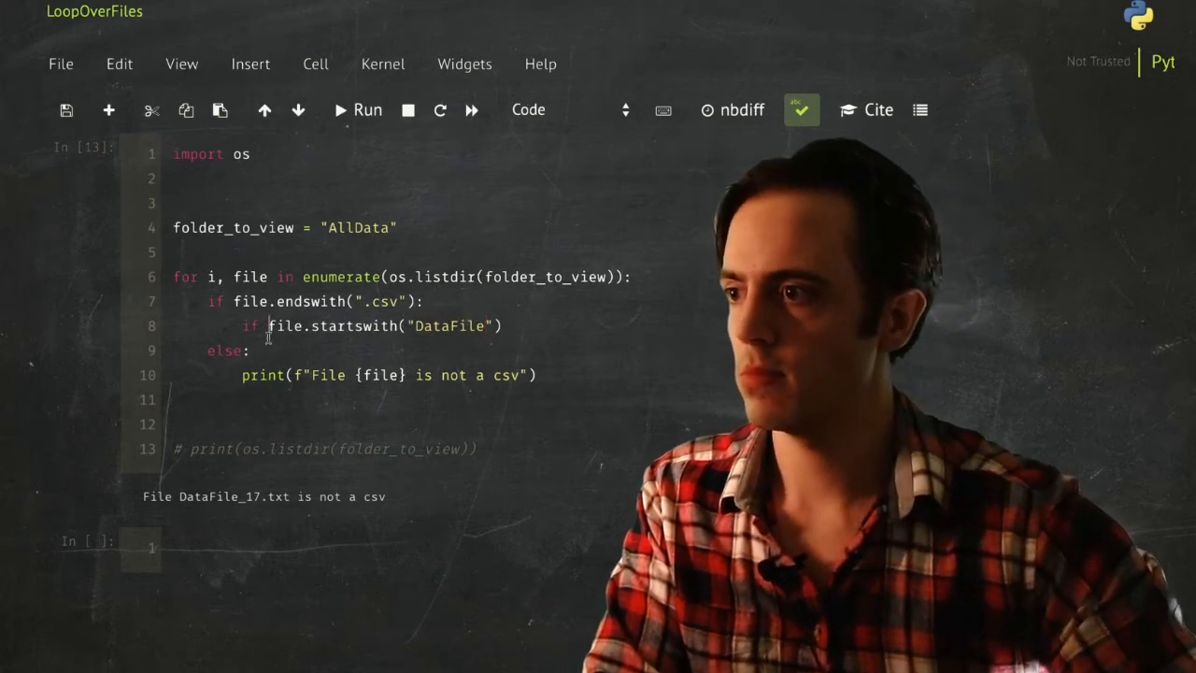
{"action": "type", "text": "not"}
{"action": "type", "text": "print"}
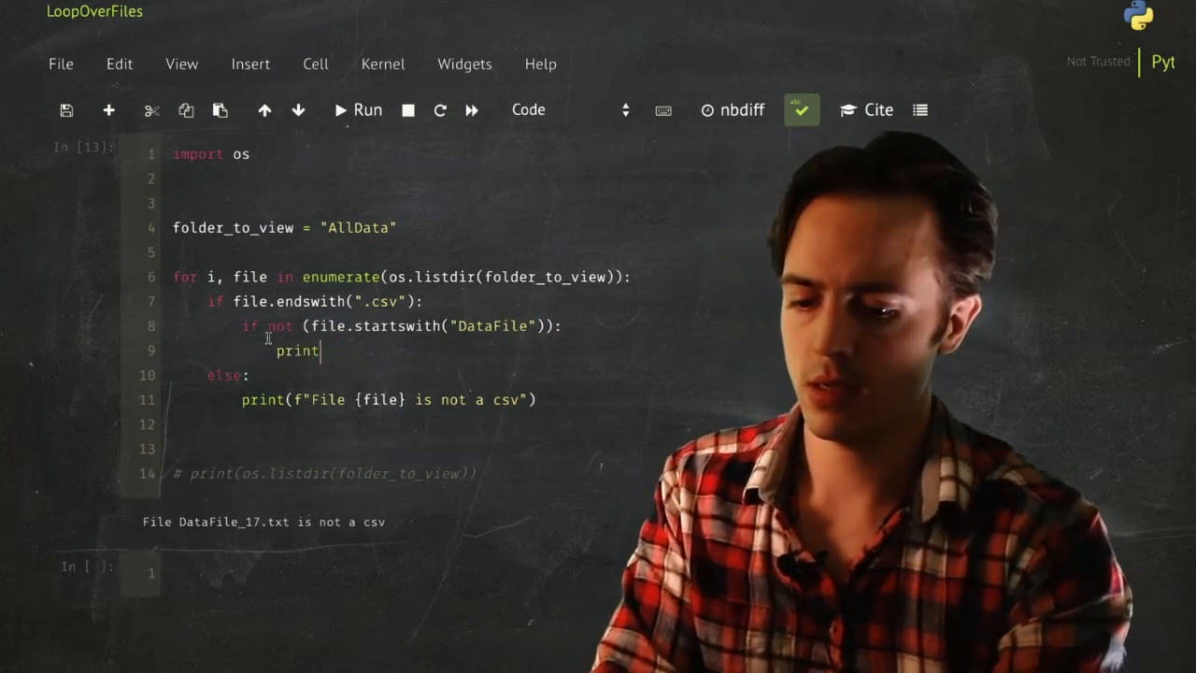
- Print f"File {file} is not suitable", fix the typo and rerun to flag JunkFile.csv, then begin the else
{"action": "type", "text": "(f\"File\")"}
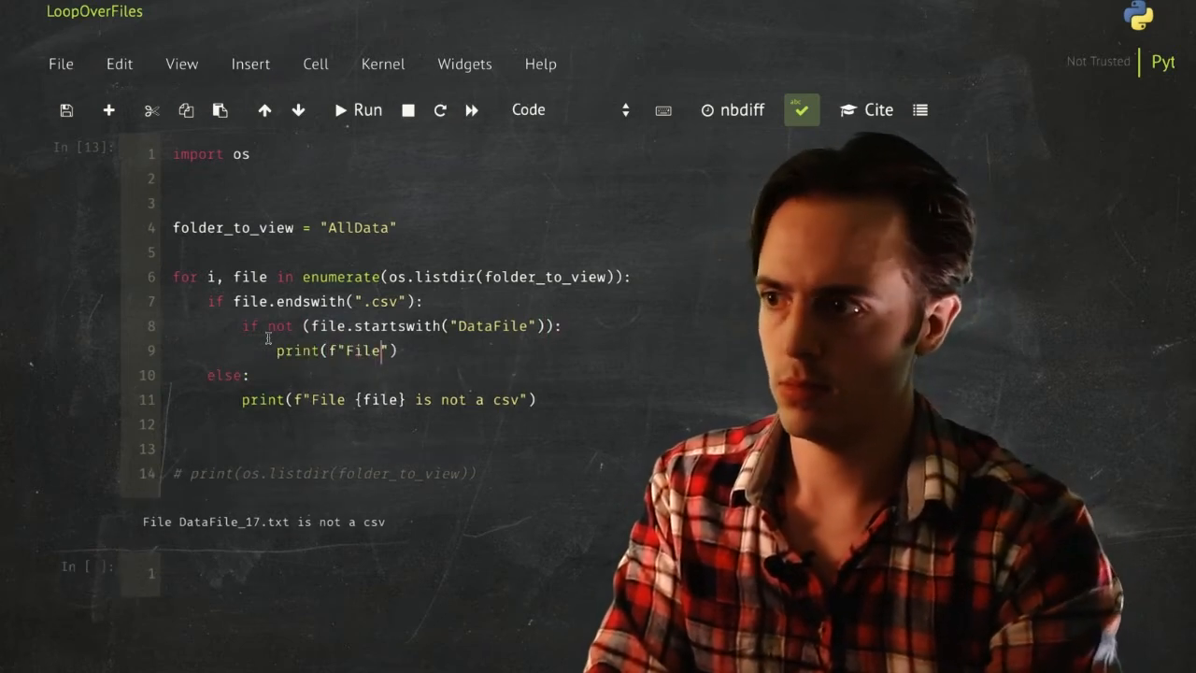
{"action": "type", "text": "{file}"}
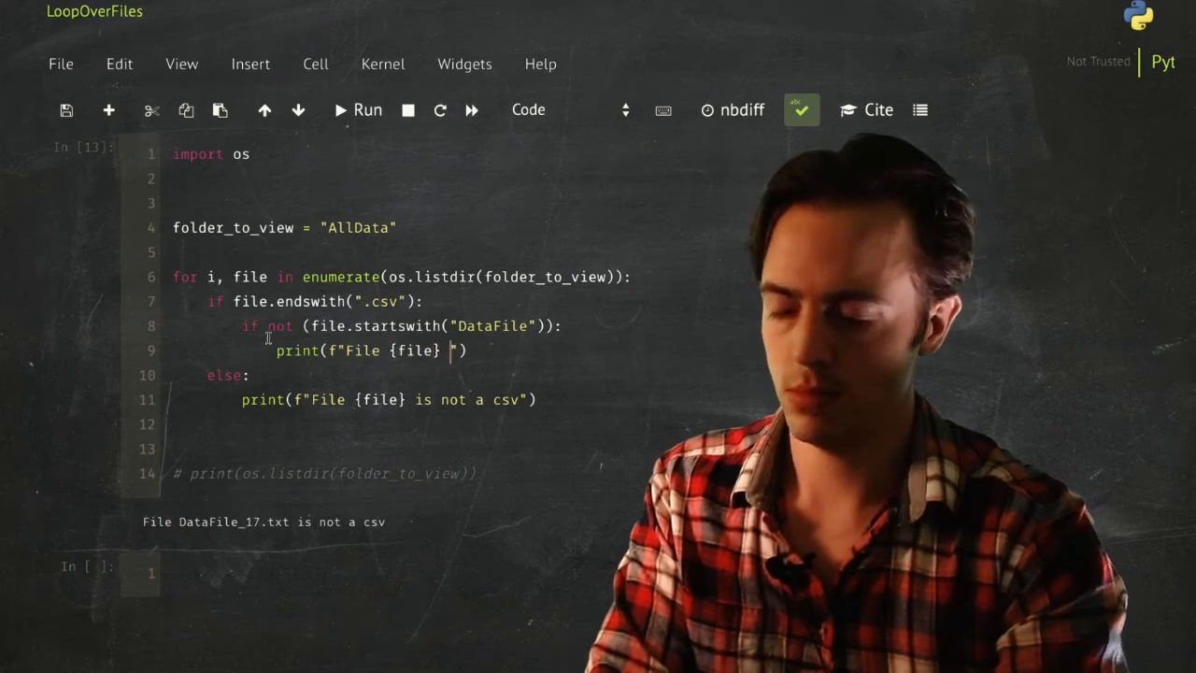
{"action": "type", "text": "is not suitabkl"}
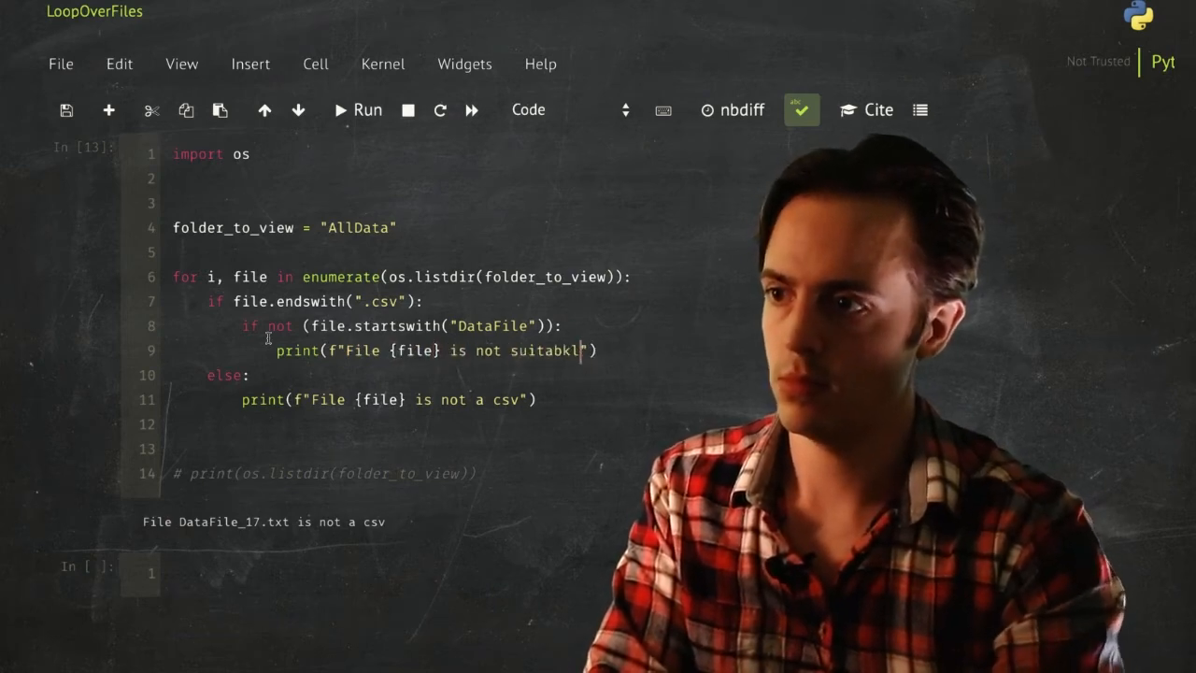
{"action": "left_click", "coordinate": [355, 109]}
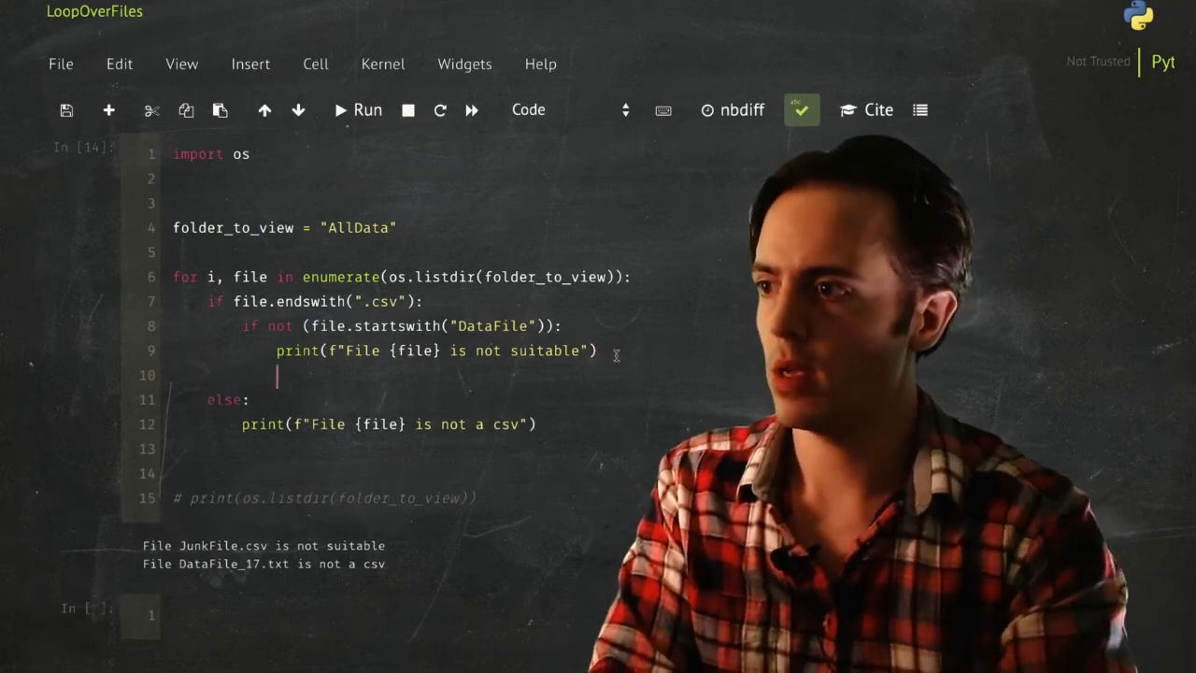
{"action": "type", "text": "else"}
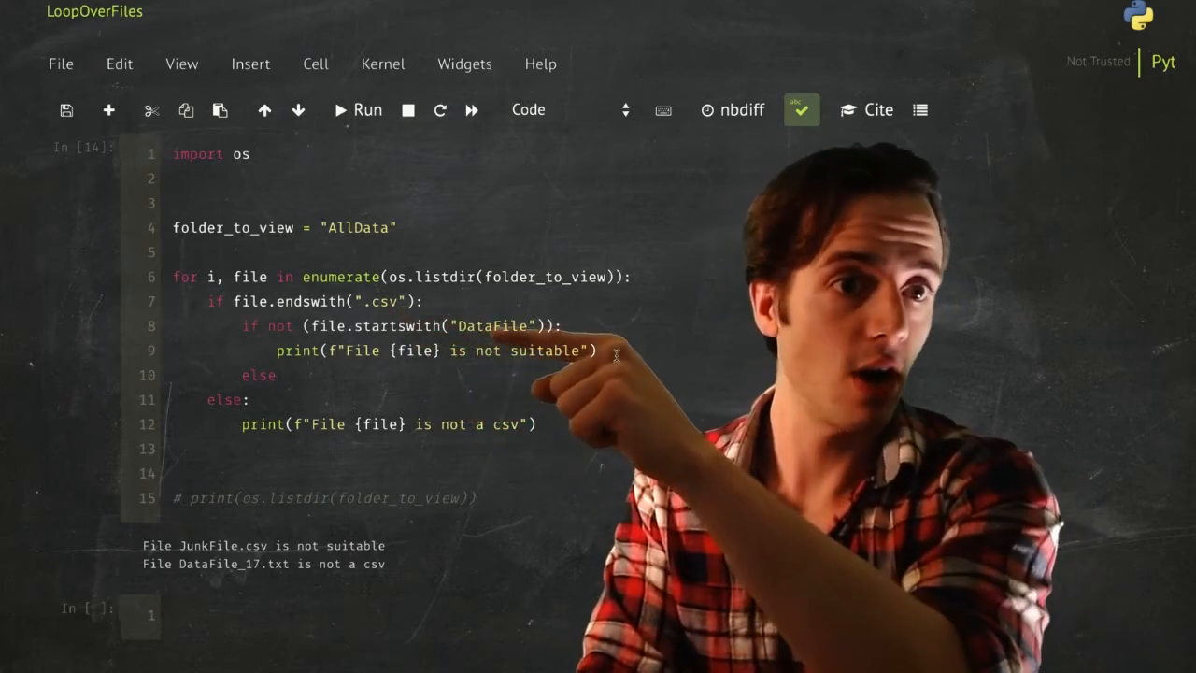
- Replace an fopen attempt with my_matrix = np.read_csv(file) under the inner else
{"action": "type", "text": "fI"}
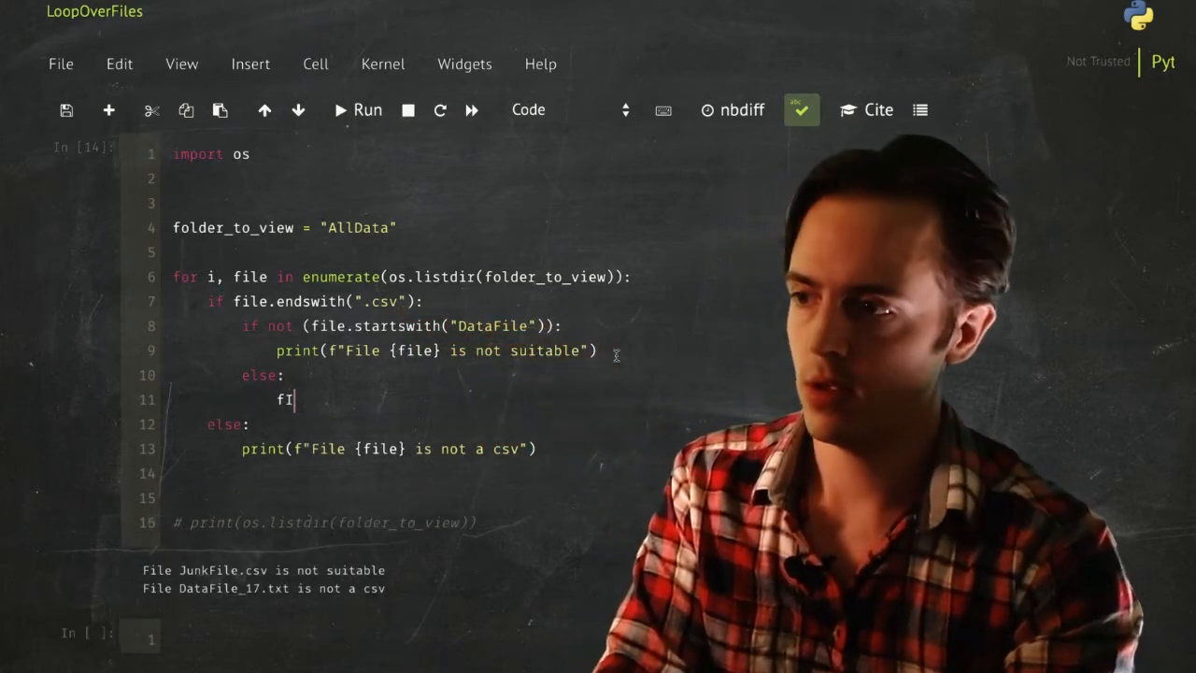
{"action": "type", "text": "D = fopen"}
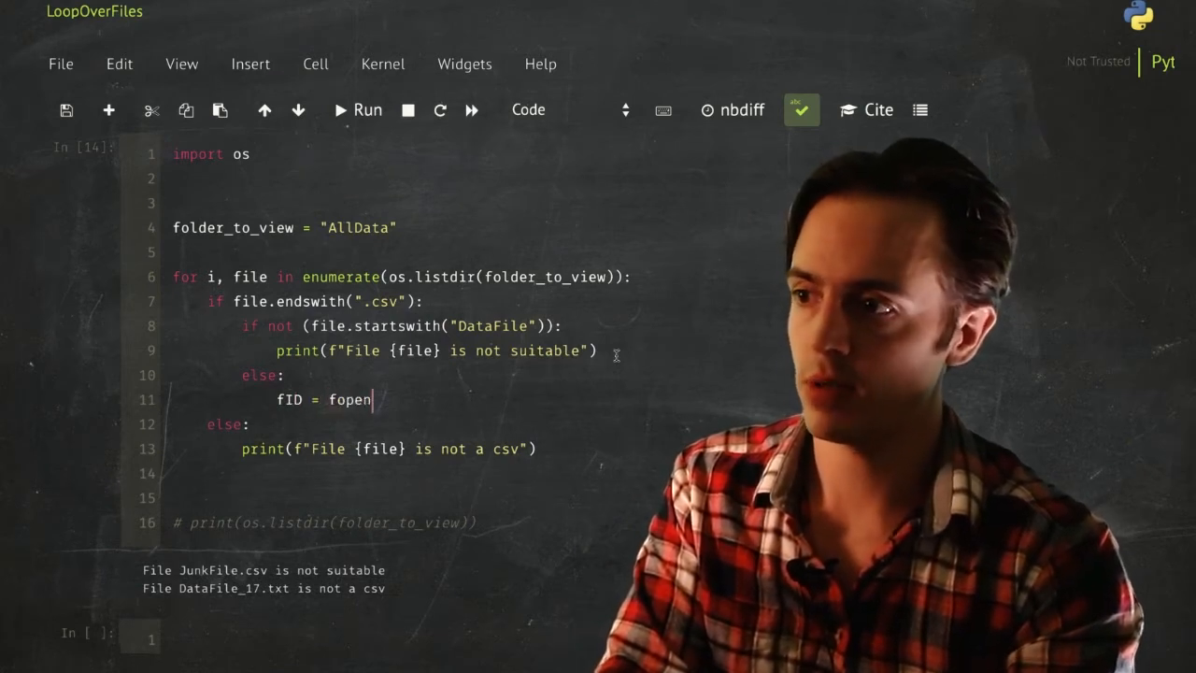
{"action": "type", "text": "("}
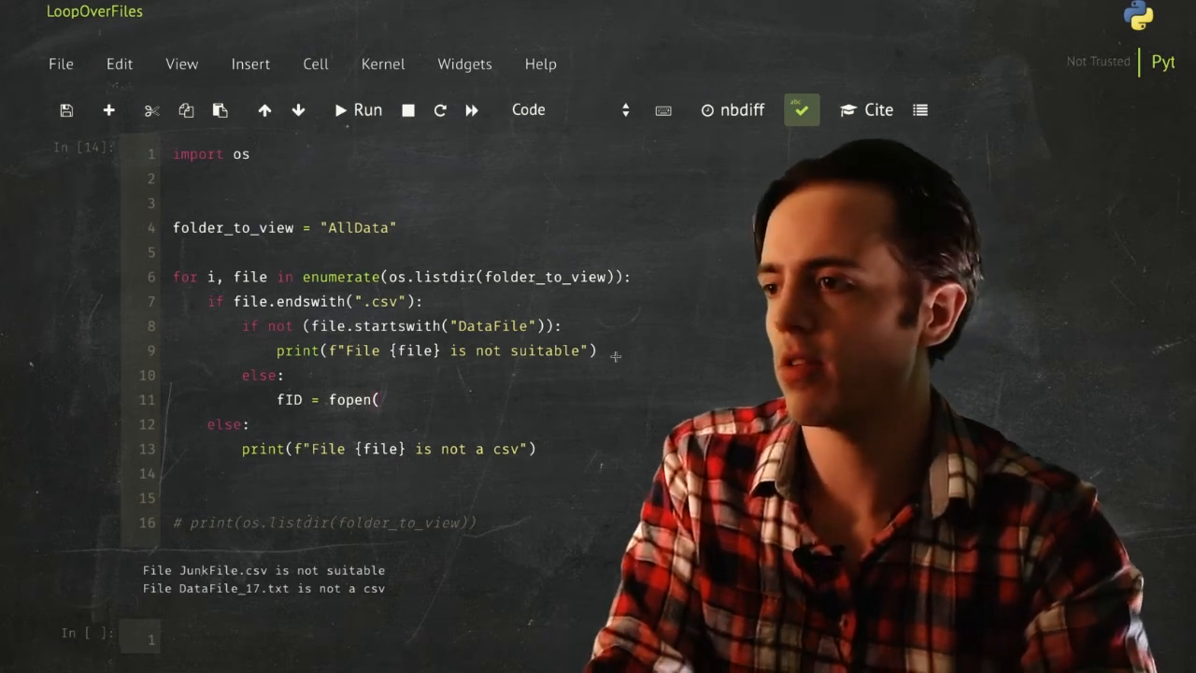
{"action": "type", "text": "my_matr"}
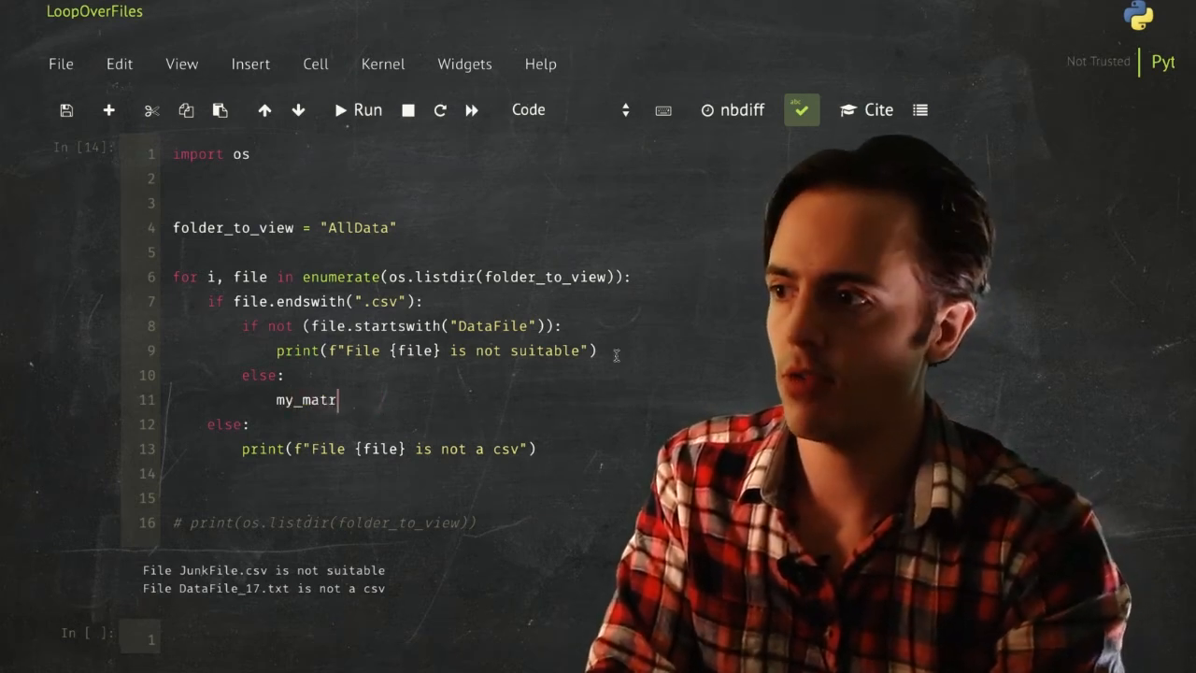
{"action": "type", "text": "ix = np."}
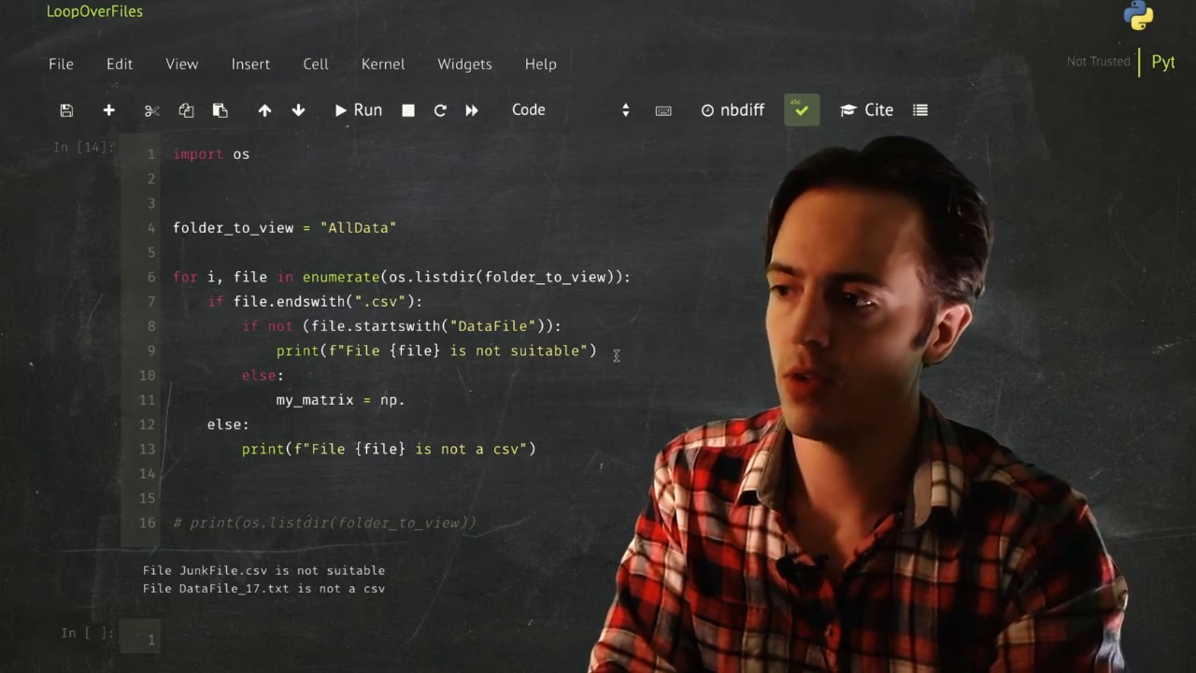
{"action": "type", "text": ".read"}
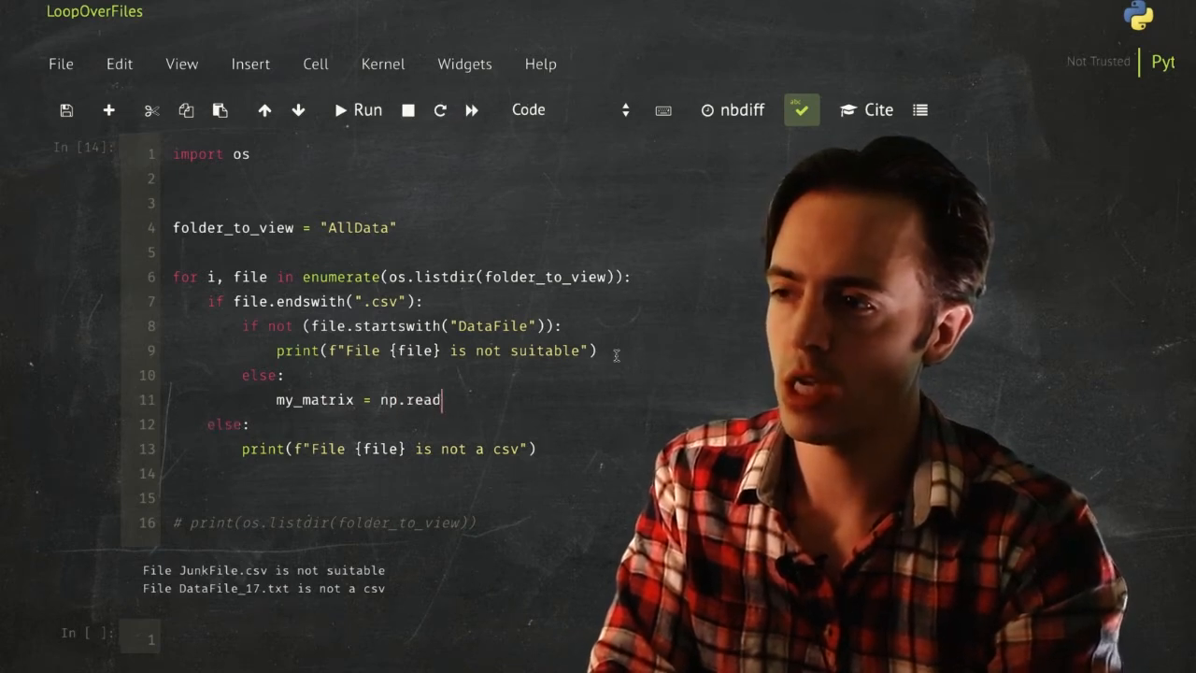
{"action": "type", "text": "_csv(\"\")"}
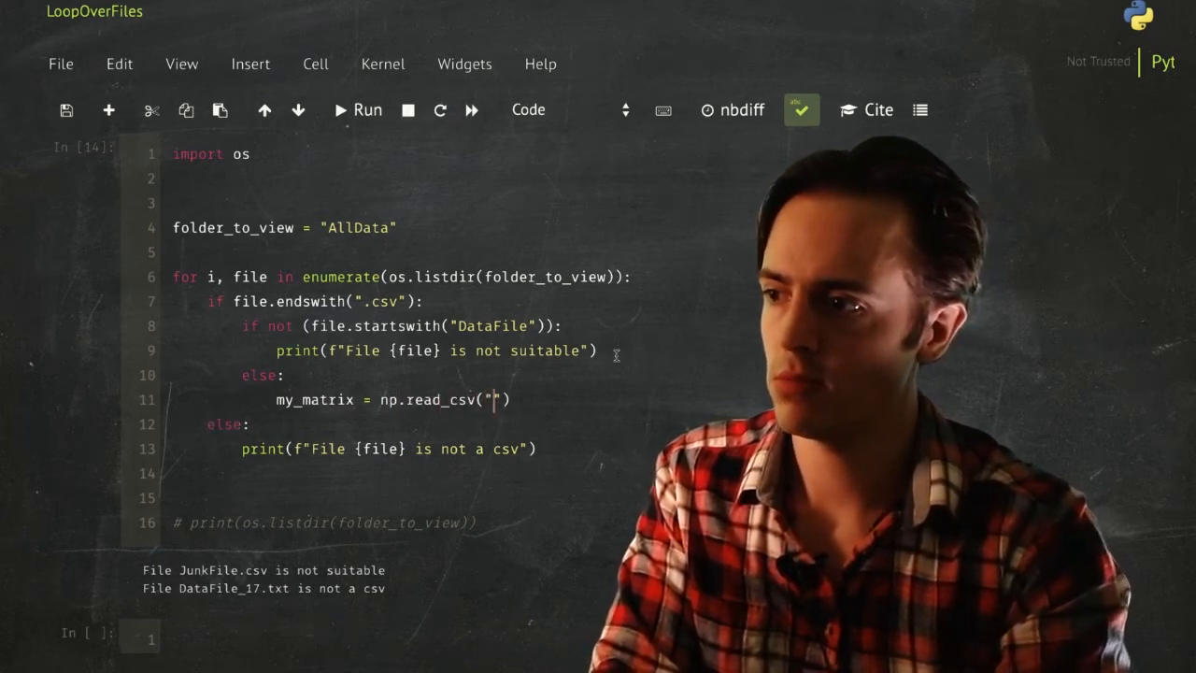
{"action": "type", "text": "file"}
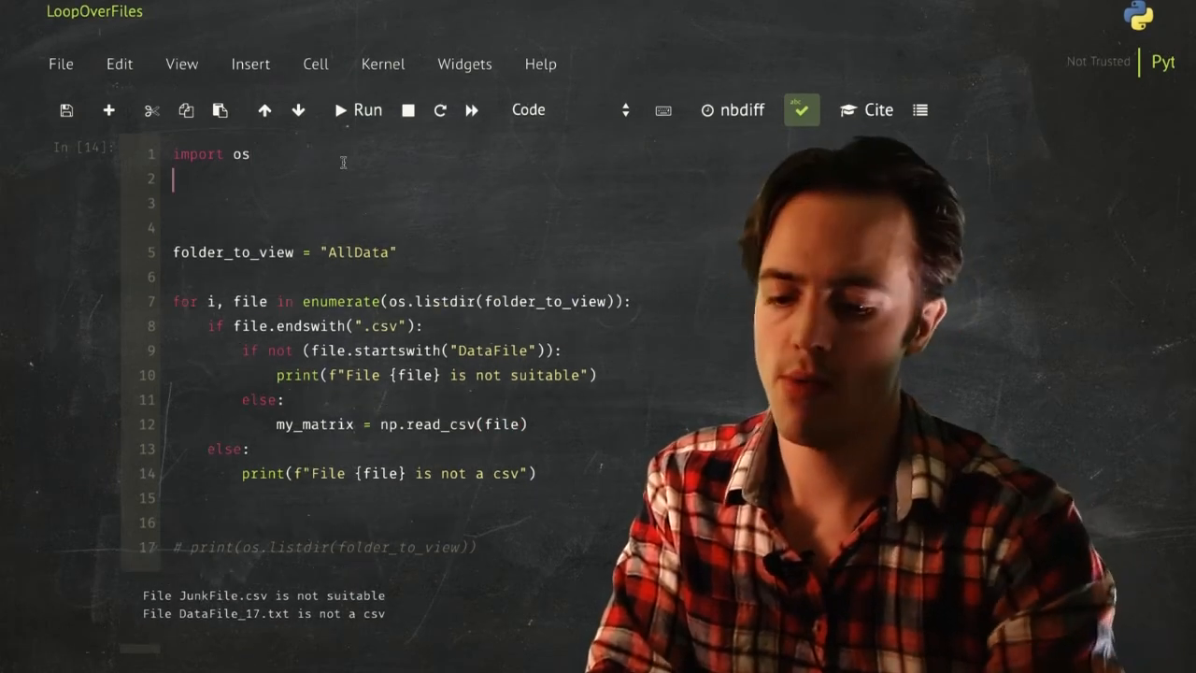
- Add 'import numpy as np' beneath import os and rerun the cell, raising an AttributeError
{"action": "type", "text": "import numpy"}
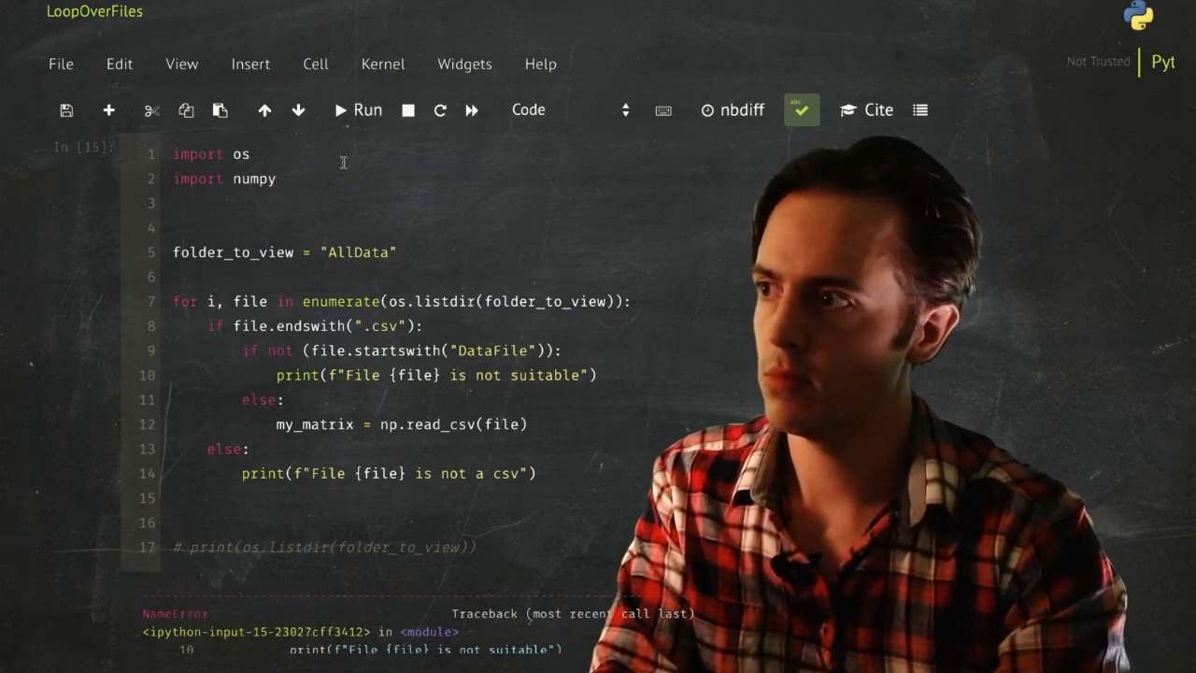
{"action": "left_click", "coordinate": [358, 108]}
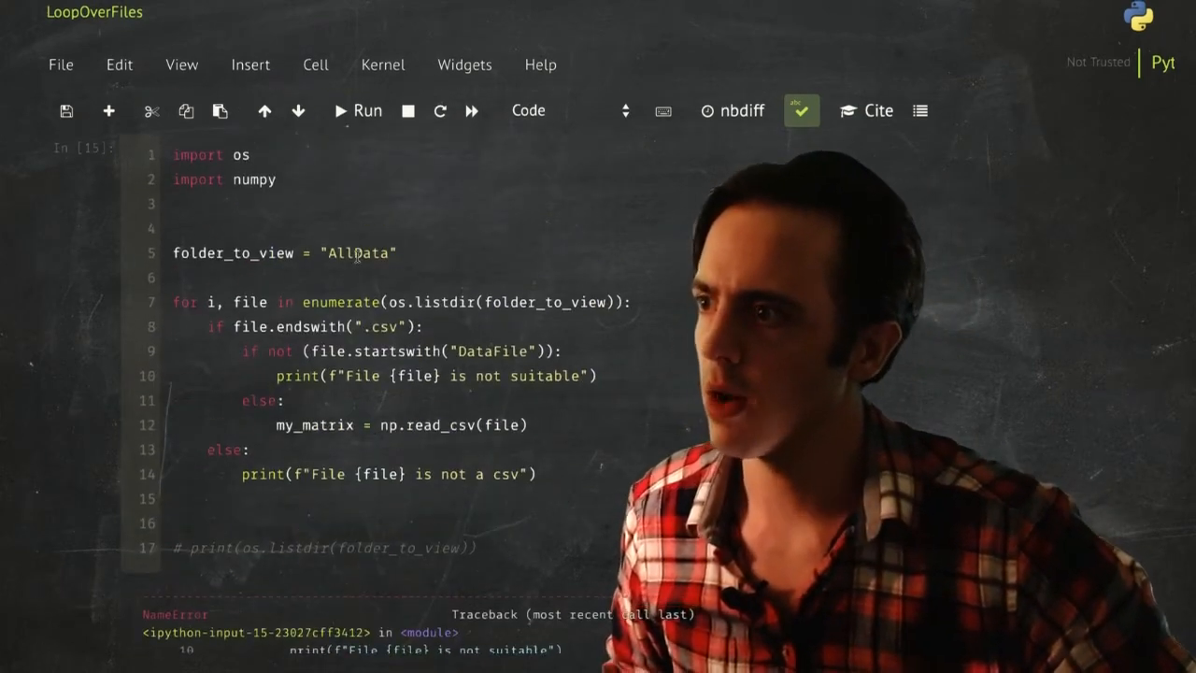
{"action": "type", "text": "as np"}
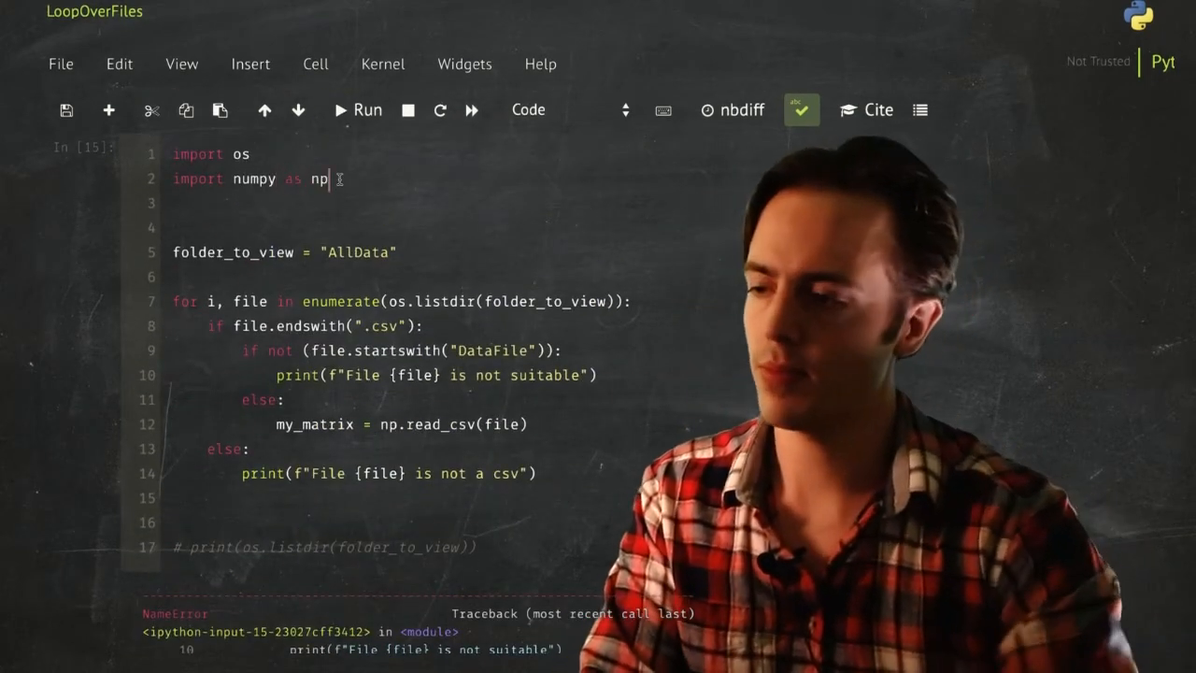
{"action": "scroll", "scroll_direction": "down", "scroll_amount": 3}
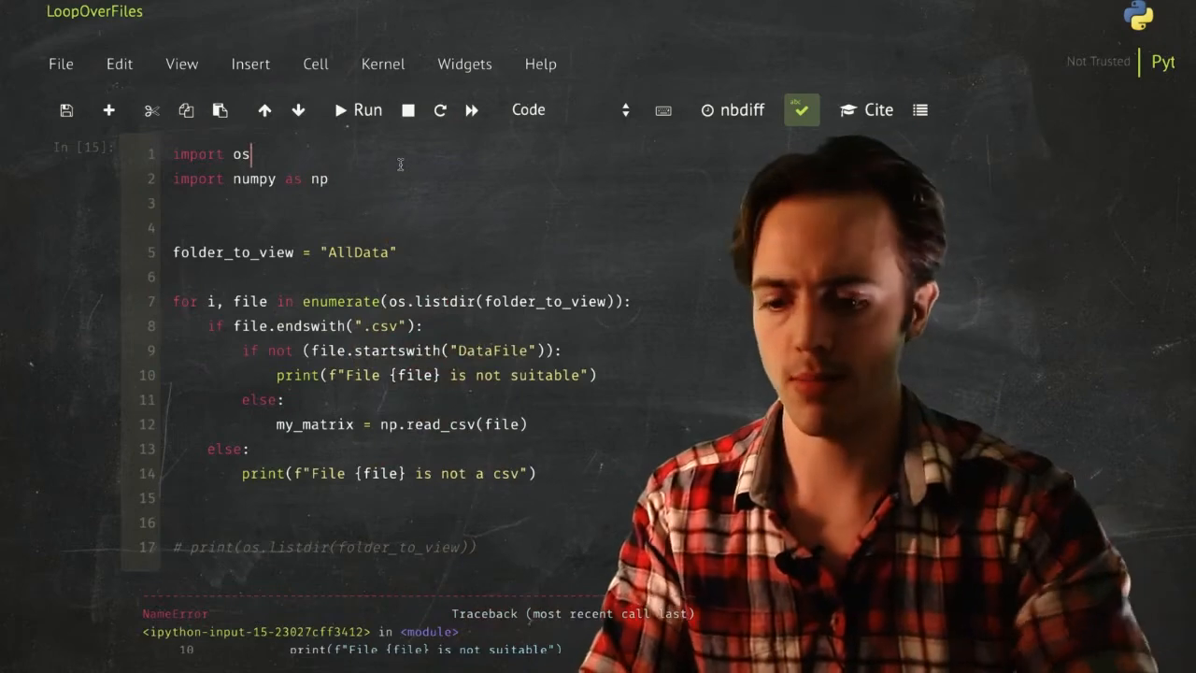
{"action": "left_click", "coordinate": [357, 109]}
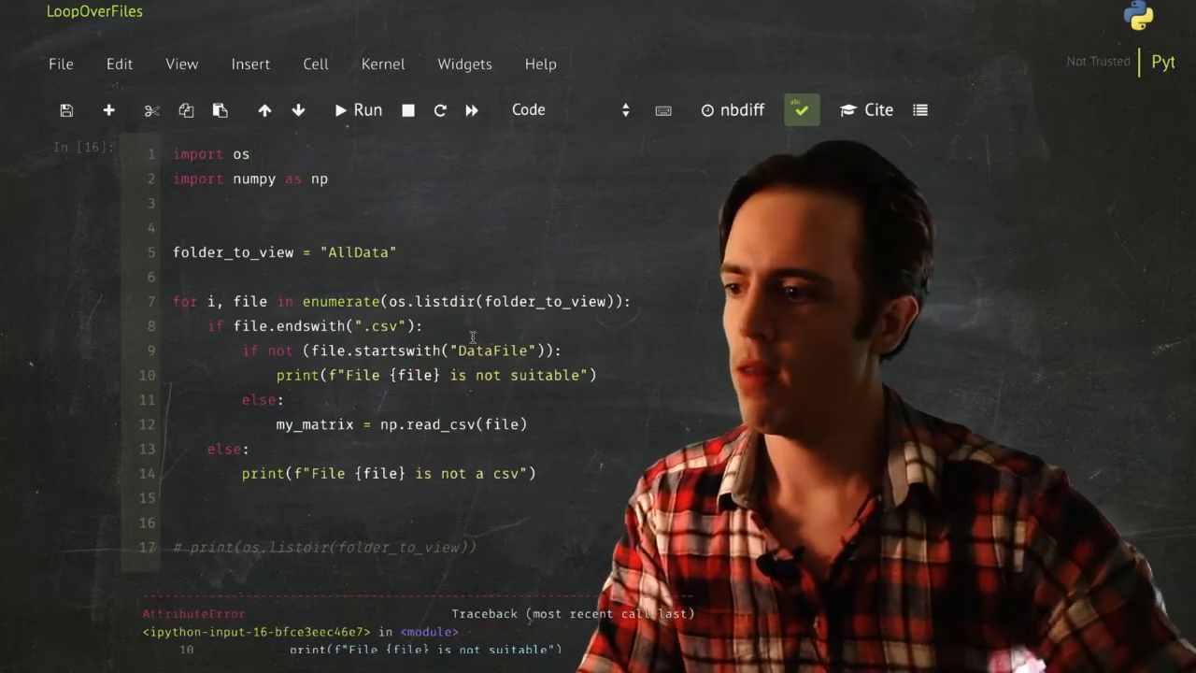
- Run help(np.read_txt) in a new cell, which also raises an AttributeError
{"action": "left_click", "coordinate": [357, 108]}
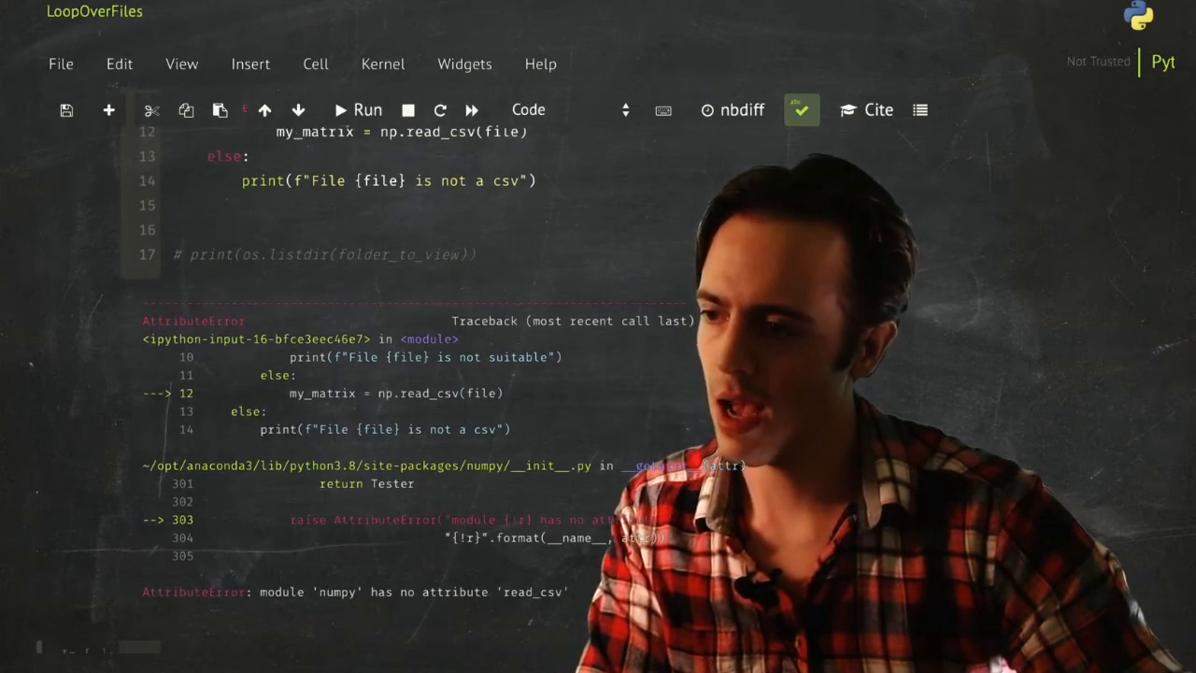
{"action": "scroll", "scroll_direction": "up", "scroll_amount": 3}
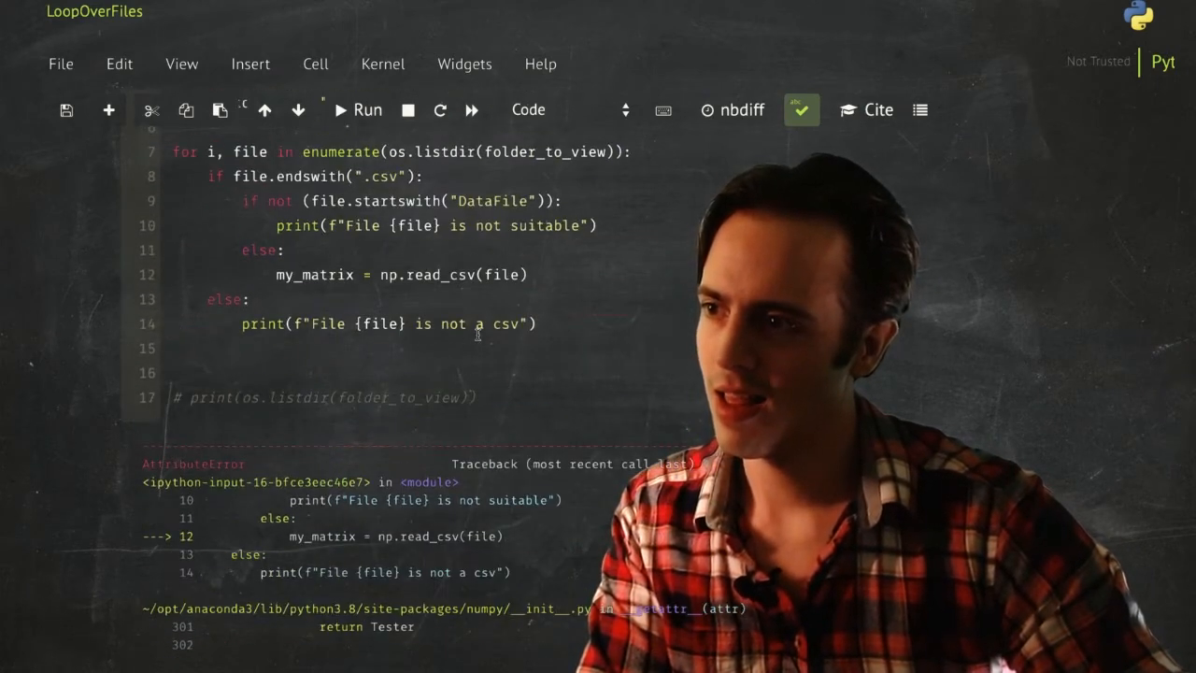
{"action": "scroll", "scroll_direction": "down", "scroll_amount": 3}
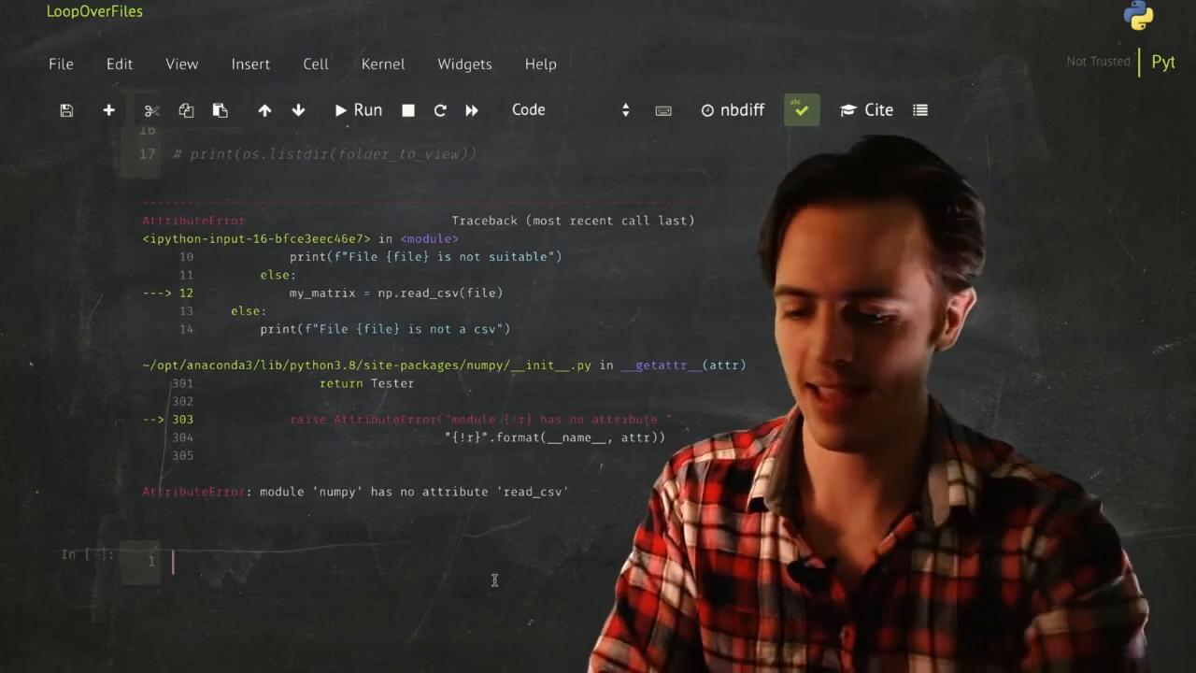
{"action": "type", "text": "help(np.read)"}
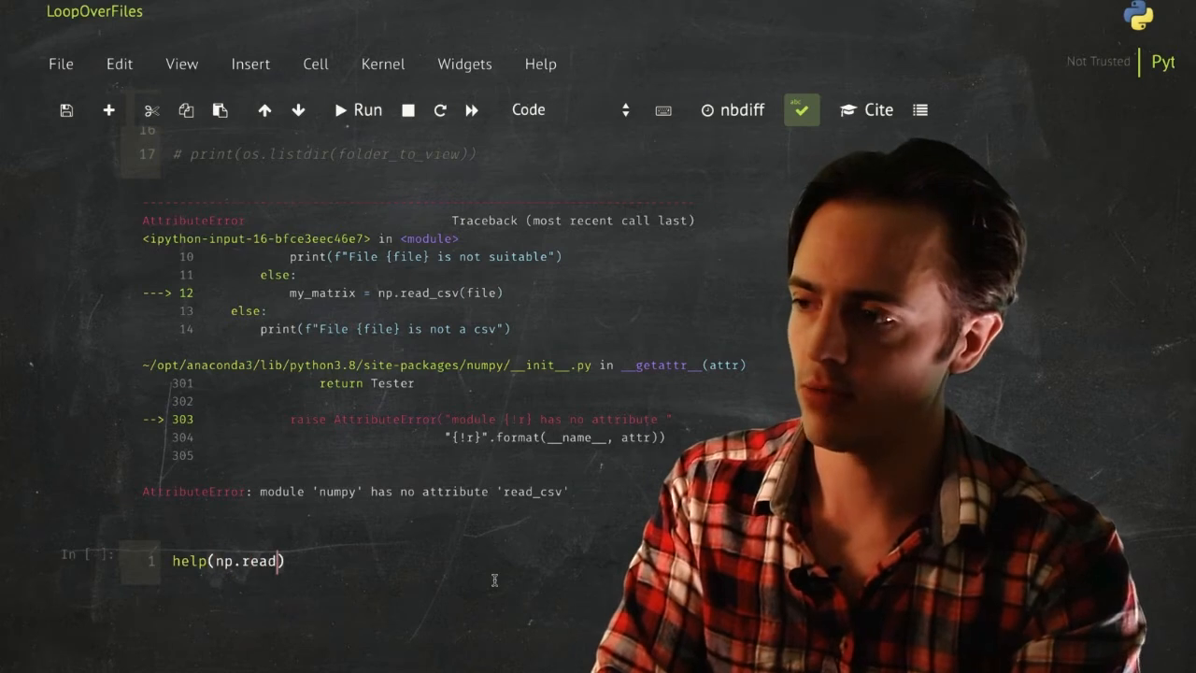
{"action": "type", "text": "_txt"}
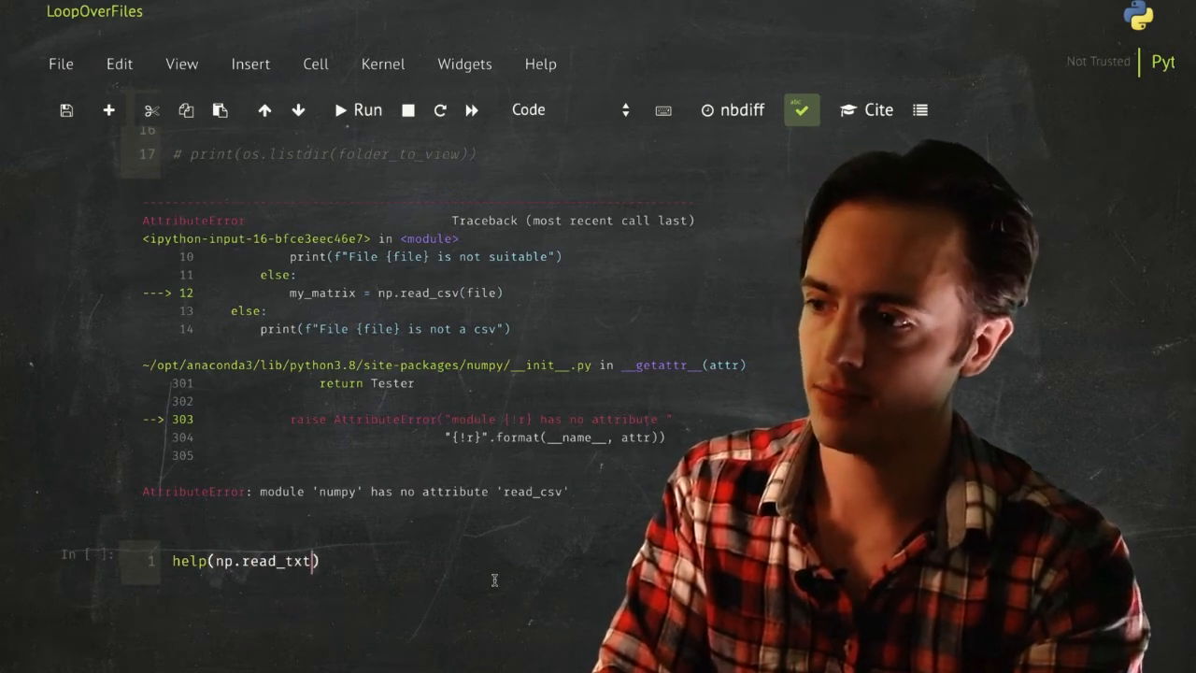
{"action": "left_click", "coordinate": [357, 108]}
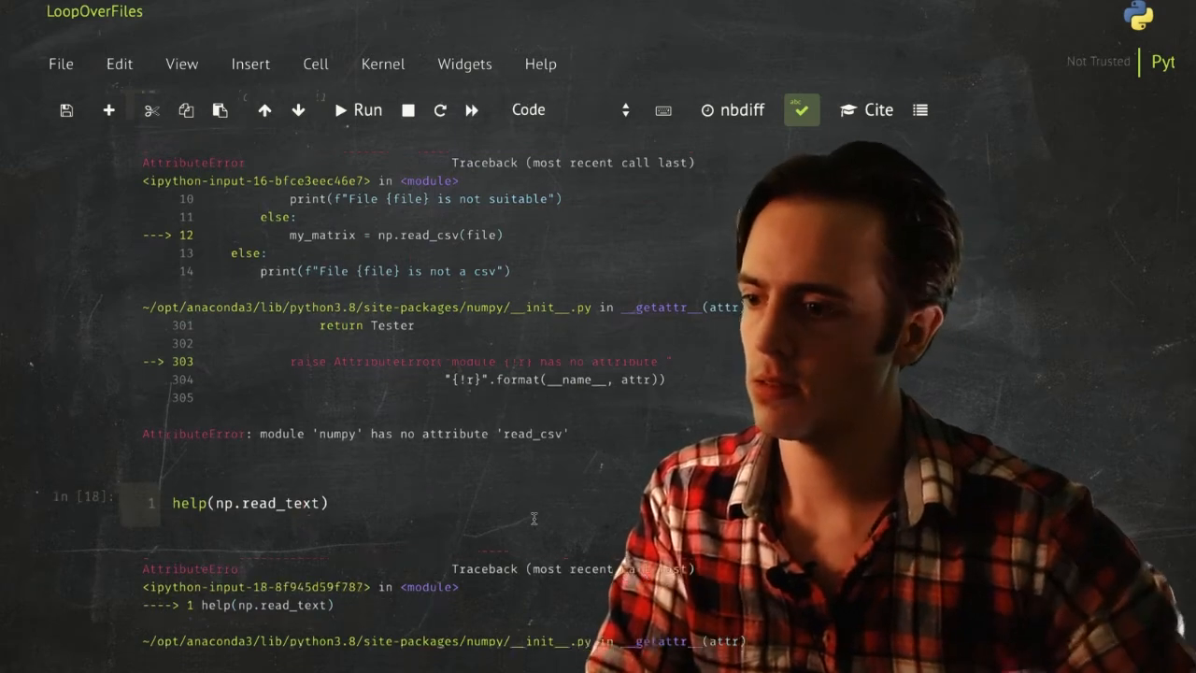
{"action": "scroll", "scroll_direction": "down", "scroll_amount": 3}
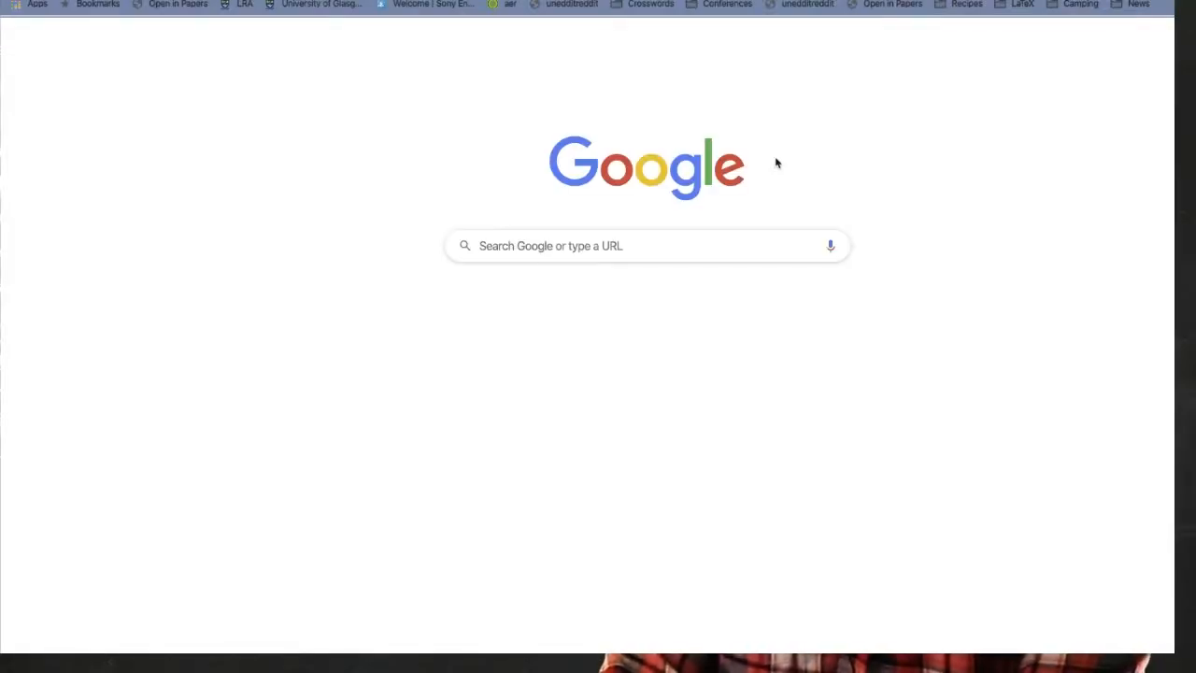
- Search Google for 'numpy load in a csv' from a new Chrome tab
{"action": "type", "text": "numpy load in a c"}
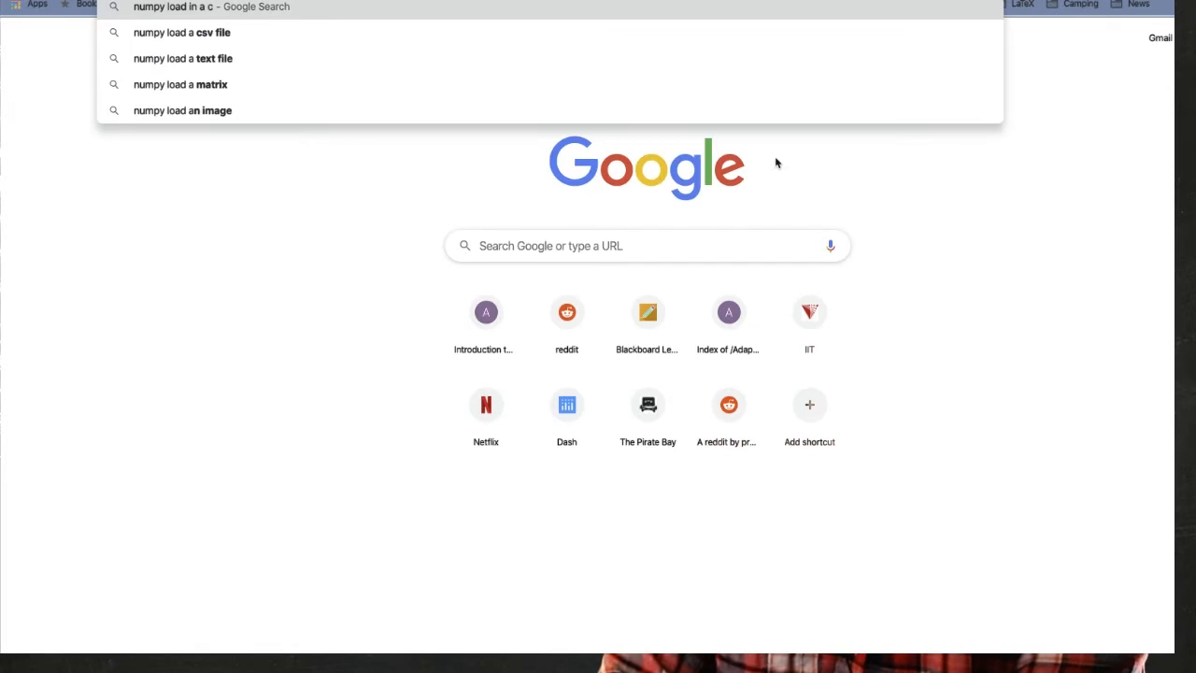
{"action": "left_click", "coordinate": [183, 31]}
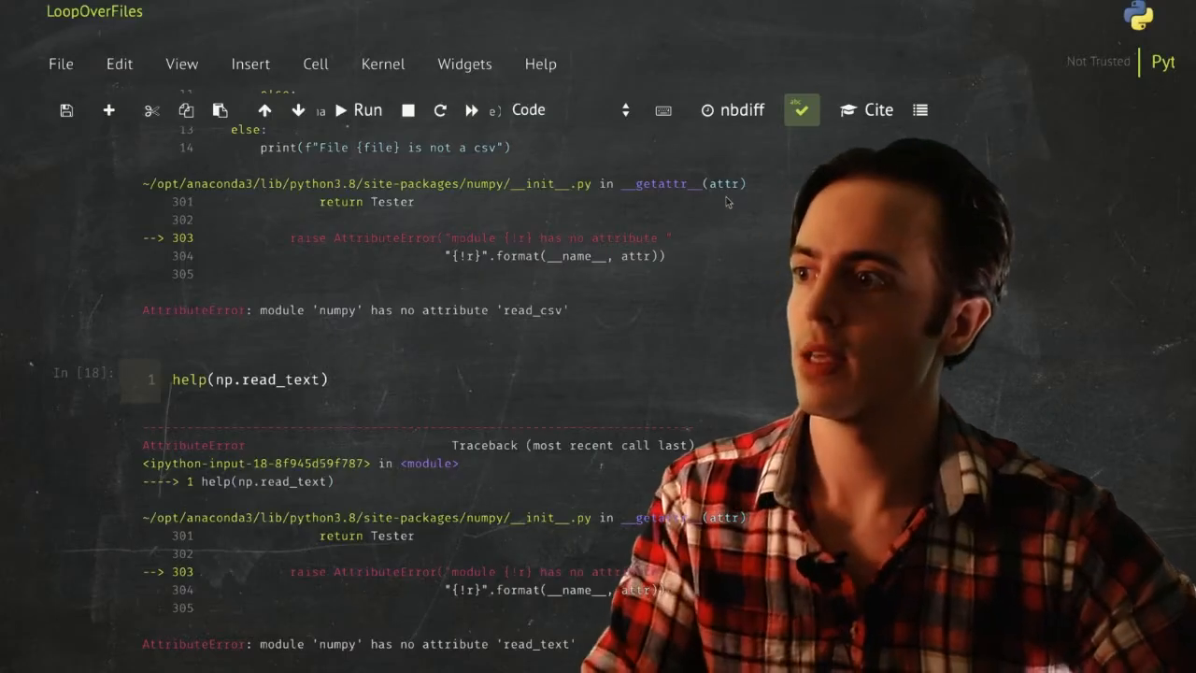
- Call np.loadtxt(file, delimiter=",", skip_header=1) in the loop, raising a TypeError on skip_header
{"action": "scroll", "scroll_direction": "up", "scroll_amount": 3}
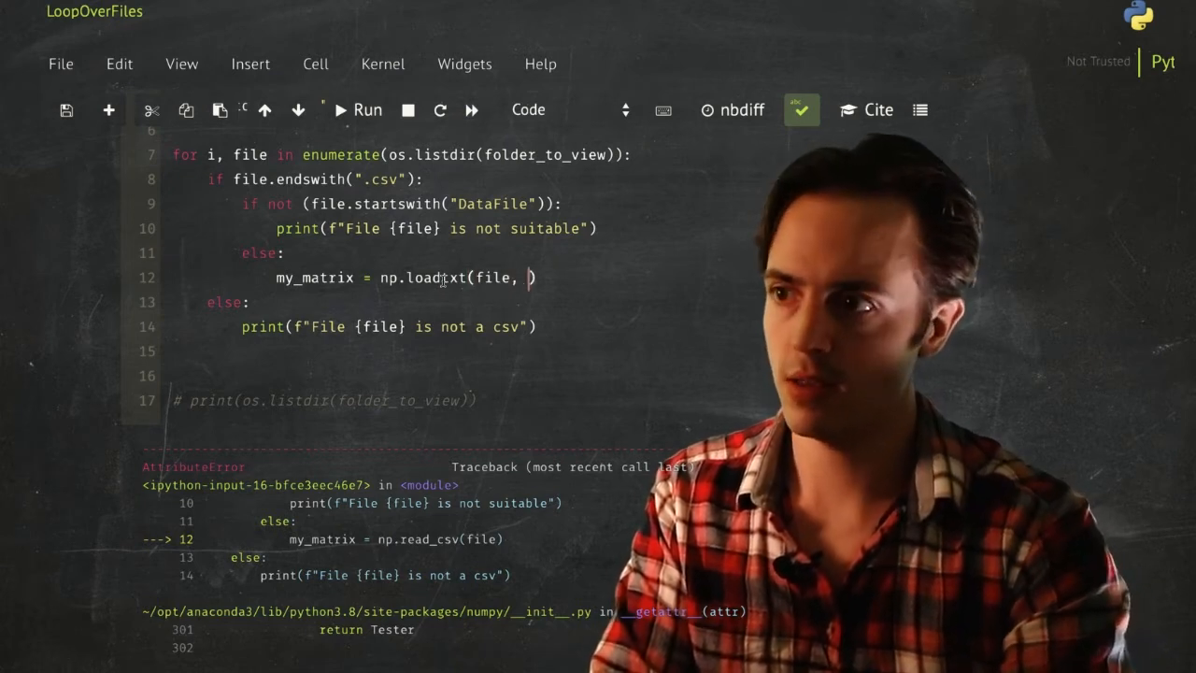
{"action": "type", "text": "delimiter"}
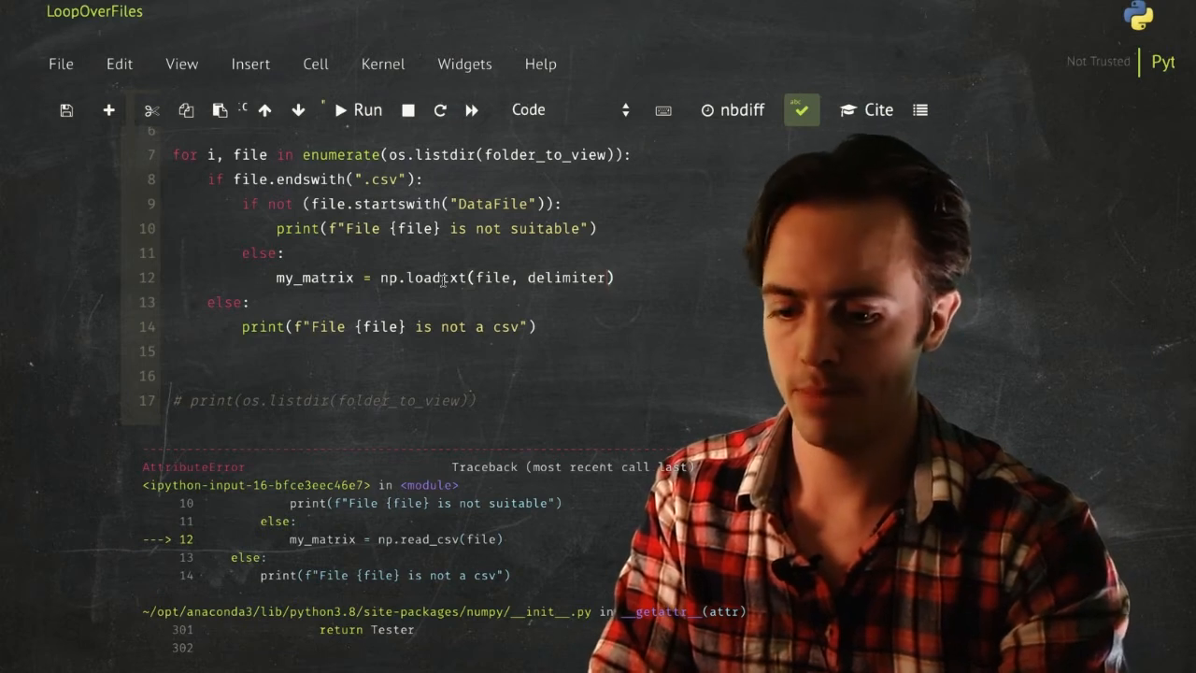
{"action": "type", "text": "=\",\""}
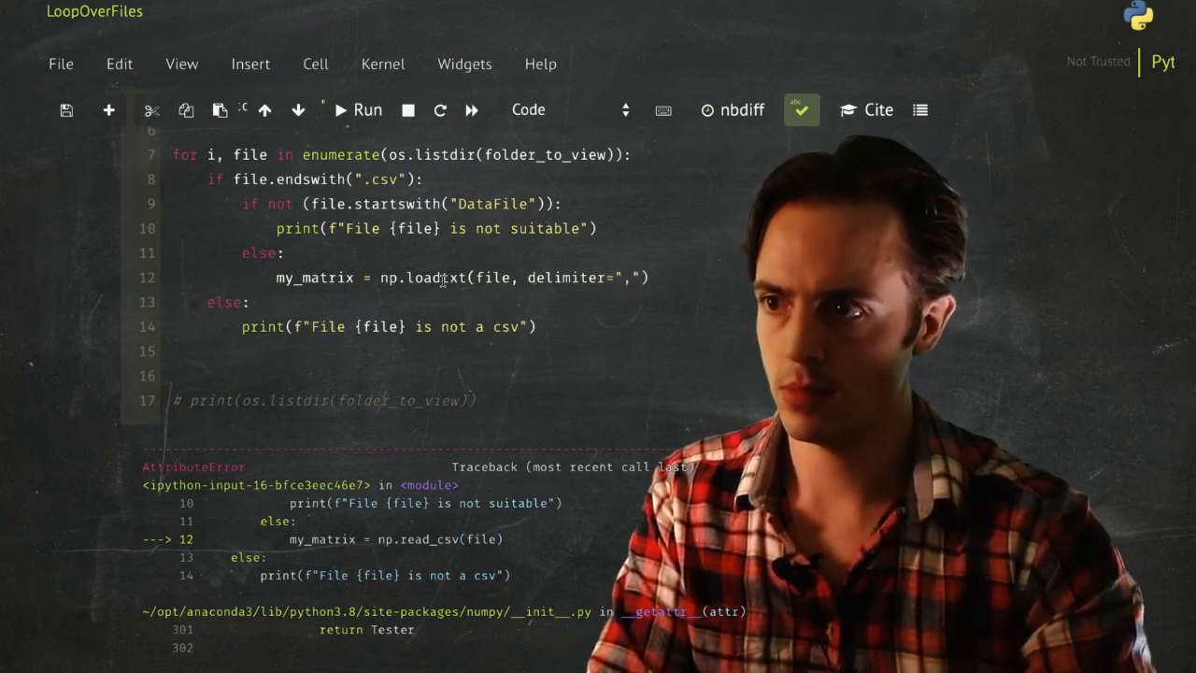
{"action": "type", "text": ", skip"}
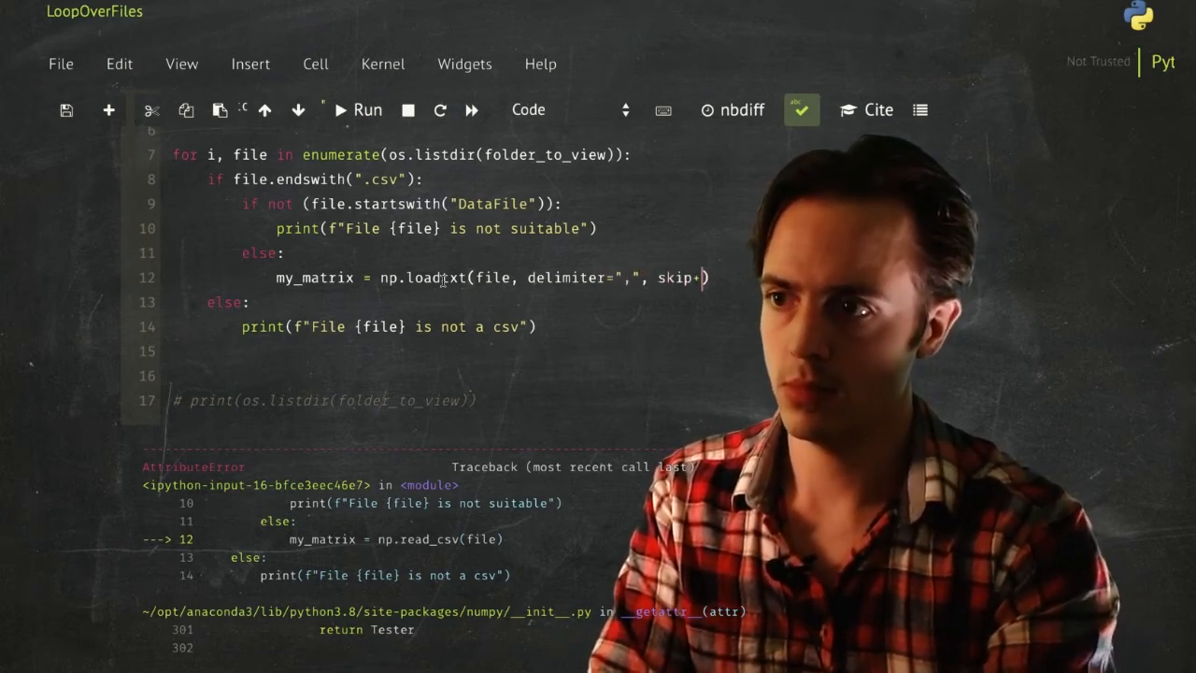
{"action": "type", "text": "head=1"}
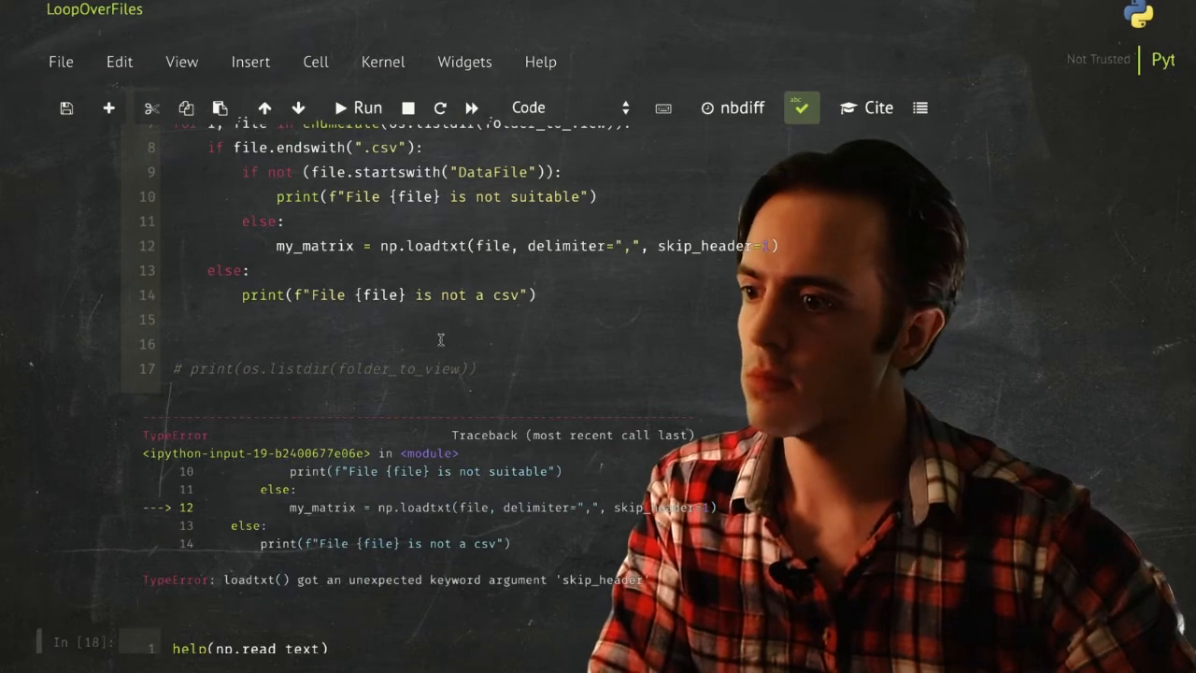
{"action": "scroll", "scroll_direction": "down", "scroll_amount": 3}
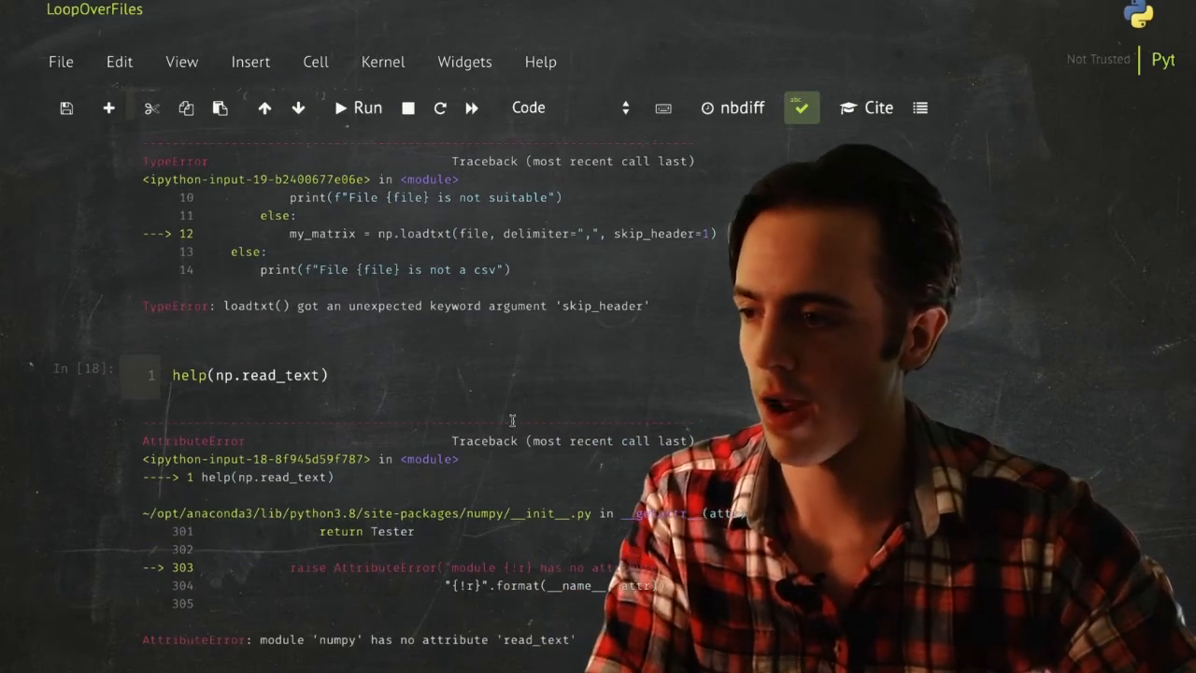
- Scroll through the np.loadtxt docstring to find the skiprows argument replacing skip_header
{"action": "scroll", "scroll_direction": "up", "scroll_amount": 3}
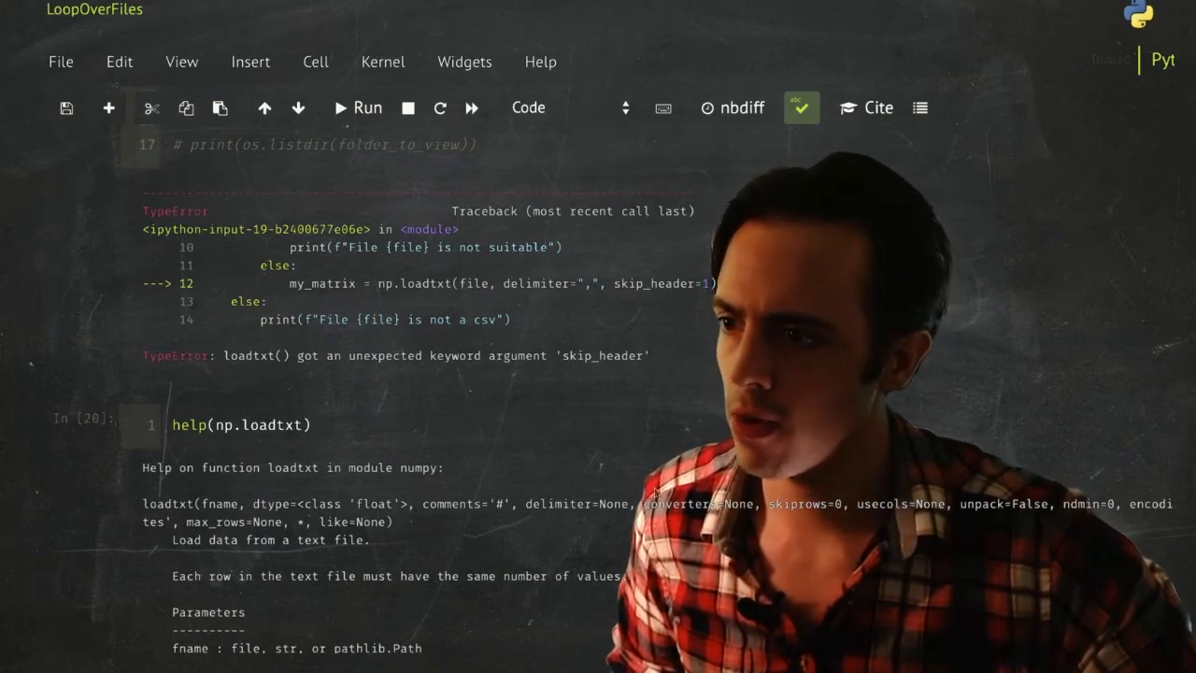
{"action": "scroll", "scroll_direction": "down", "scroll_amount": 3}
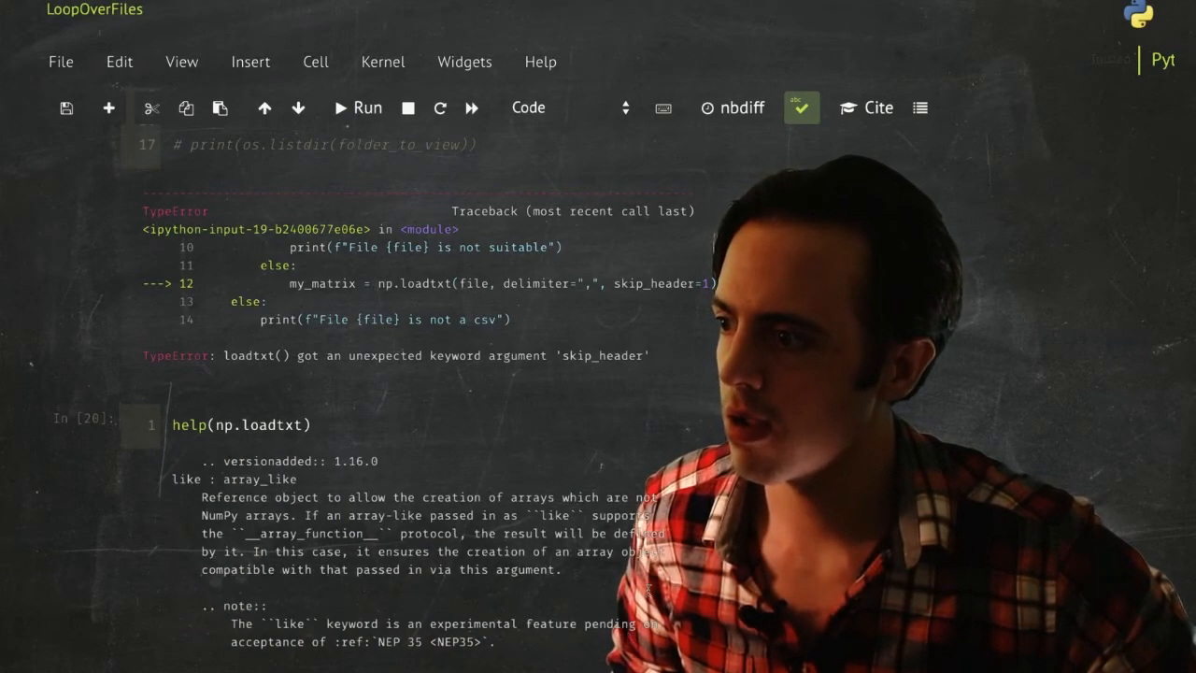
{"action": "scroll", "scroll_direction": "down", "scroll_amount": 3}
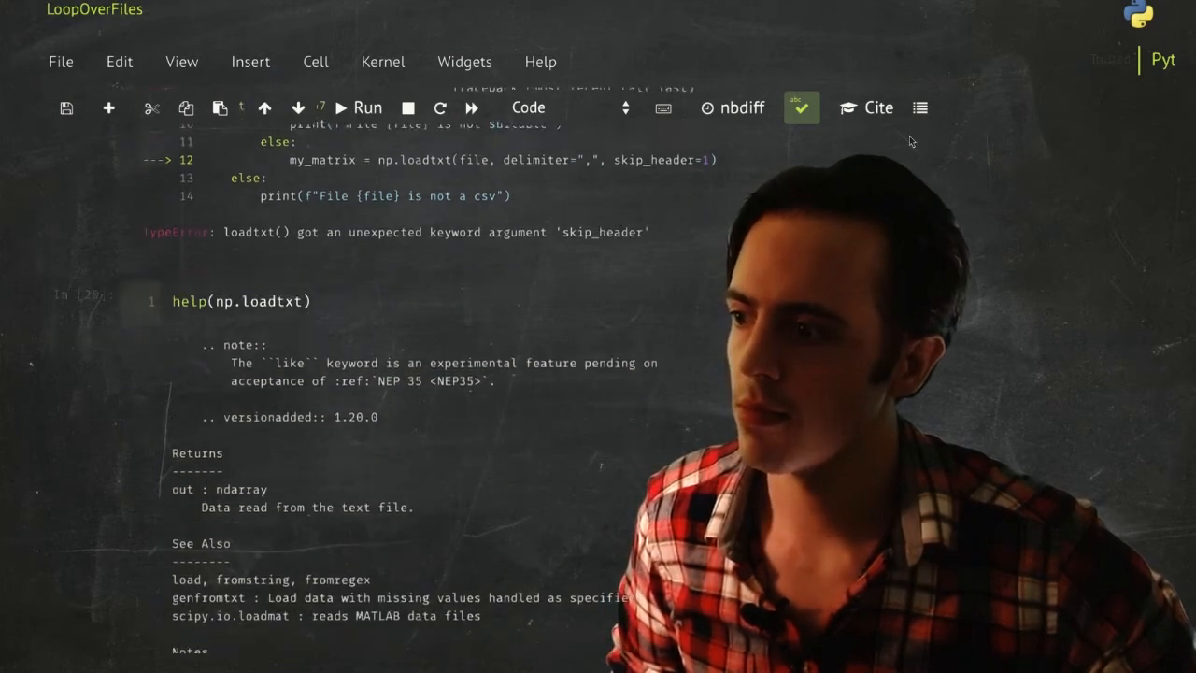
{"action": "scroll", "scroll_direction": "down", "scroll_amount": 3}
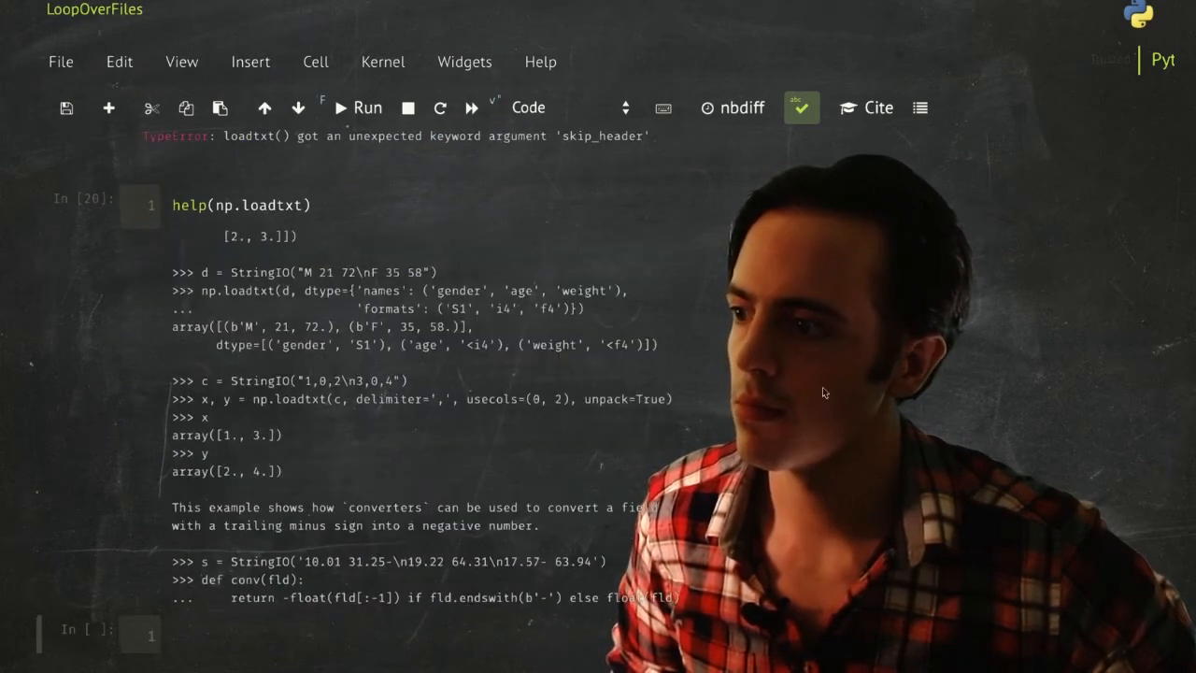
{"action": "scroll", "scroll_direction": "up", "scroll_amount": 3}
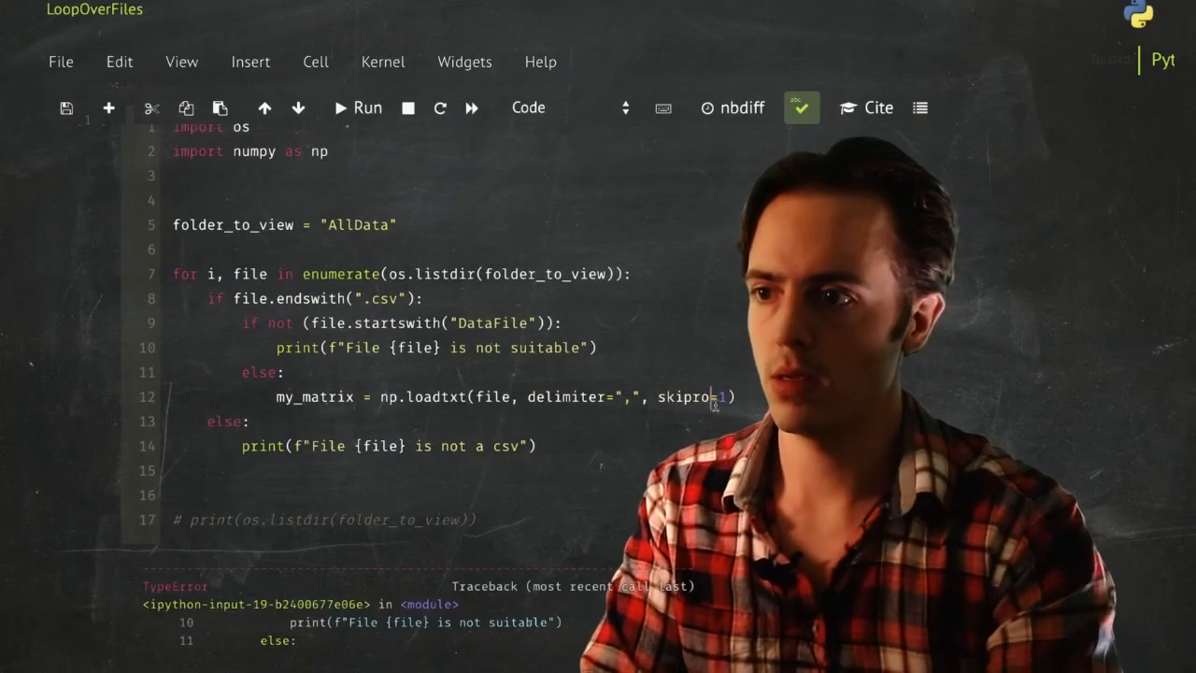
- Rerun the loop with skiprows=0 and read the OSError traceback: DataFile_115.csv not found
{"action": "left_click", "coordinate": [359, 106]}
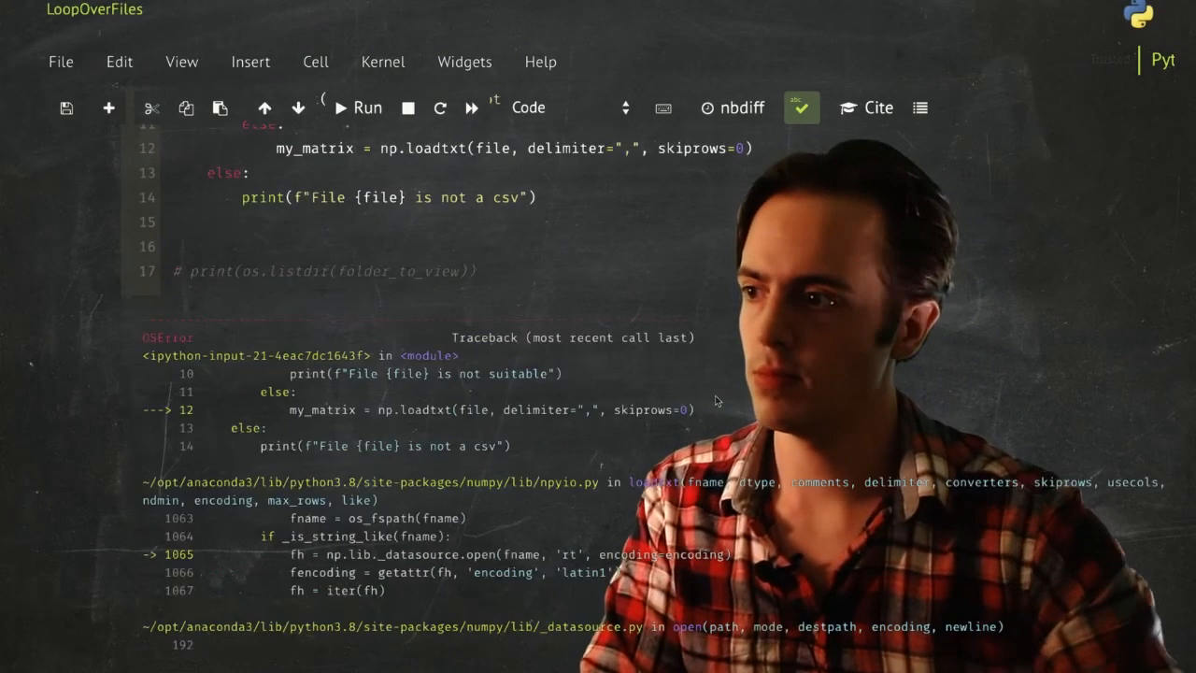
{"action": "scroll", "scroll_direction": "down", "scroll_amount": 3}
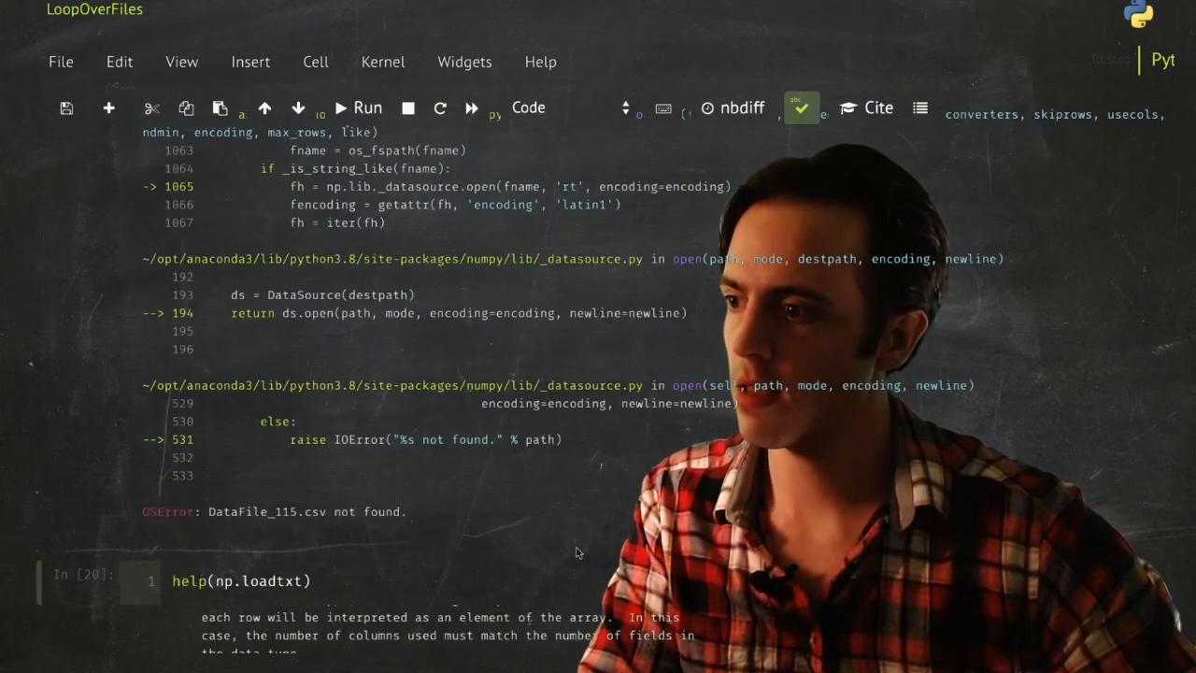
{"action": "scroll", "scroll_direction": "up", "scroll_amount": 3}
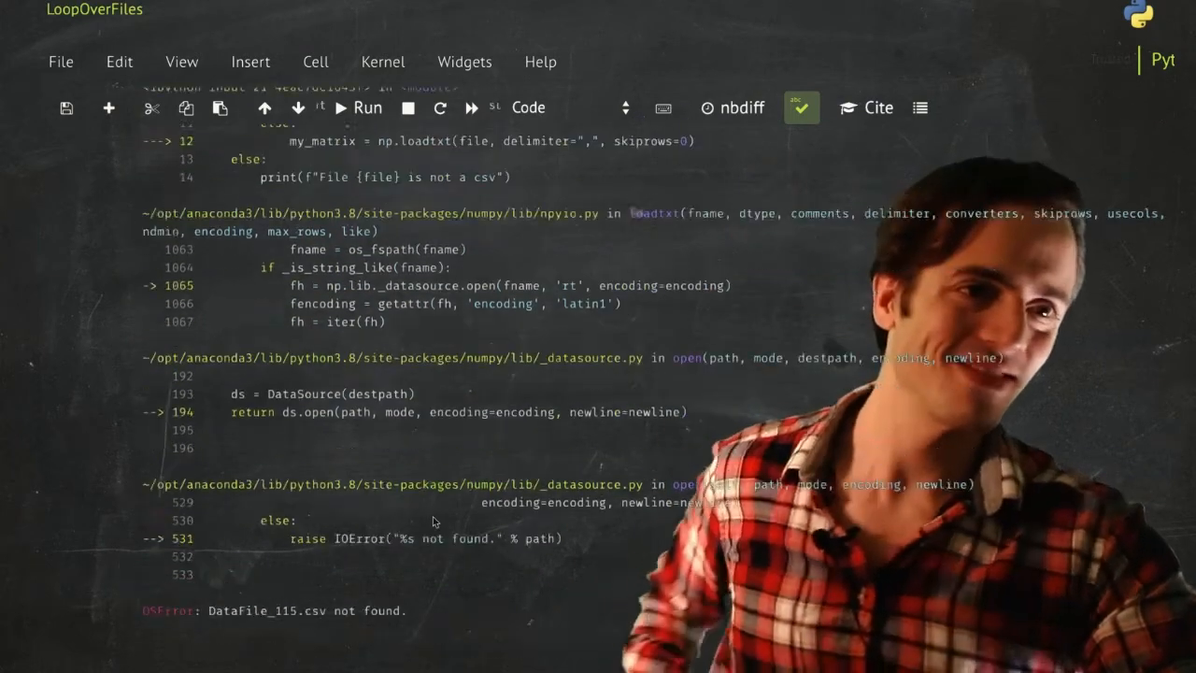
{"action": "scroll", "scroll_direction": "up", "scroll_amount": 3}
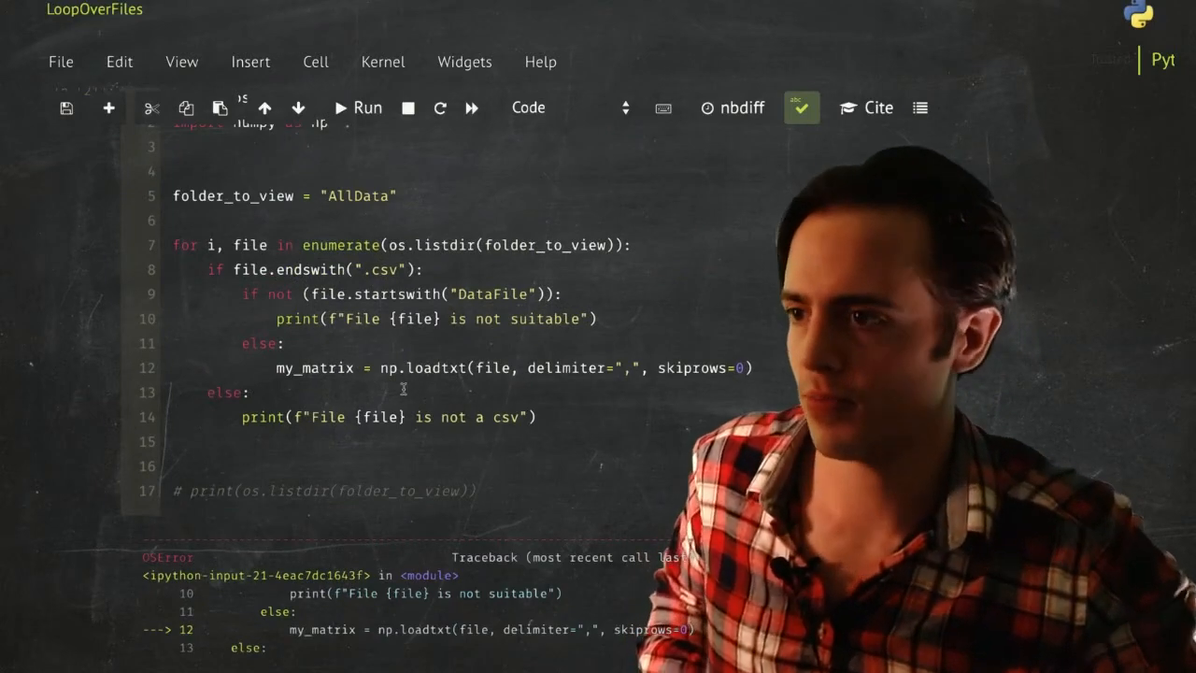
{"action": "scroll", "scroll_direction": "down", "scroll_amount": 3}
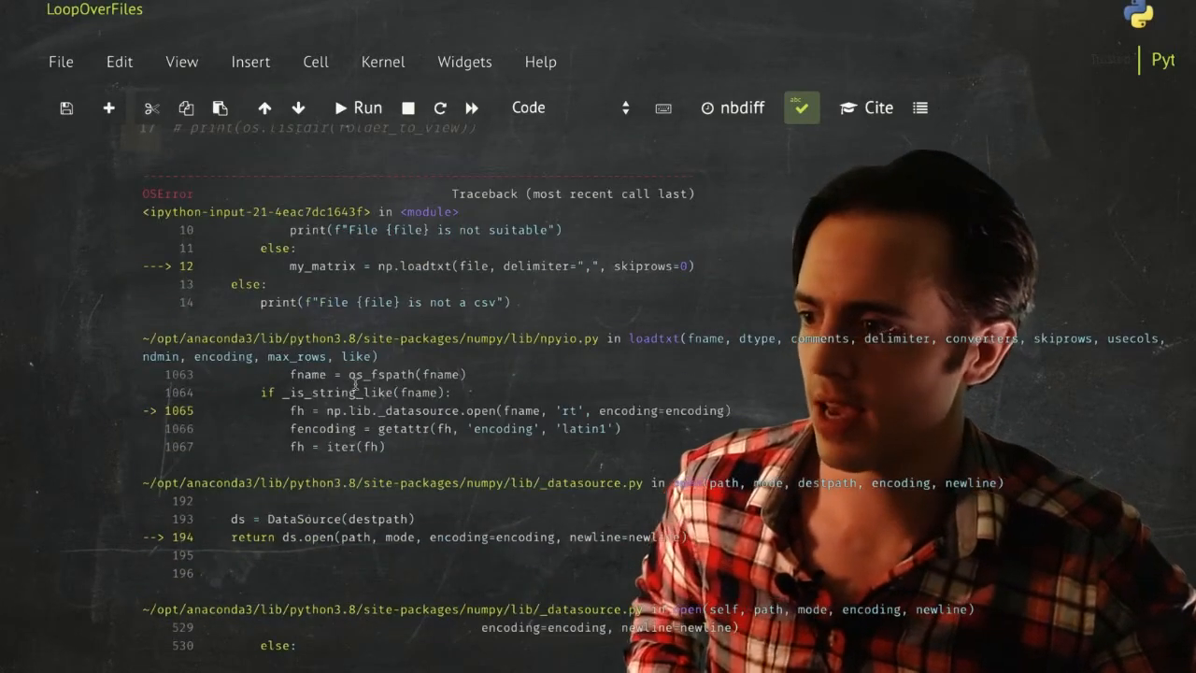
{"action": "scroll", "scroll_direction": "down", "scroll_amount": 3}
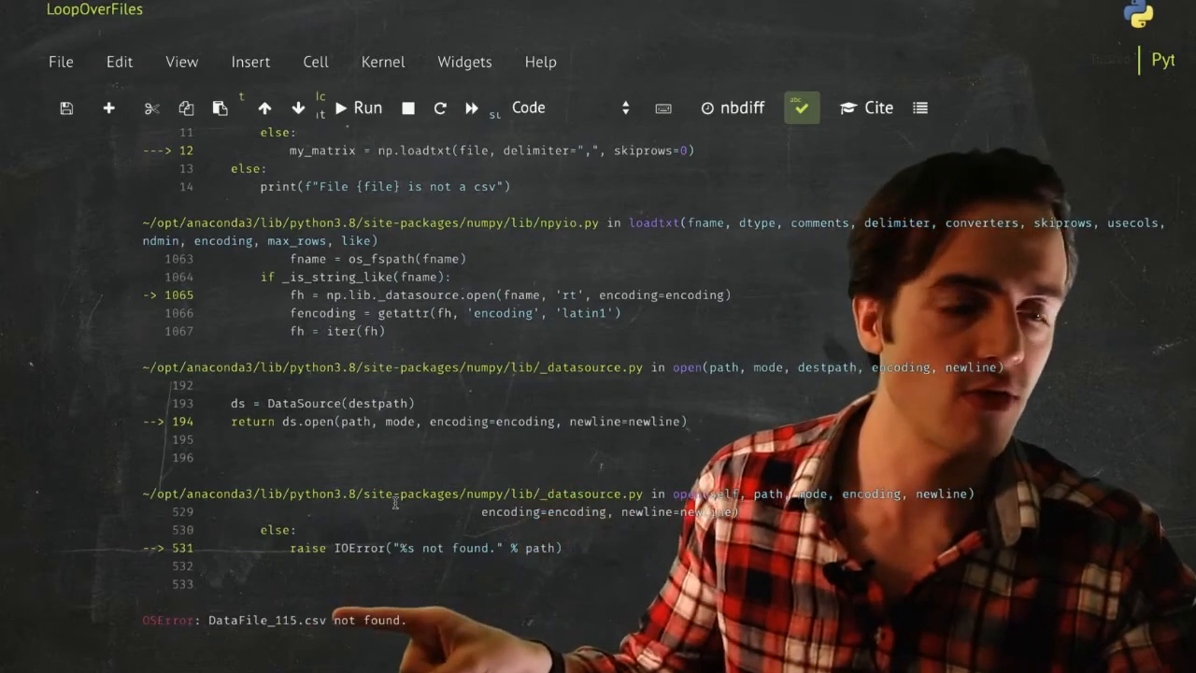
{"action": "scroll", "scroll_direction": "up", "scroll_amount": 3}
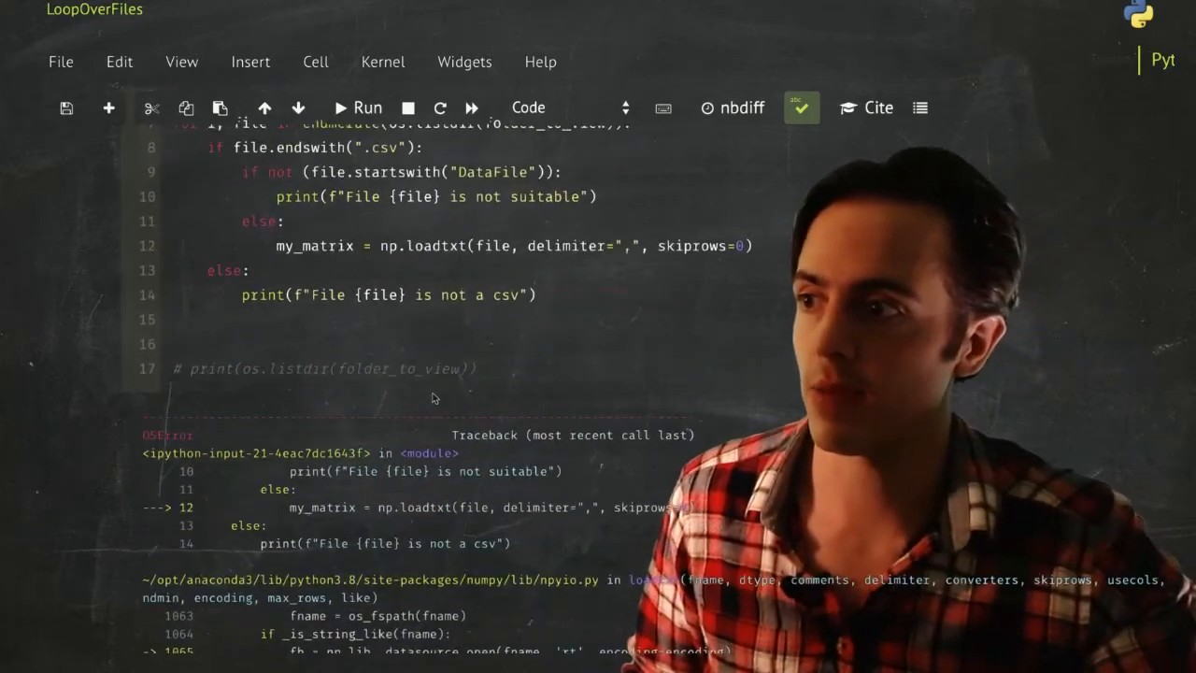
{"action": "scroll", "scroll_direction": "up", "scroll_amount": 3}
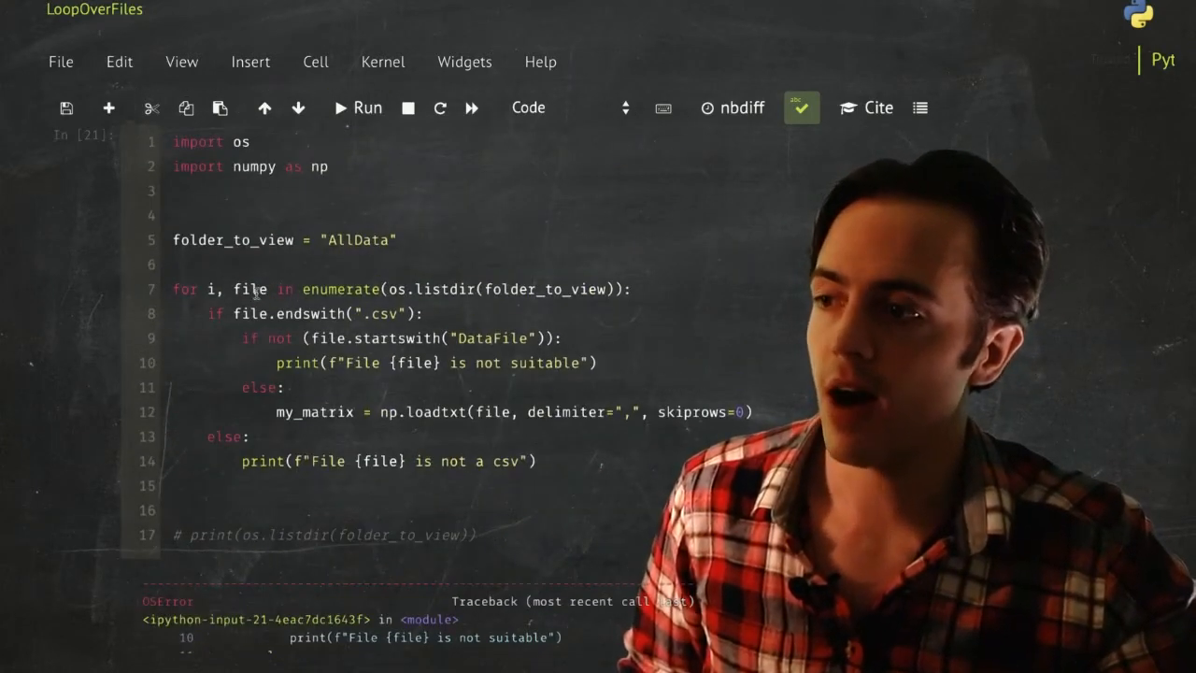
{"action": "scroll", "scroll_direction": "down", "scroll_amount": 3}
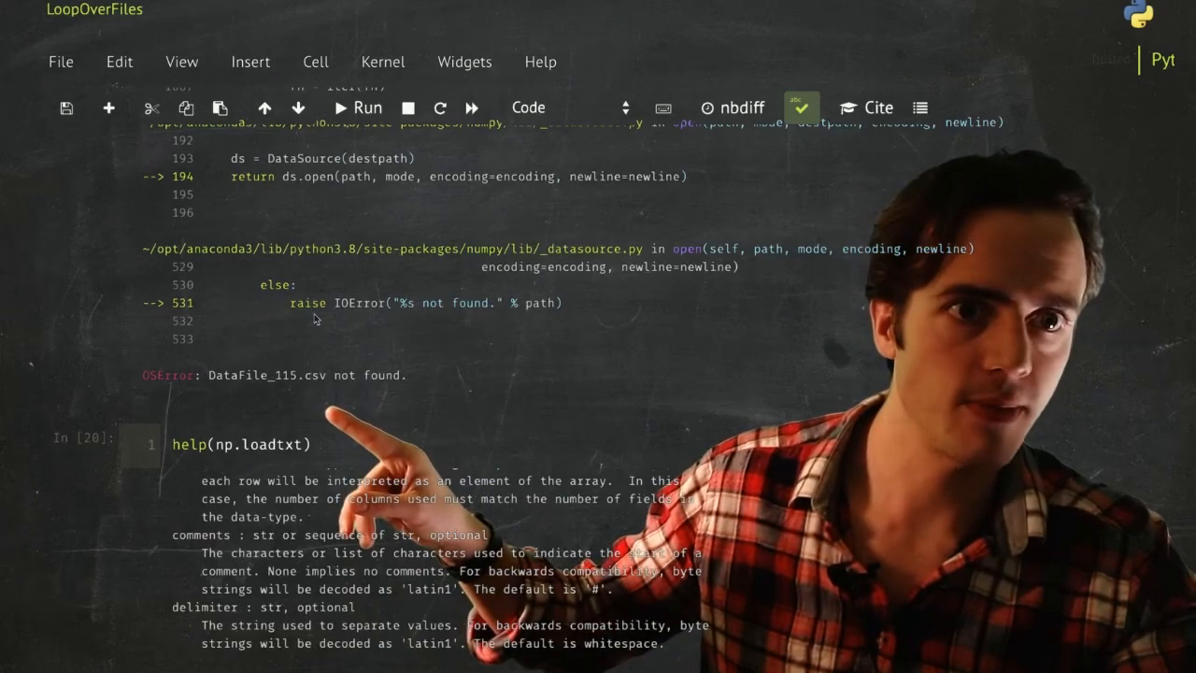
{"action": "scroll", "scroll_direction": "up", "scroll_amount": 3}
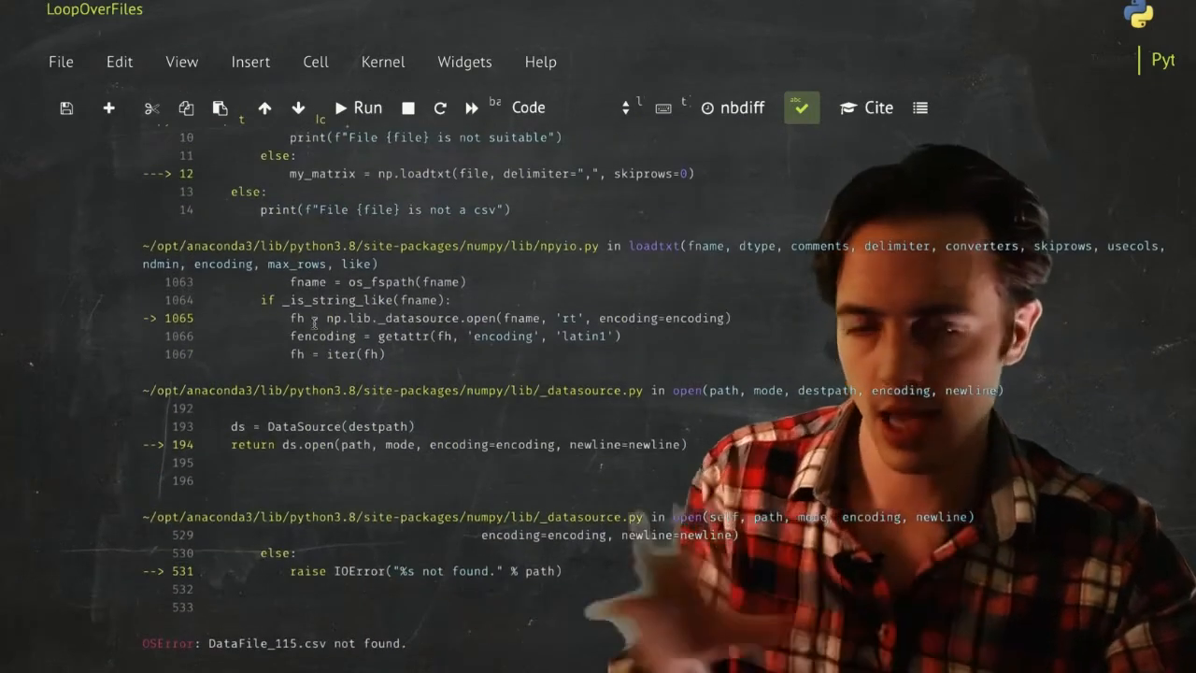
- Make loadtxt read f"{folder_to_view}/{file}" with delimiter "," and skiprows=0, then rerun
{"action": "scroll", "scroll_direction": "up", "scroll_amount": 3}
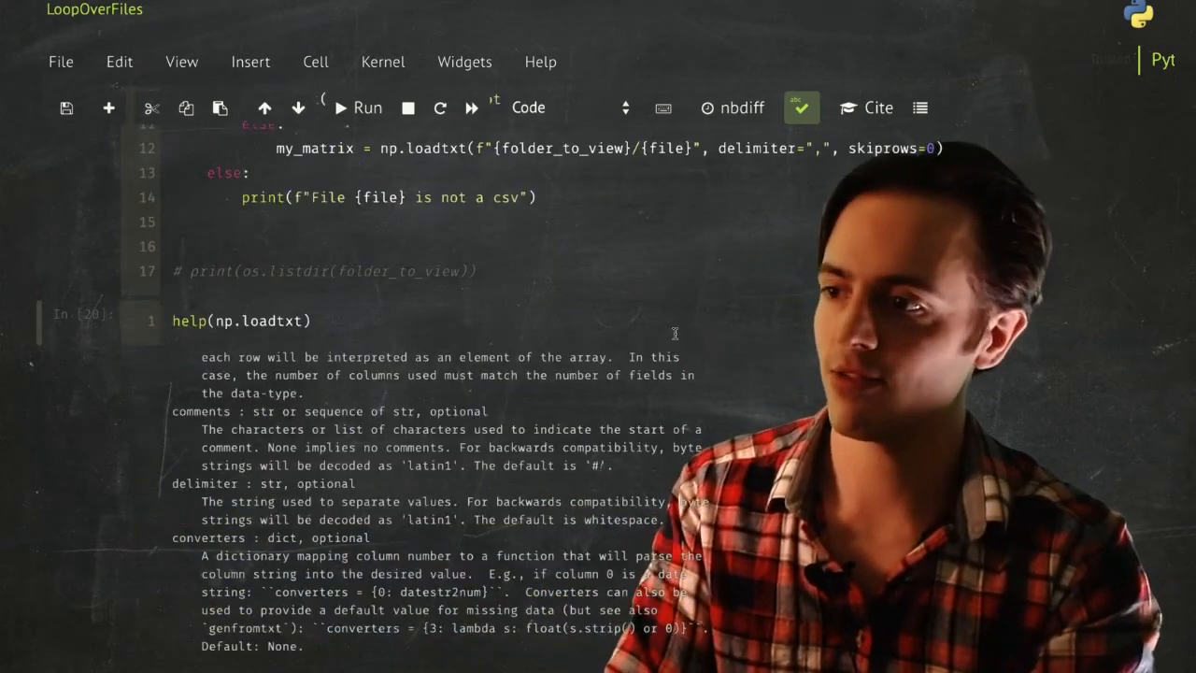
{"action": "scroll", "scroll_direction": "up", "scroll_amount": 3}
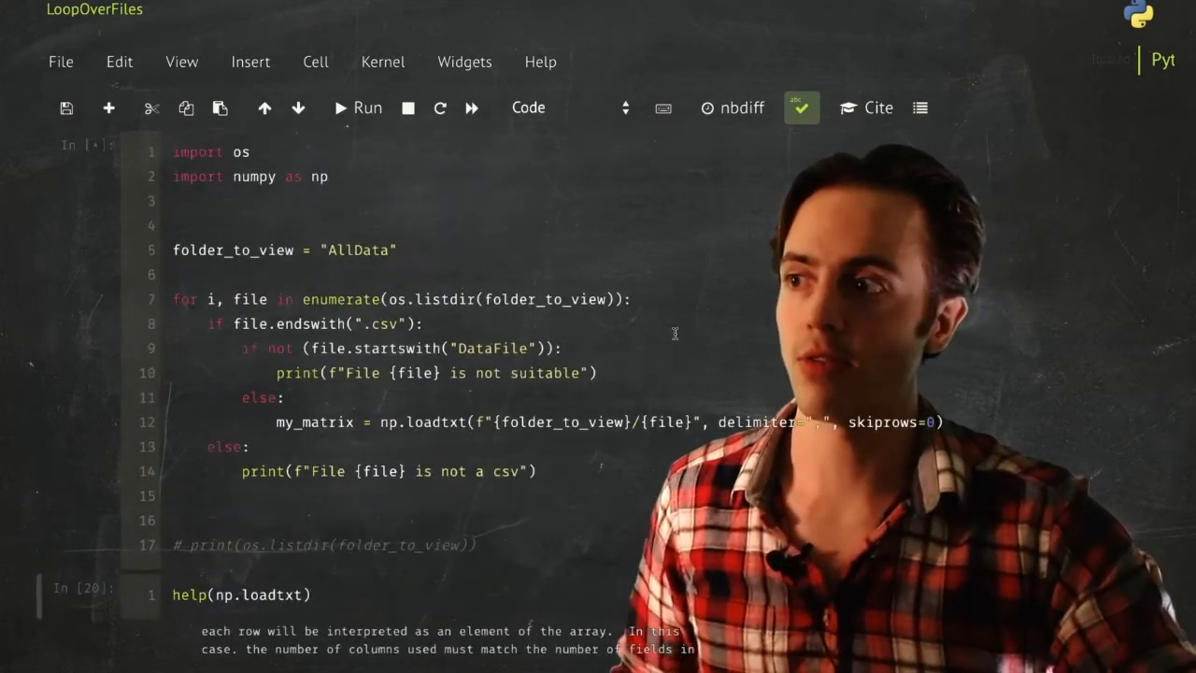